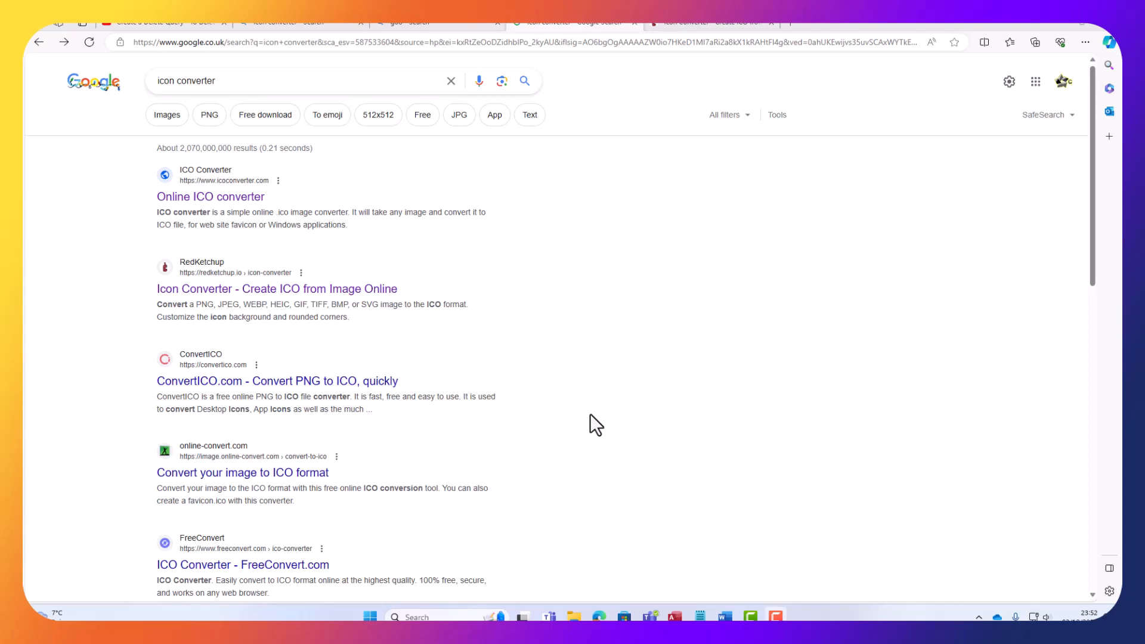
pyautogui.moveTo(615, 407)
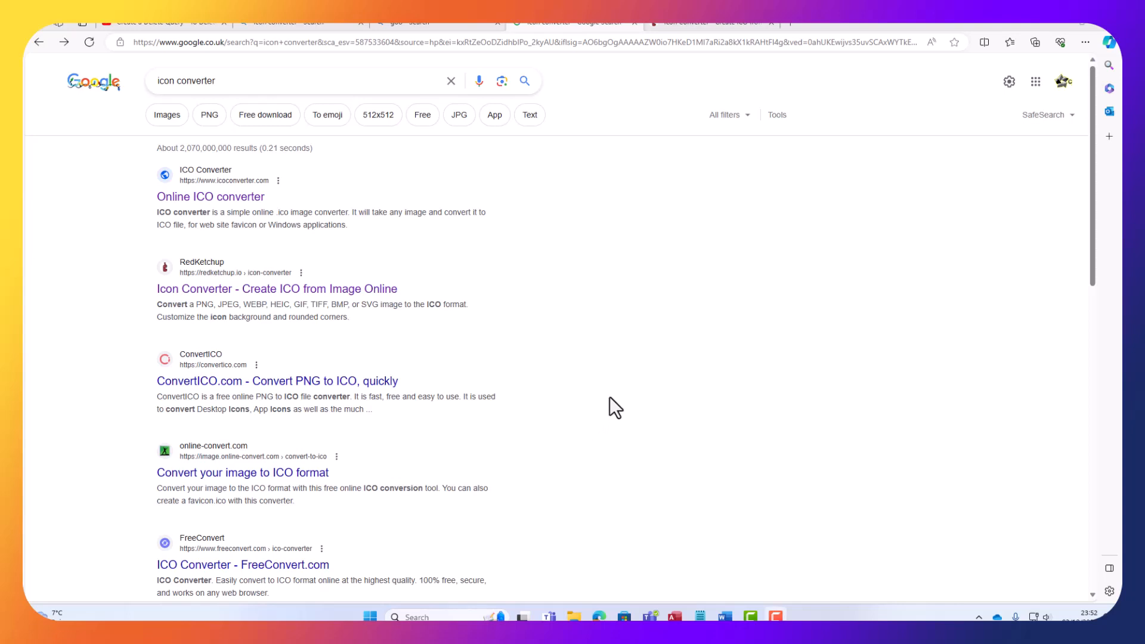
pyautogui.moveTo(487, 365)
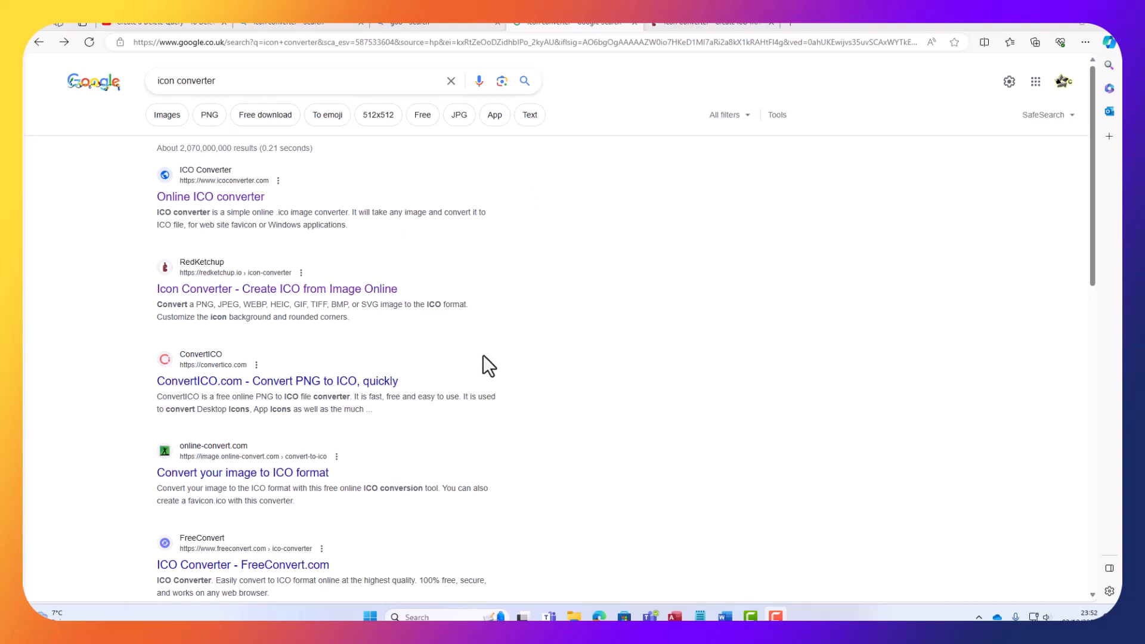
pyautogui.moveTo(558, 380)
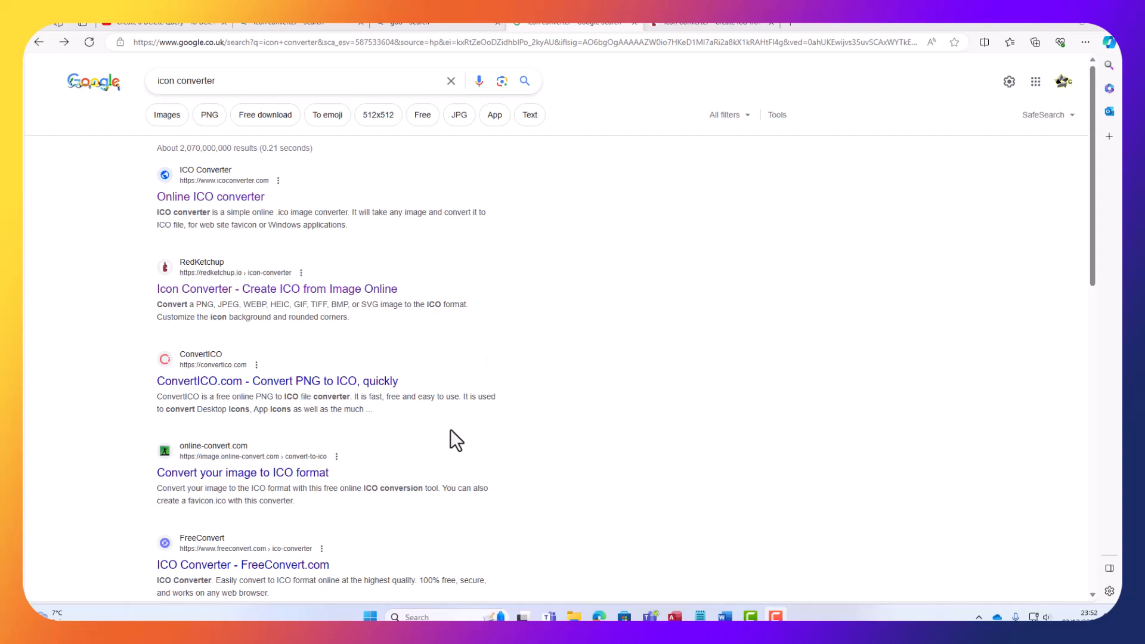
pyautogui.moveTo(358, 275)
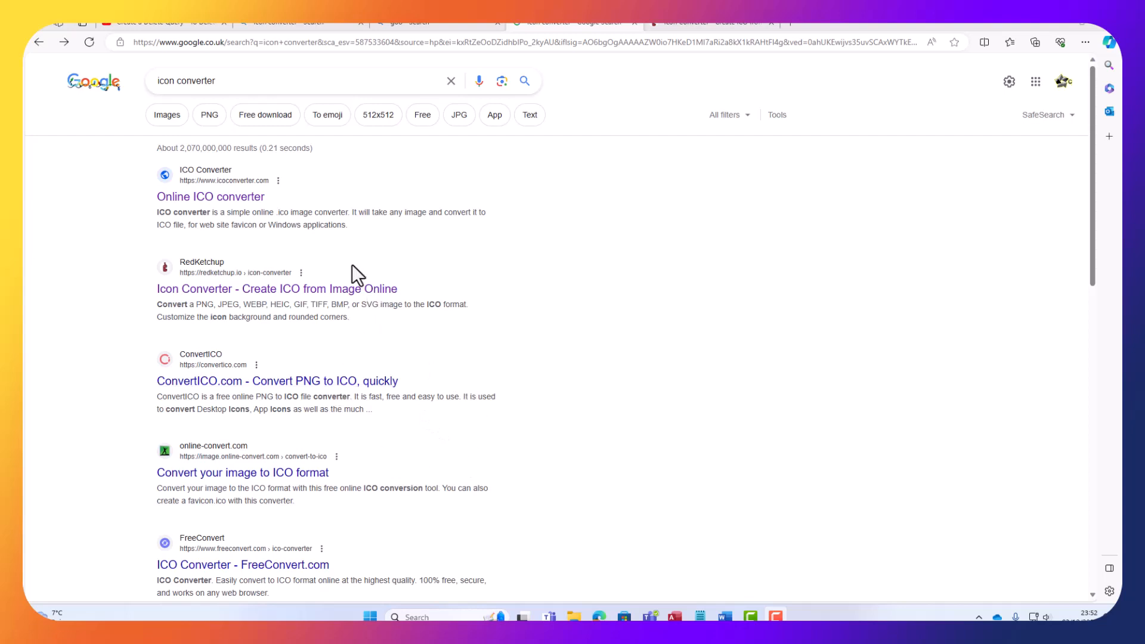
pyautogui.moveTo(195, 208)
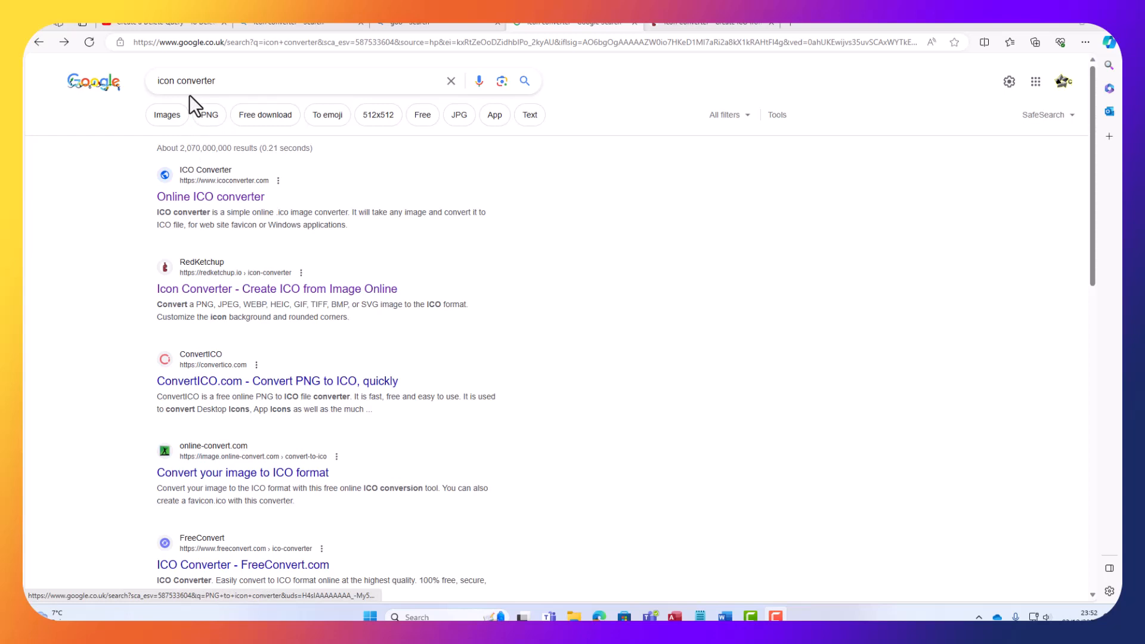
# Open the Online ICO converter site from the Google results for 'icon converter'
pyautogui.click(292, 80)
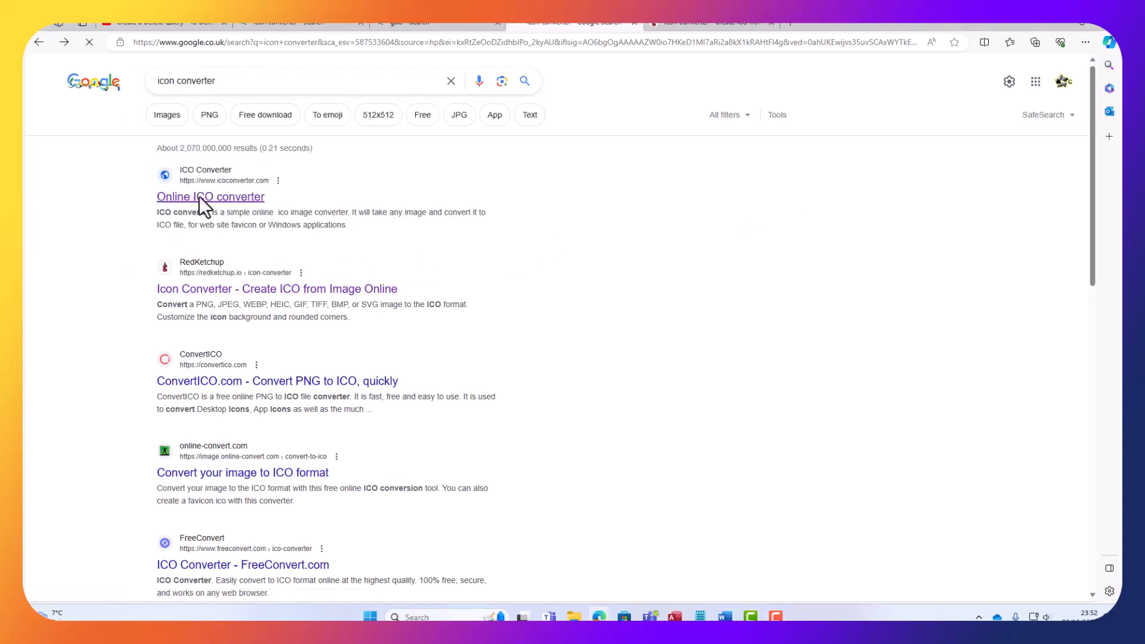
# Convert TamesideTitans.jpg into favicon.ico and show the download in its folder
pyautogui.click(210, 196)
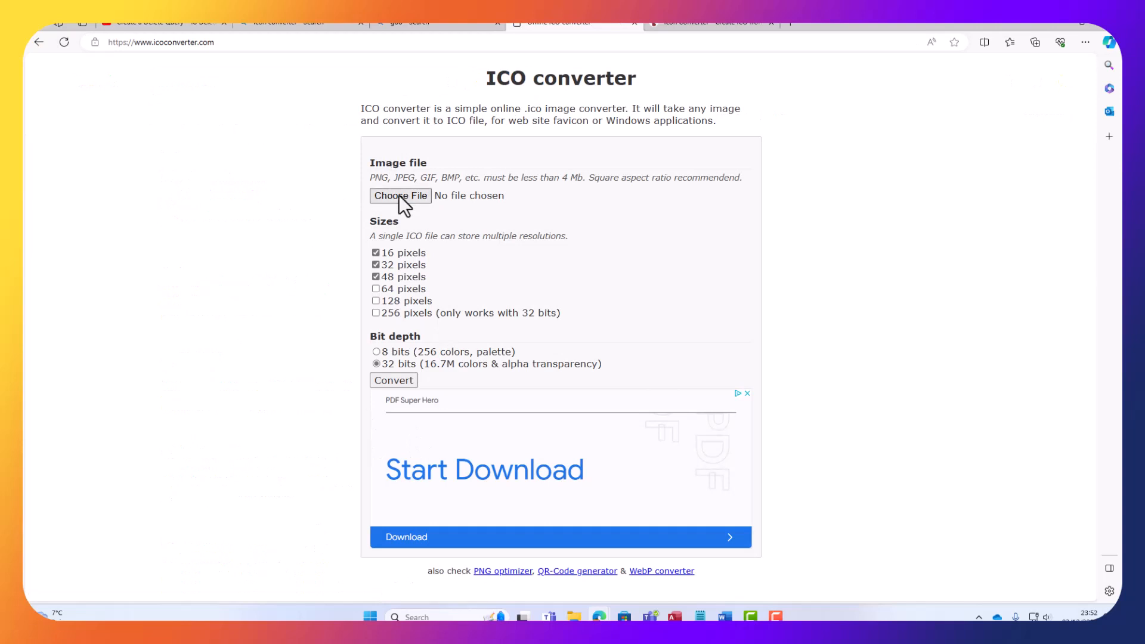
pyautogui.click(400, 195)
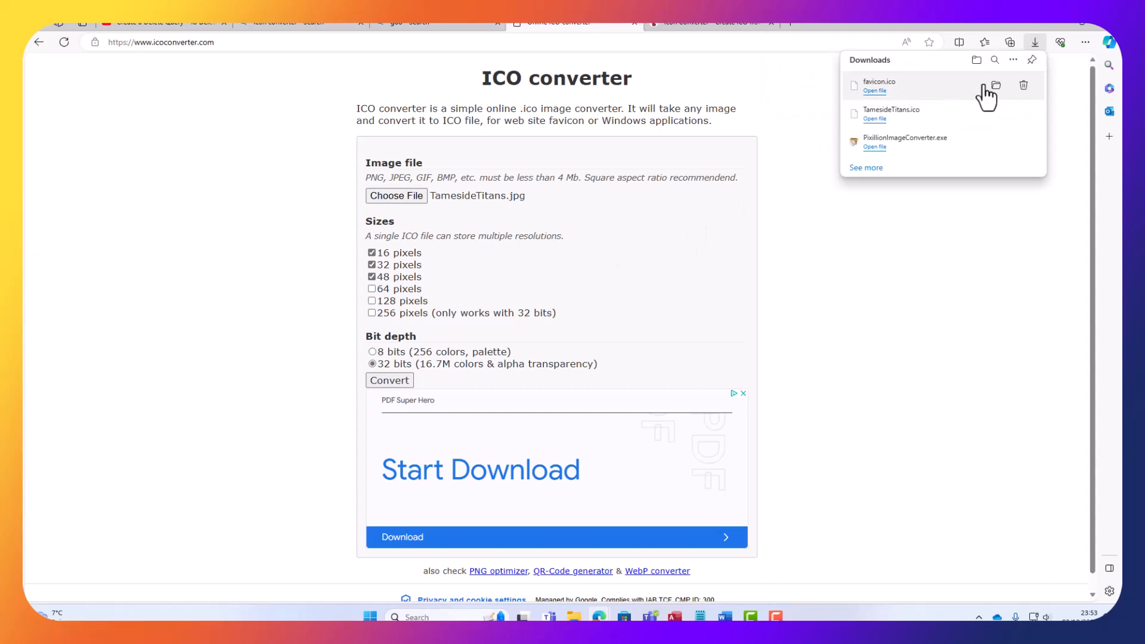
pyautogui.click(996, 85)
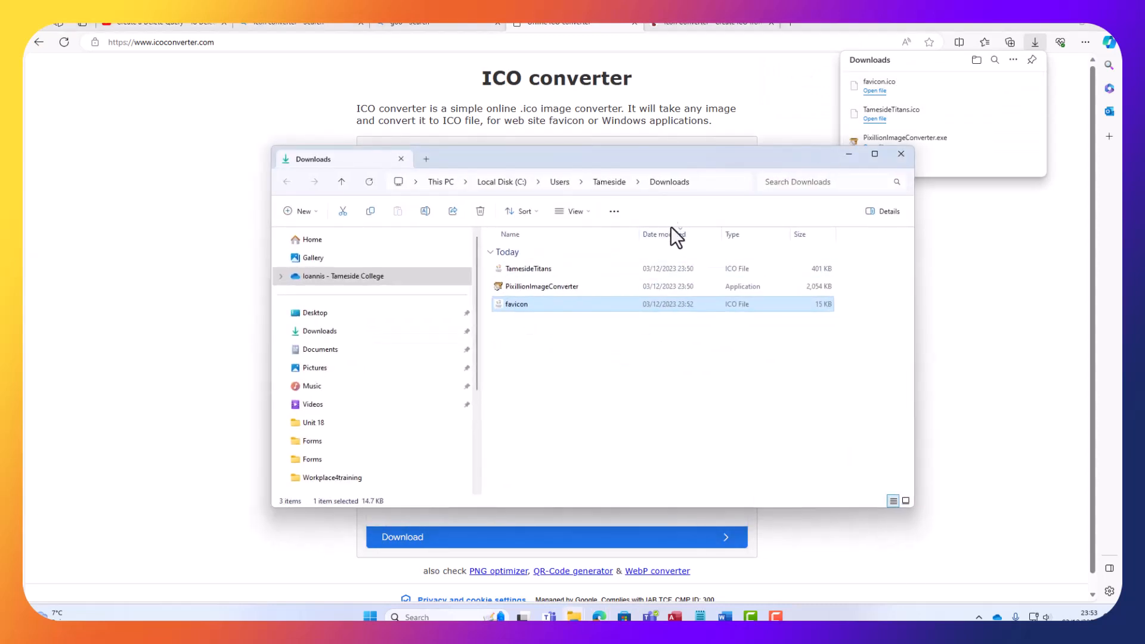
pyautogui.click(902, 154)
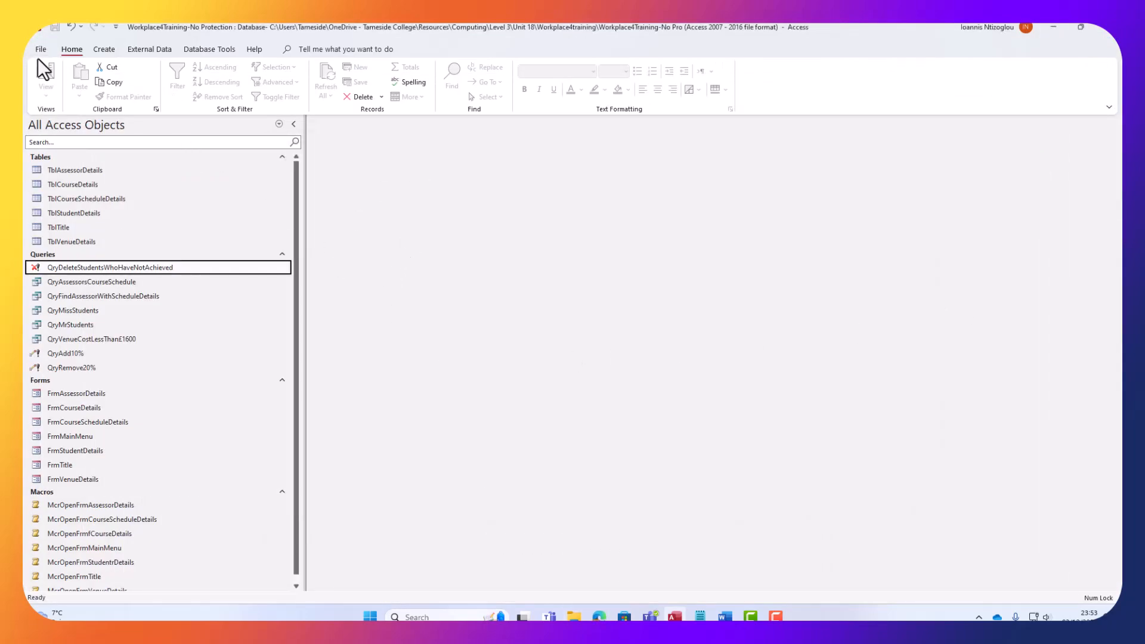
# In Current Database options, set Application Title 'Workplace4Training' and favicon.ico from Downloads as Application Icon
pyautogui.click(41, 49)
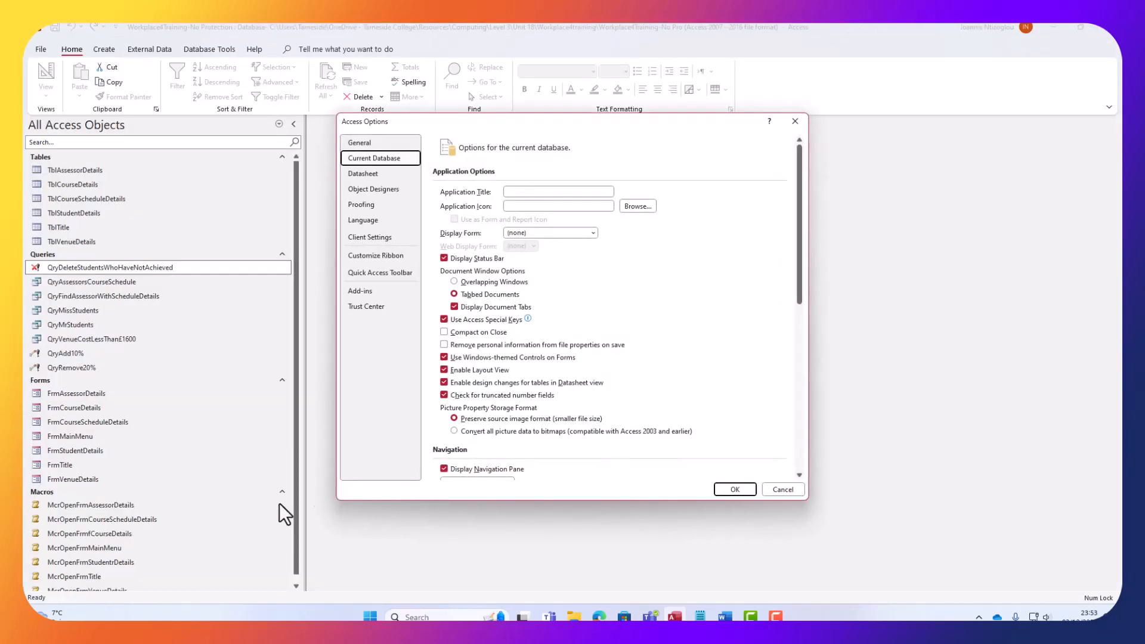
pyautogui.click(358, 143)
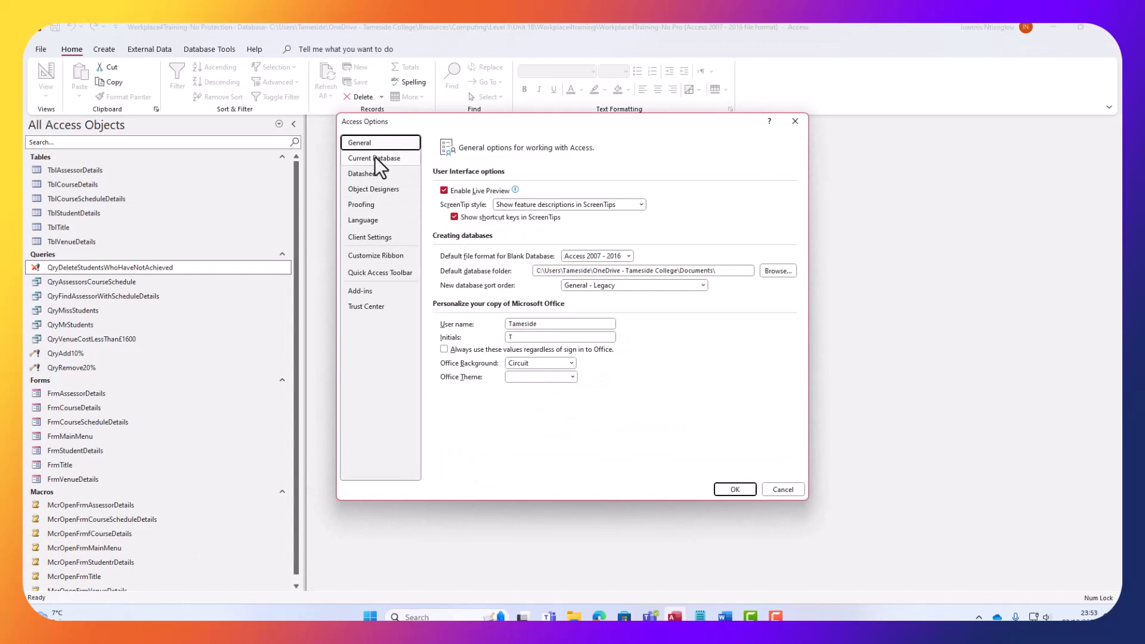
pyautogui.click(374, 158)
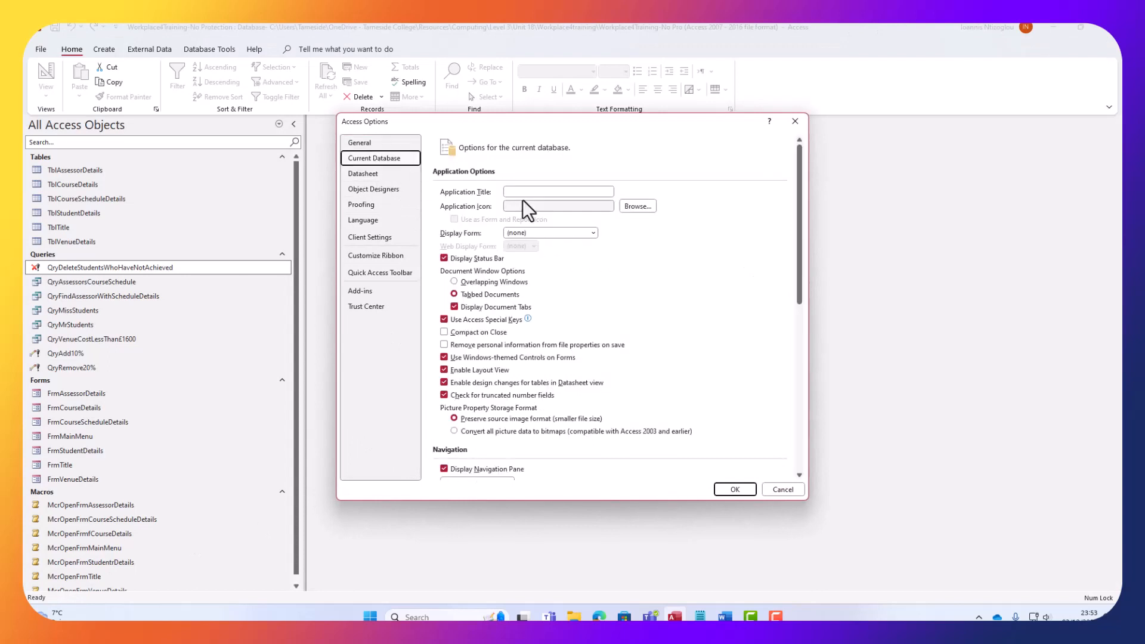
pyautogui.click(557, 191)
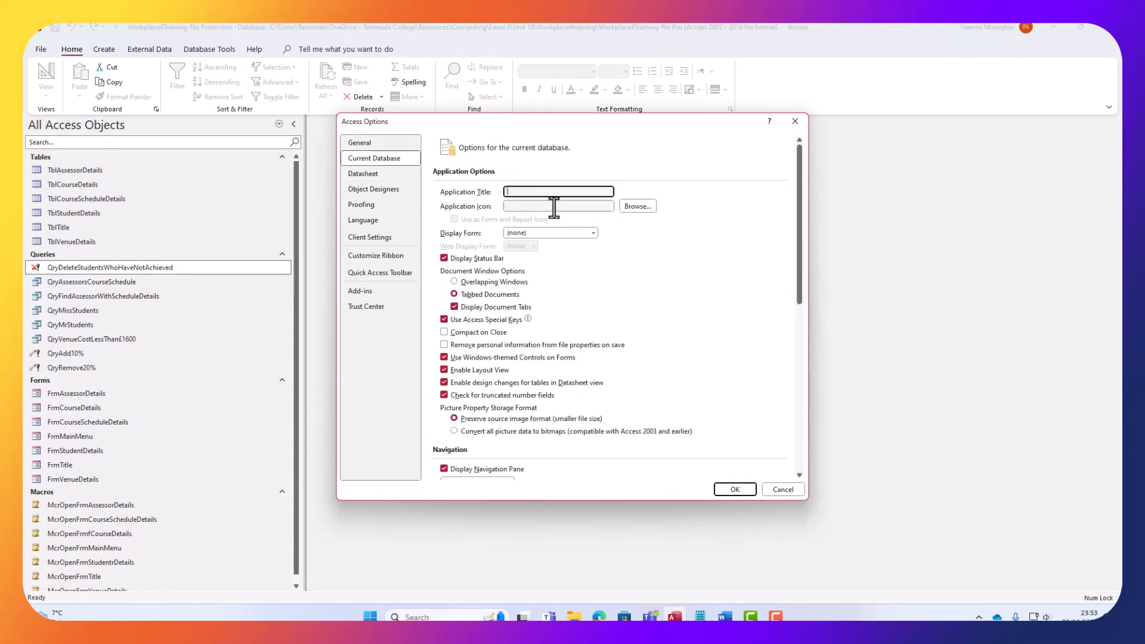
pyautogui.write('Wo')
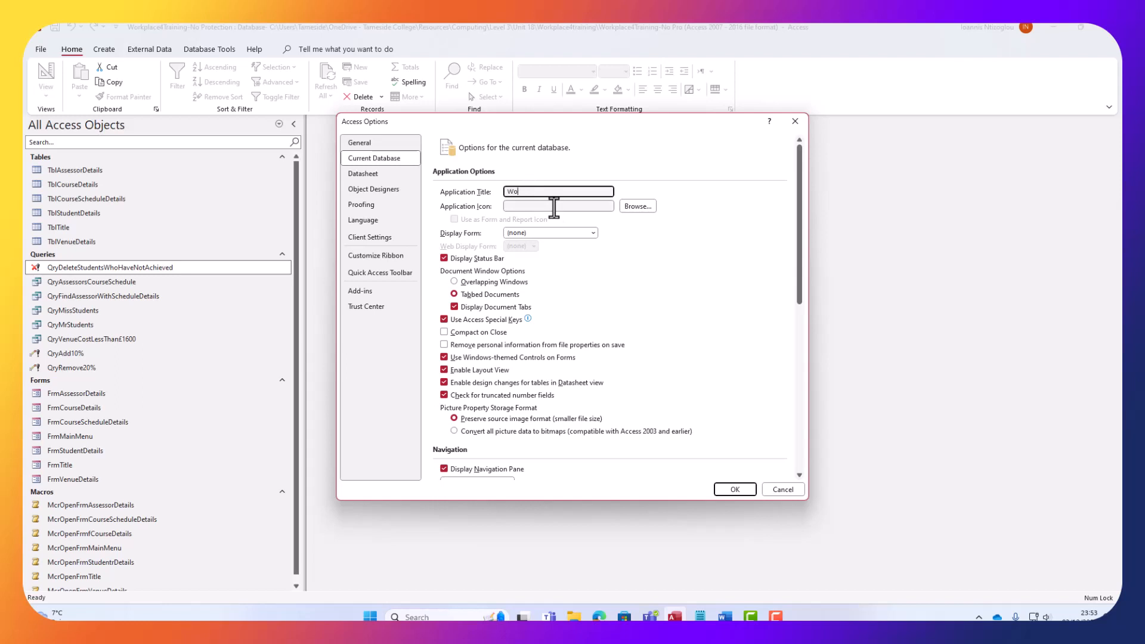
pyautogui.write('rkplace4Tra')
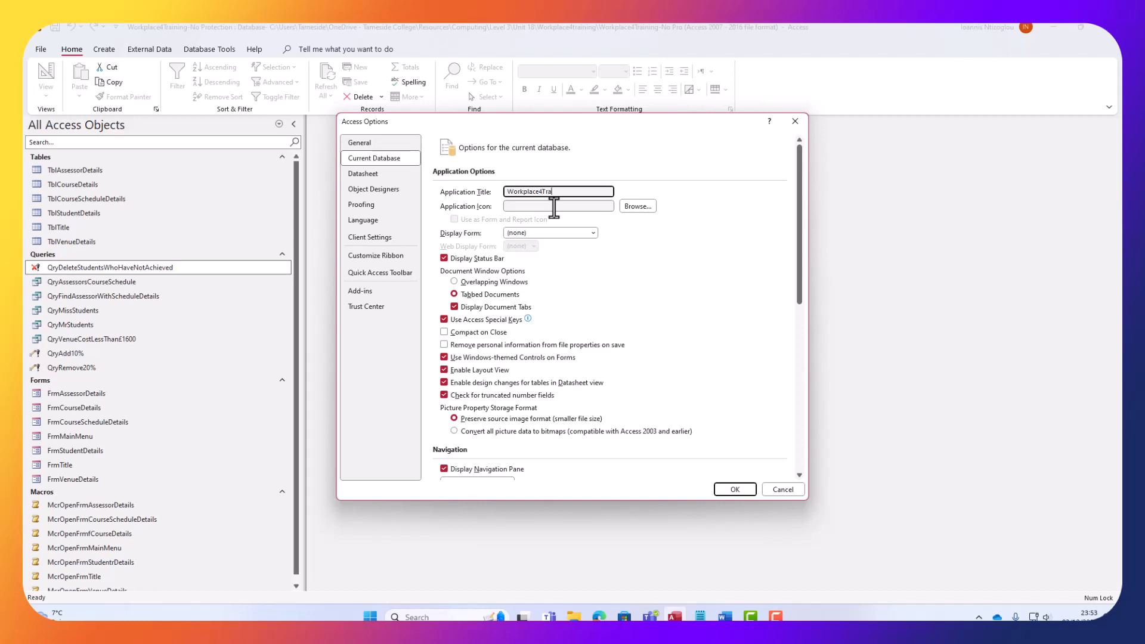
pyautogui.write('ining')
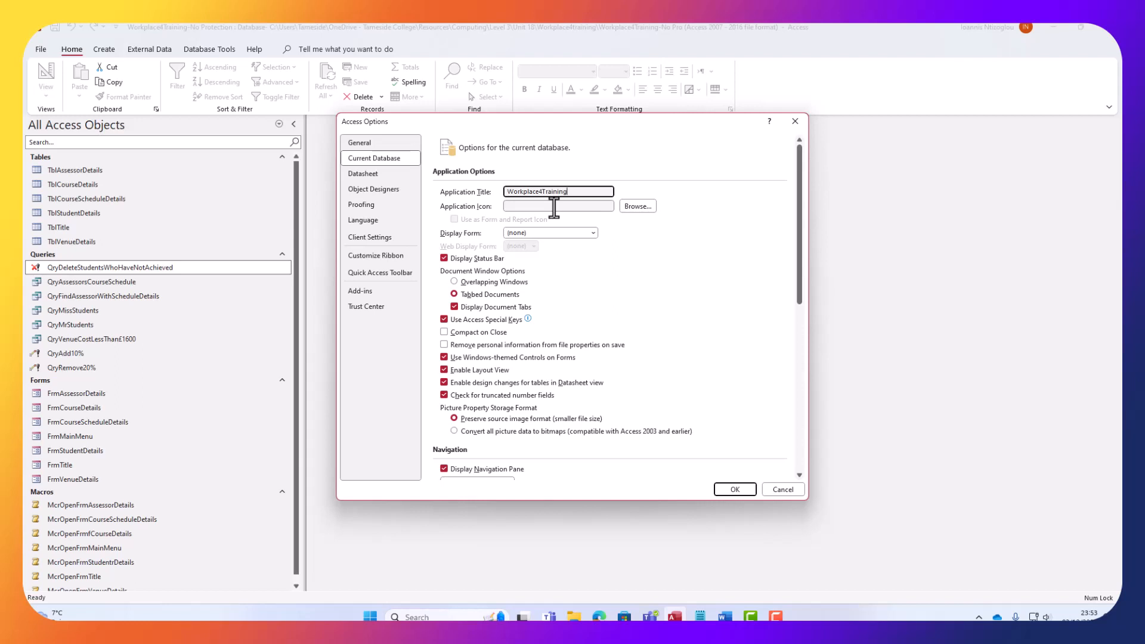
pyautogui.click(637, 206)
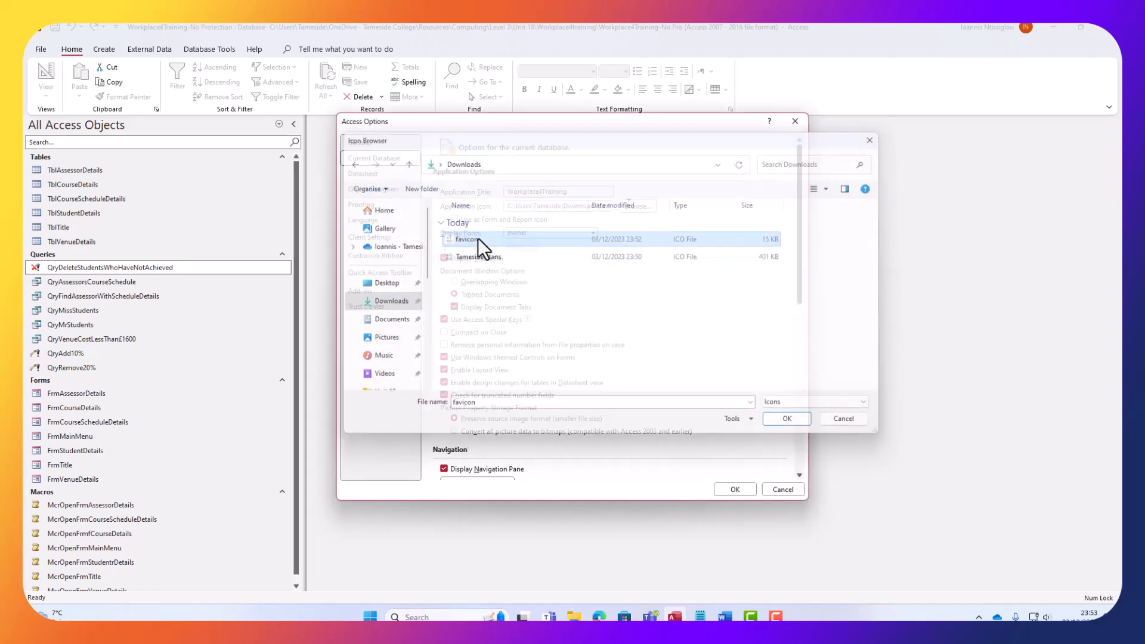
pyautogui.click(785, 418)
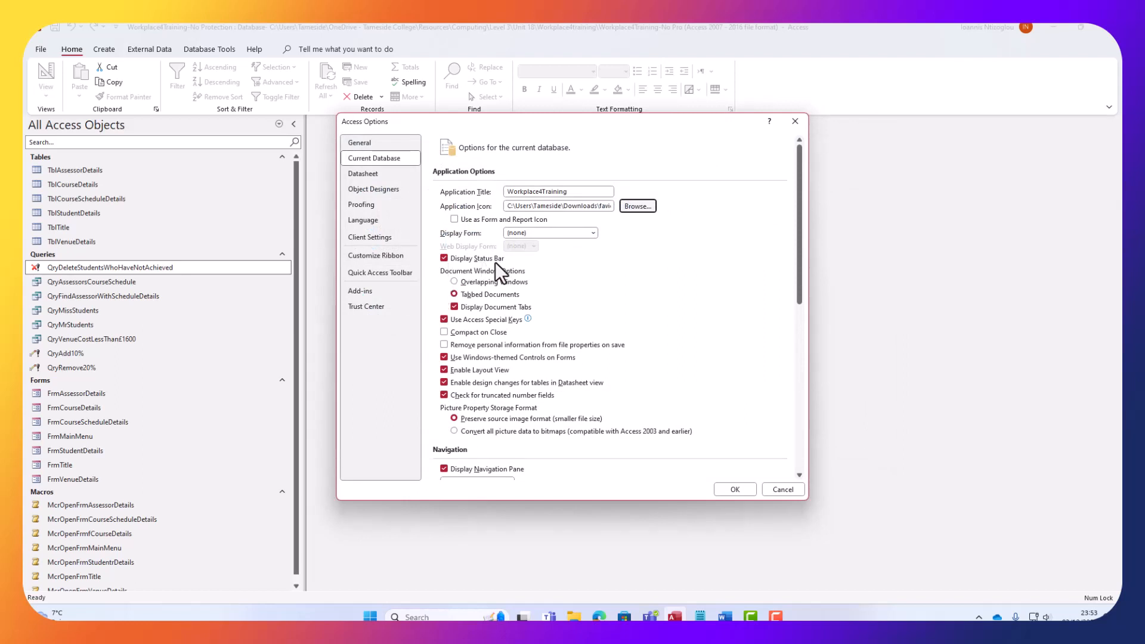
# Switch off Display Status Bar while keeping the document tabs displayed
pyautogui.click(443, 258)
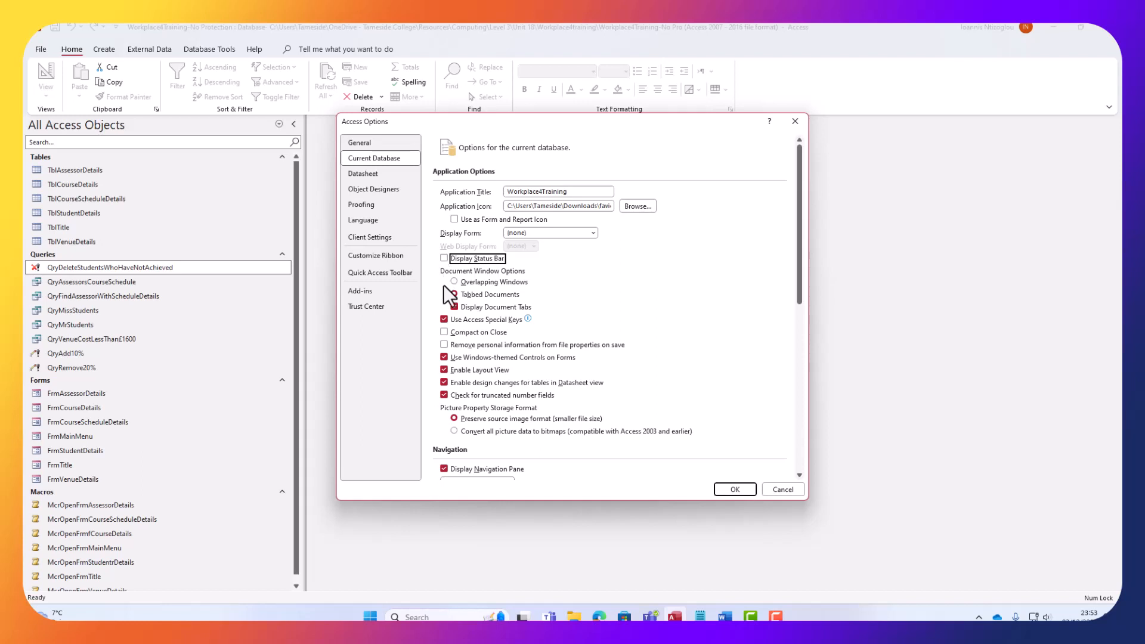
pyautogui.click(453, 295)
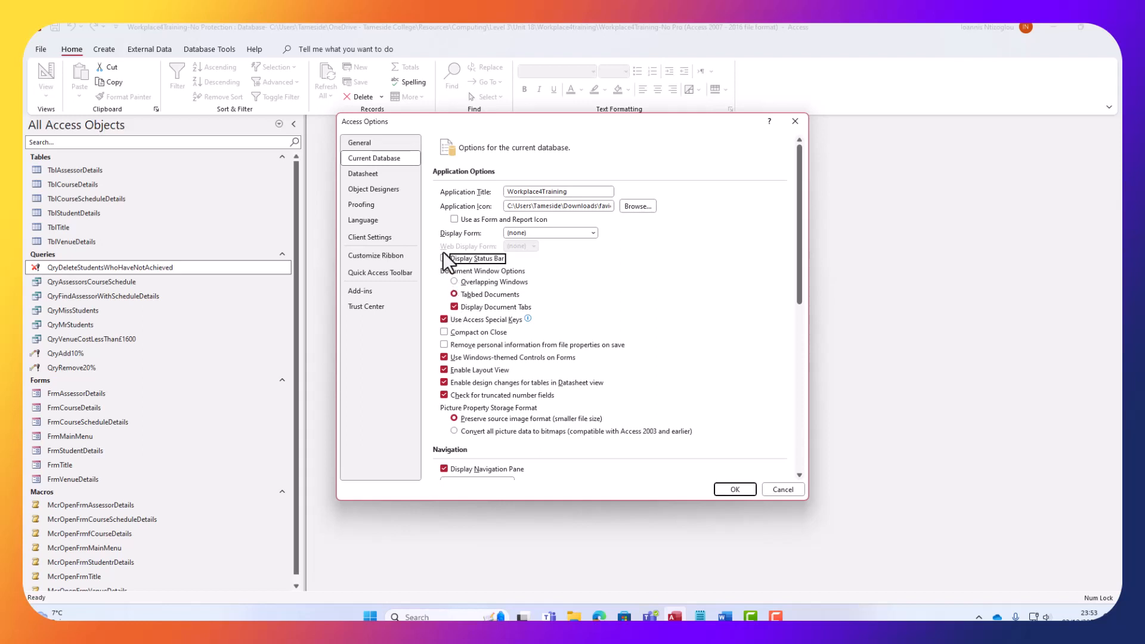
pyautogui.click(453, 258)
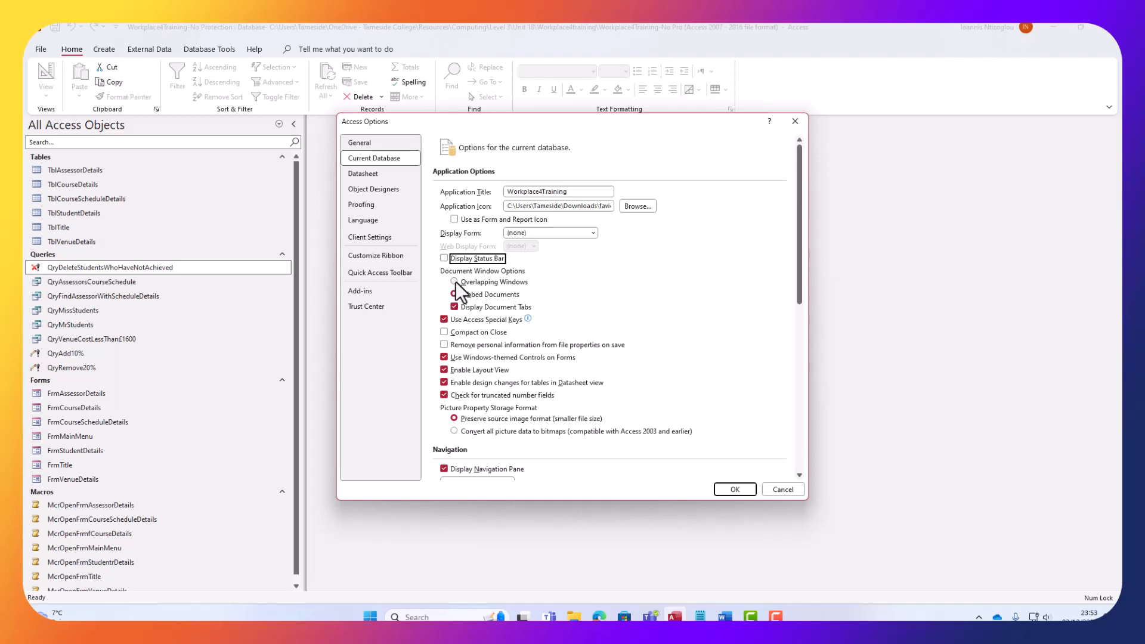
pyautogui.click(455, 294)
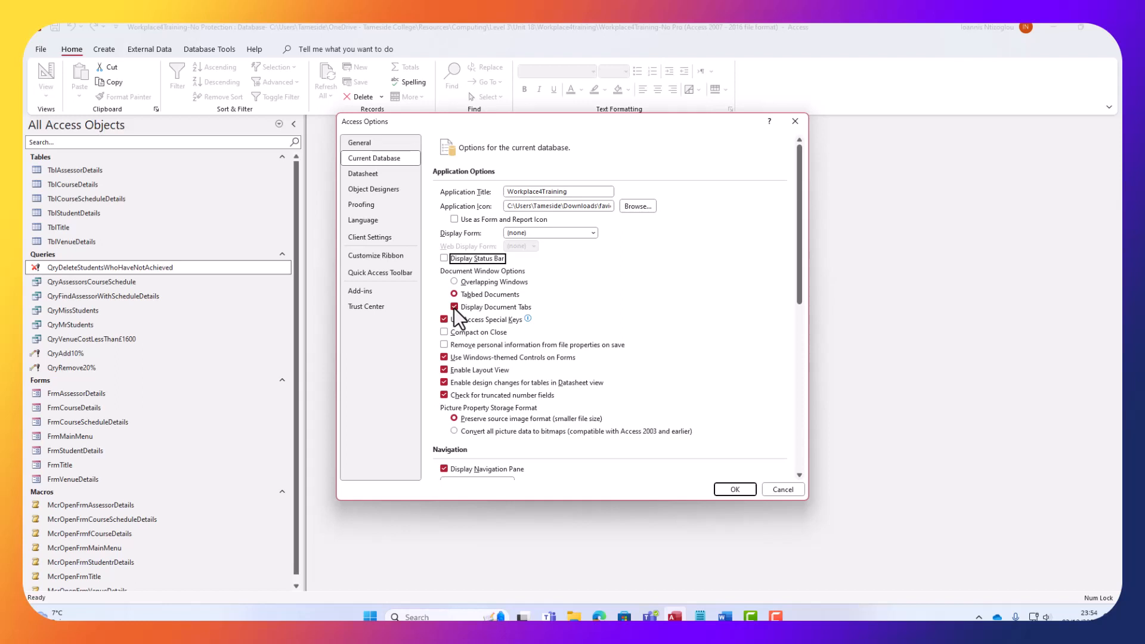
pyautogui.click(453, 306)
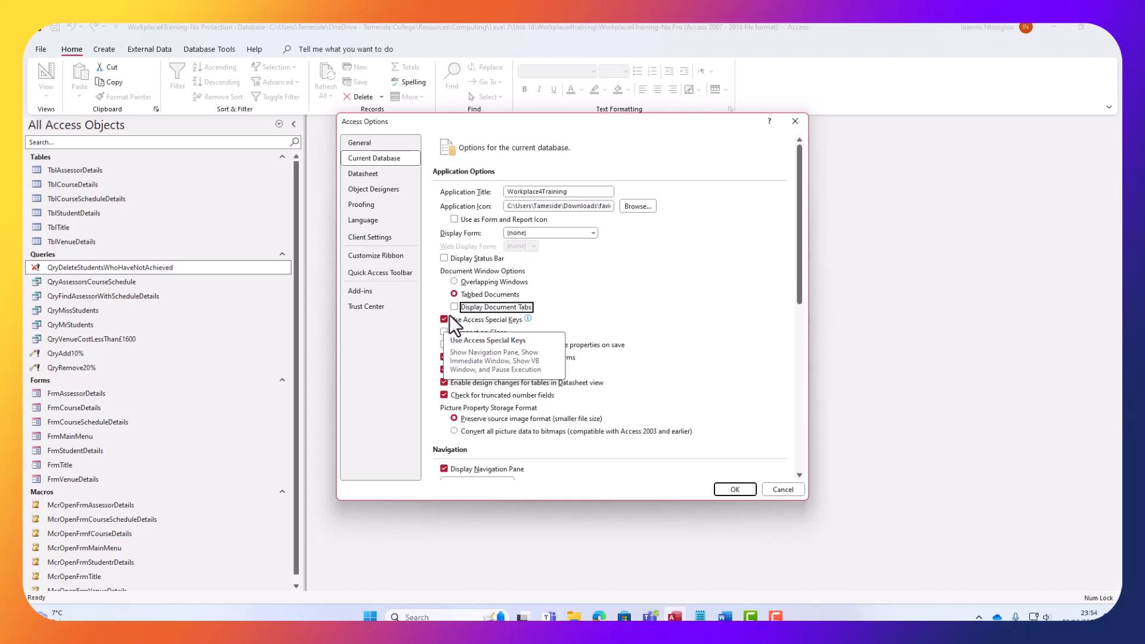
pyautogui.click(454, 307)
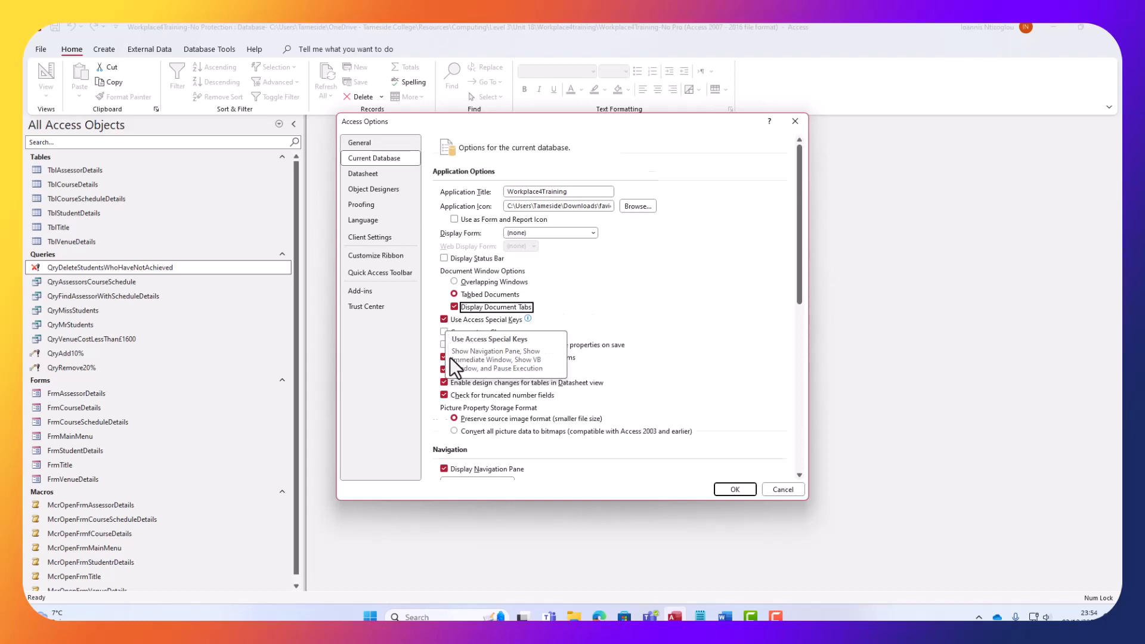
# Switch off Windows-themed controls on forms and Enable Layout View for this database
pyautogui.scroll(-3)
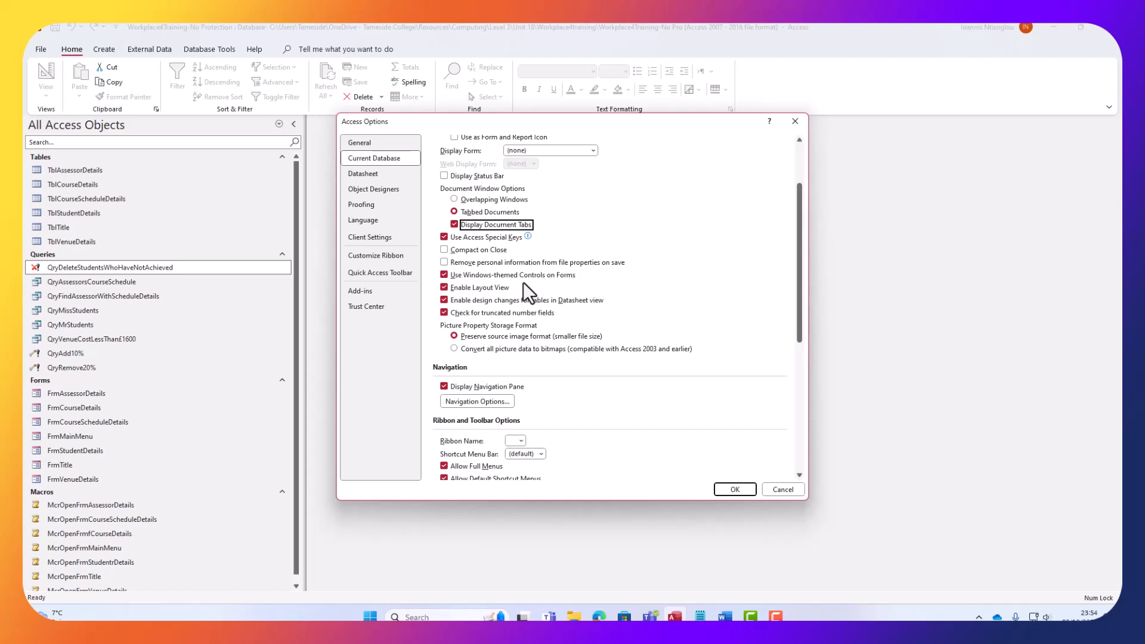
pyautogui.click(444, 275)
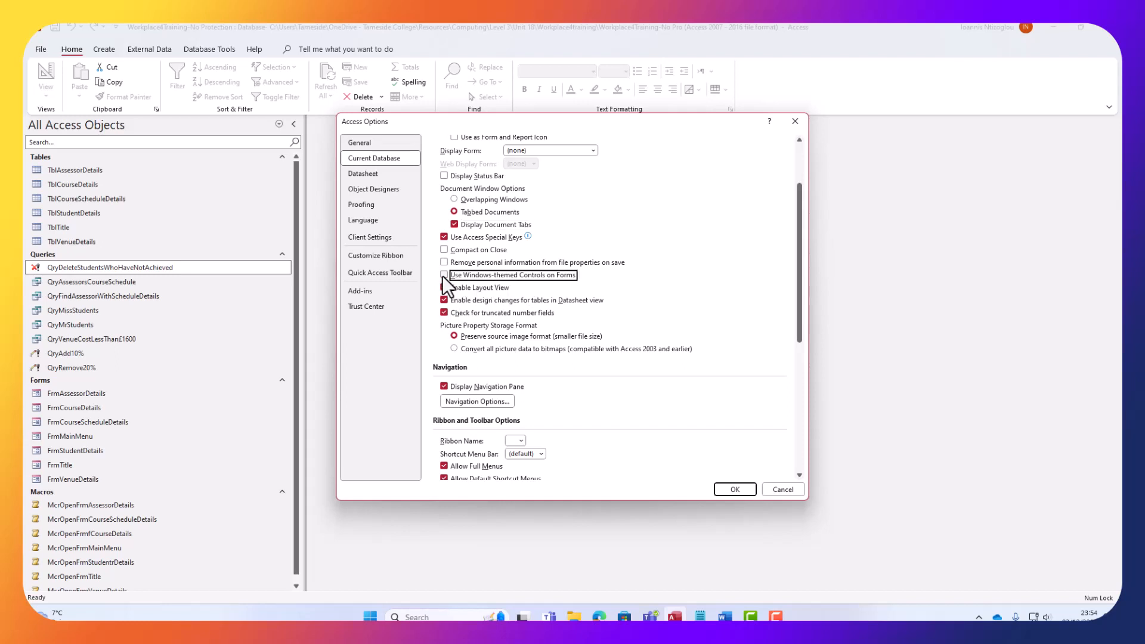
pyautogui.click(443, 287)
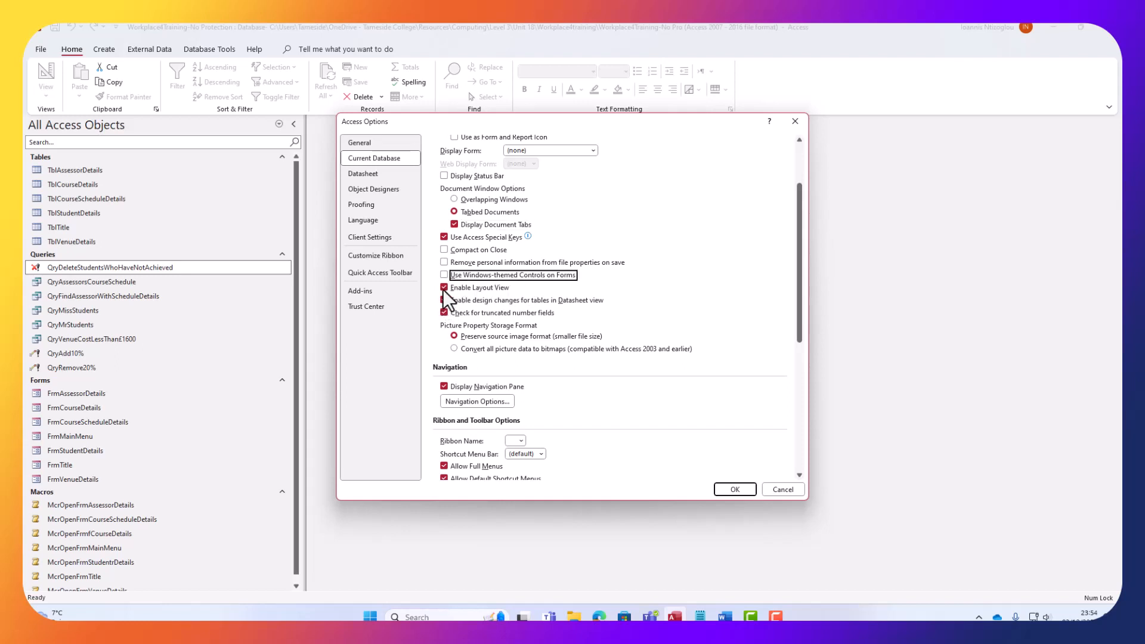
pyautogui.click(443, 287)
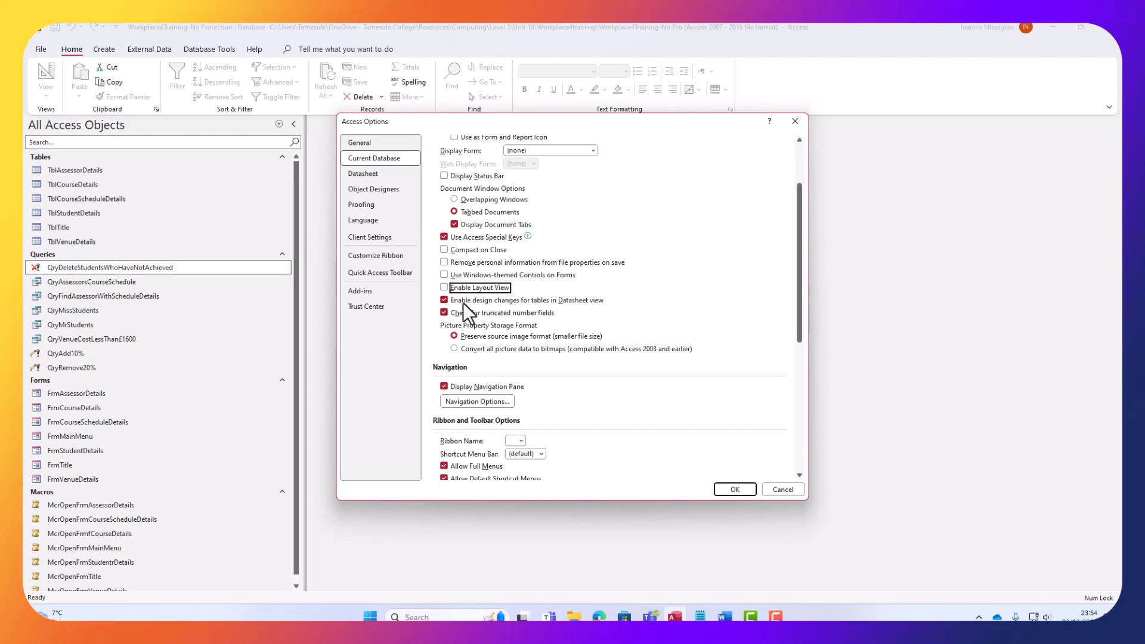
pyautogui.click(444, 287)
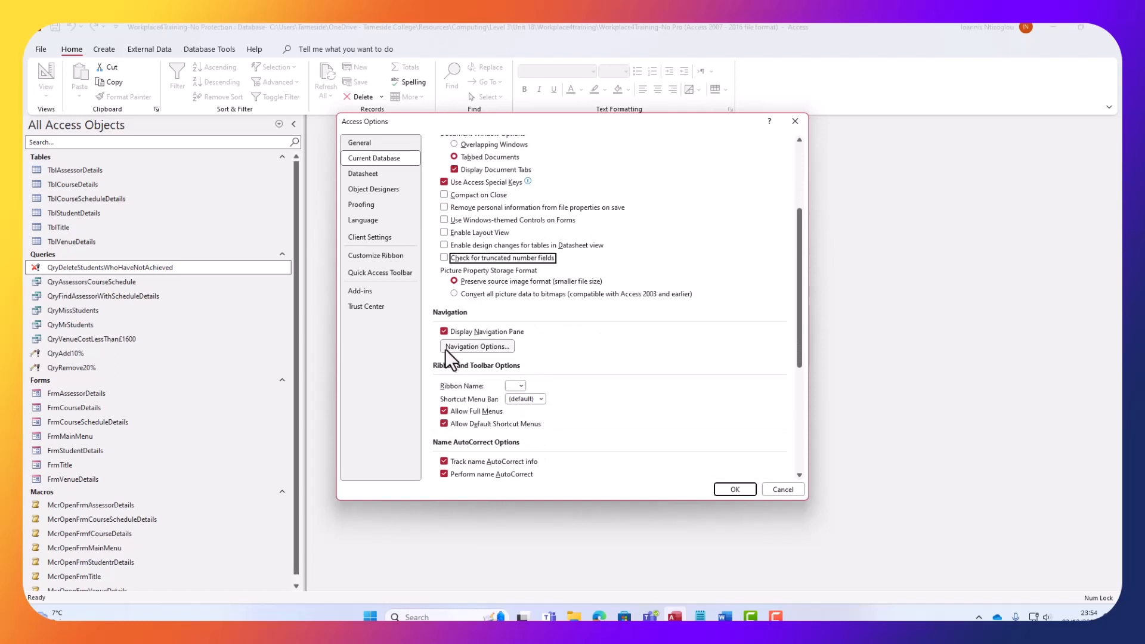
pyautogui.moveTo(467, 353)
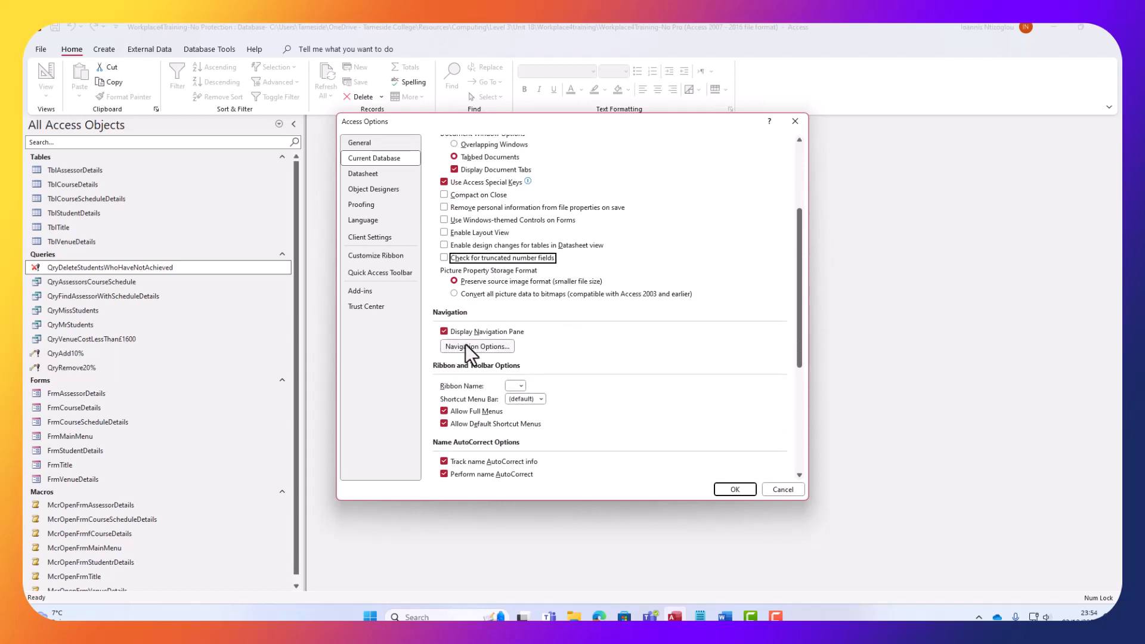
pyautogui.moveTo(459, 361)
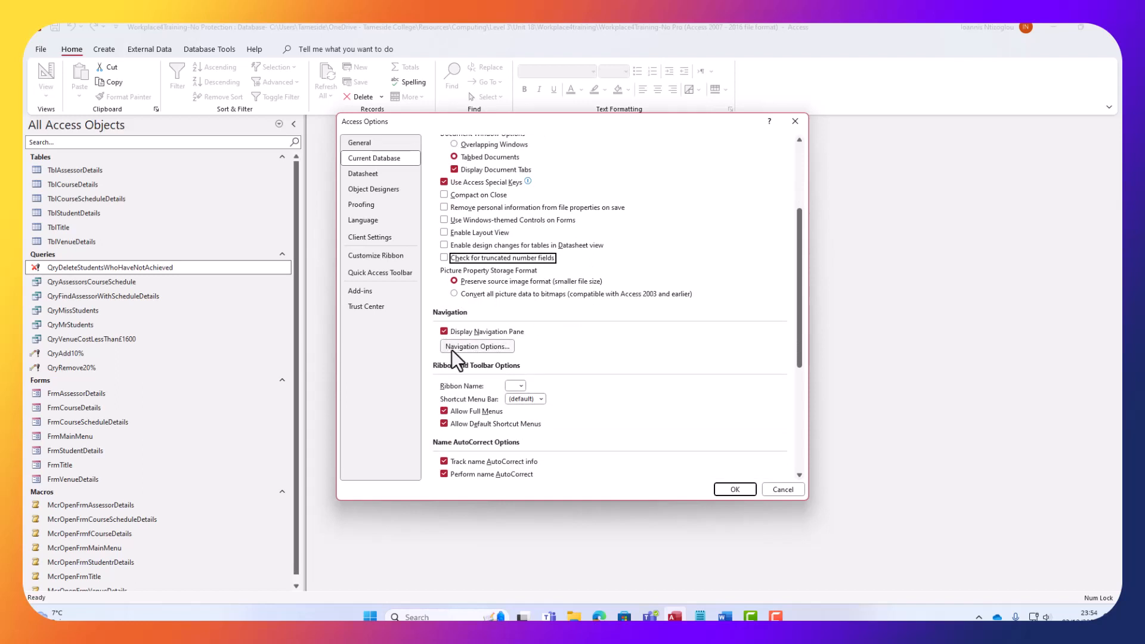
# In Navigation Options, uncheck the table groups and the Tables, Macros and Modules object types, then confirm
pyautogui.click(475, 346)
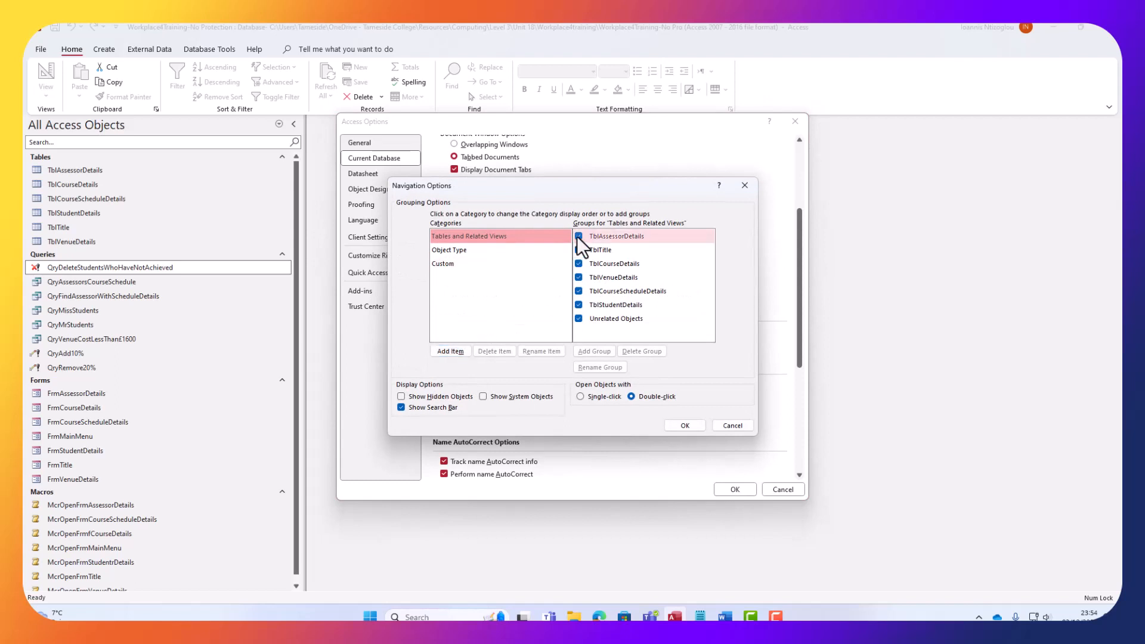
pyautogui.click(579, 236)
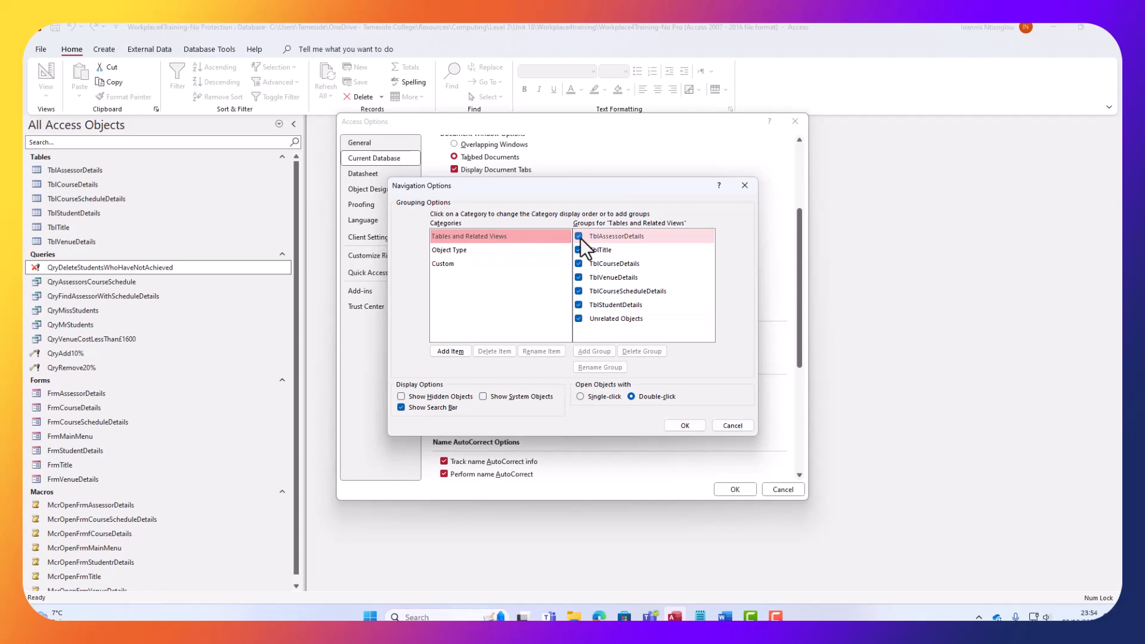
pyautogui.click(612, 263)
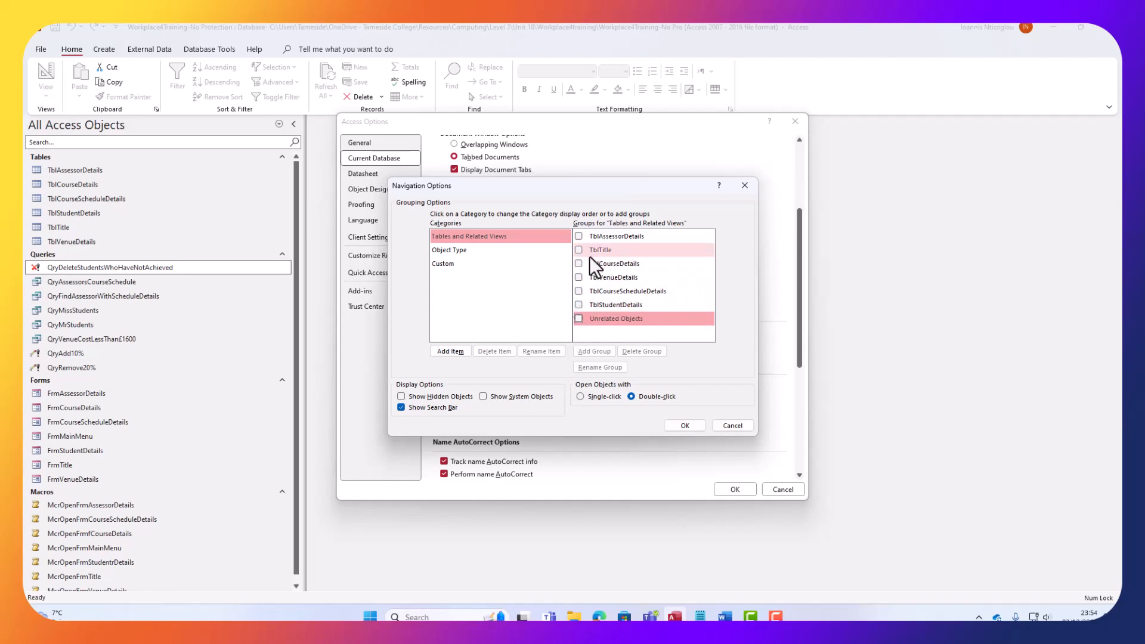
pyautogui.click(450, 250)
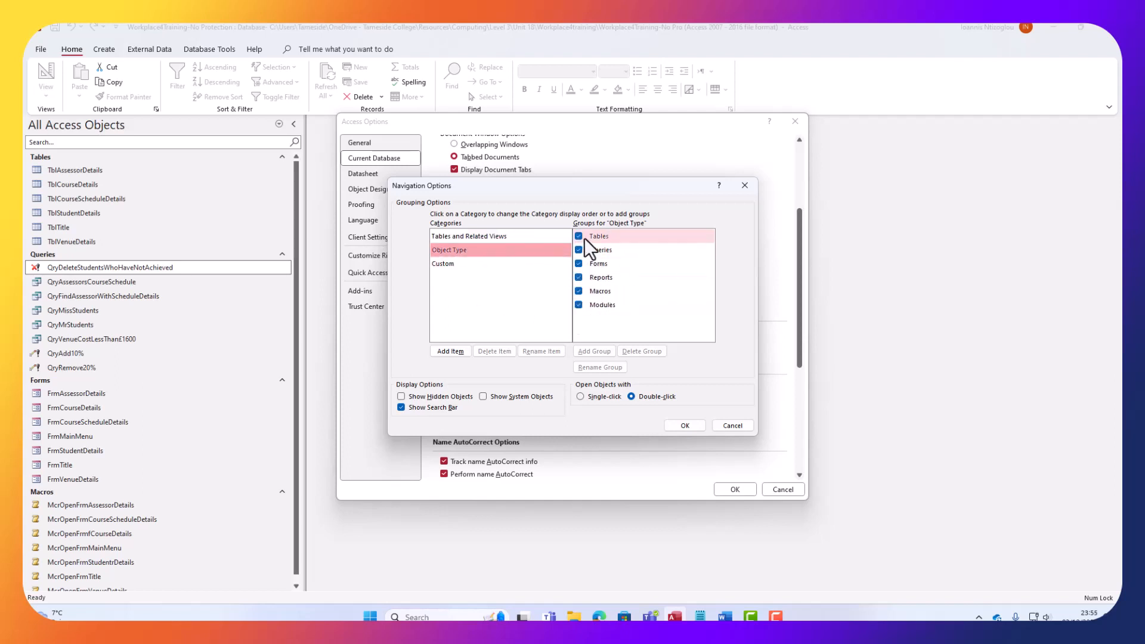
pyautogui.moveTo(579, 250)
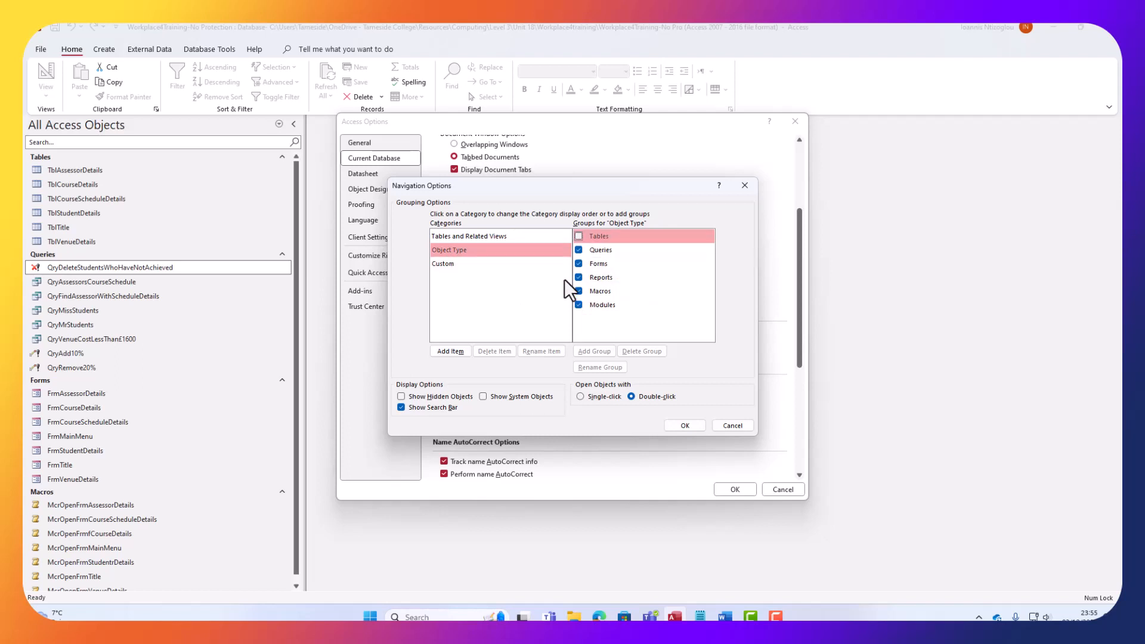
pyautogui.click(579, 250)
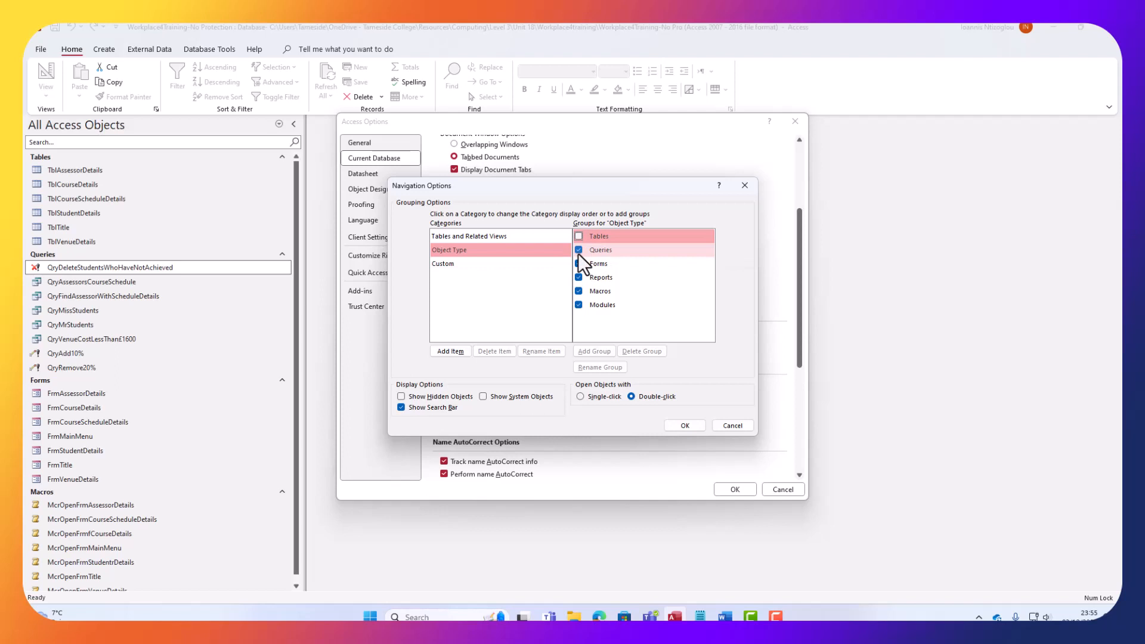
pyautogui.moveTo(579, 264)
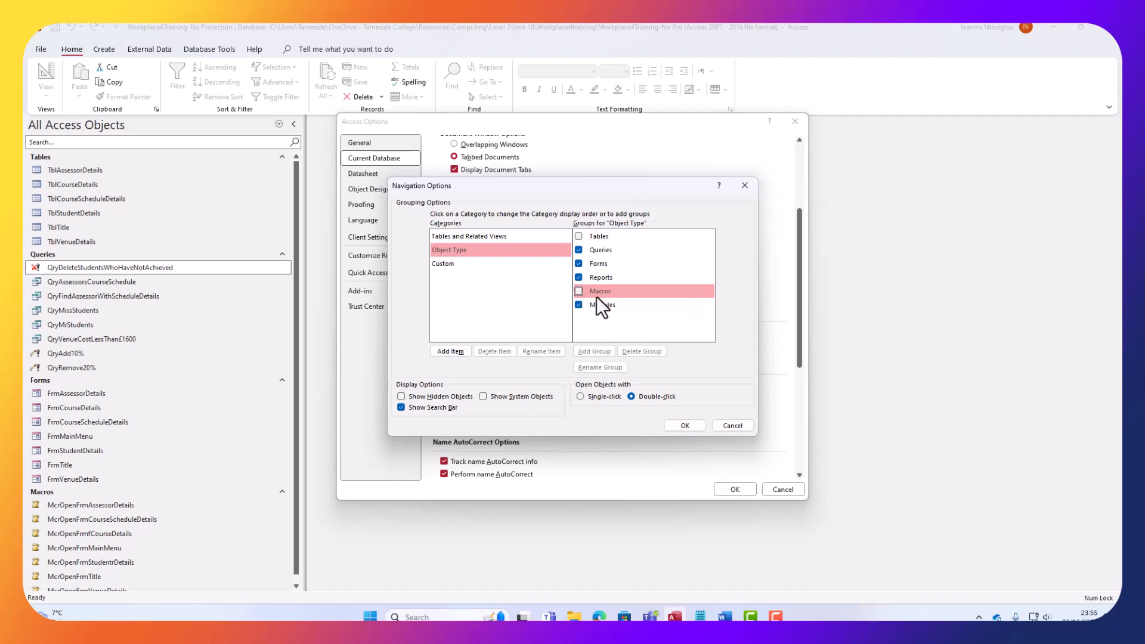
pyautogui.click(578, 291)
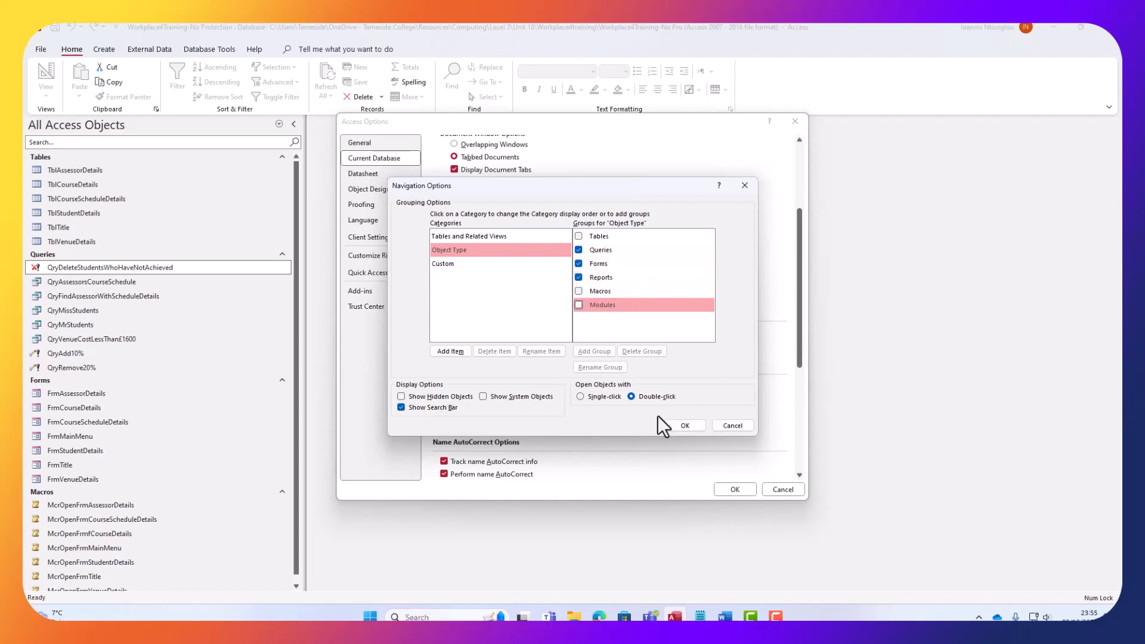
pyautogui.click(684, 425)
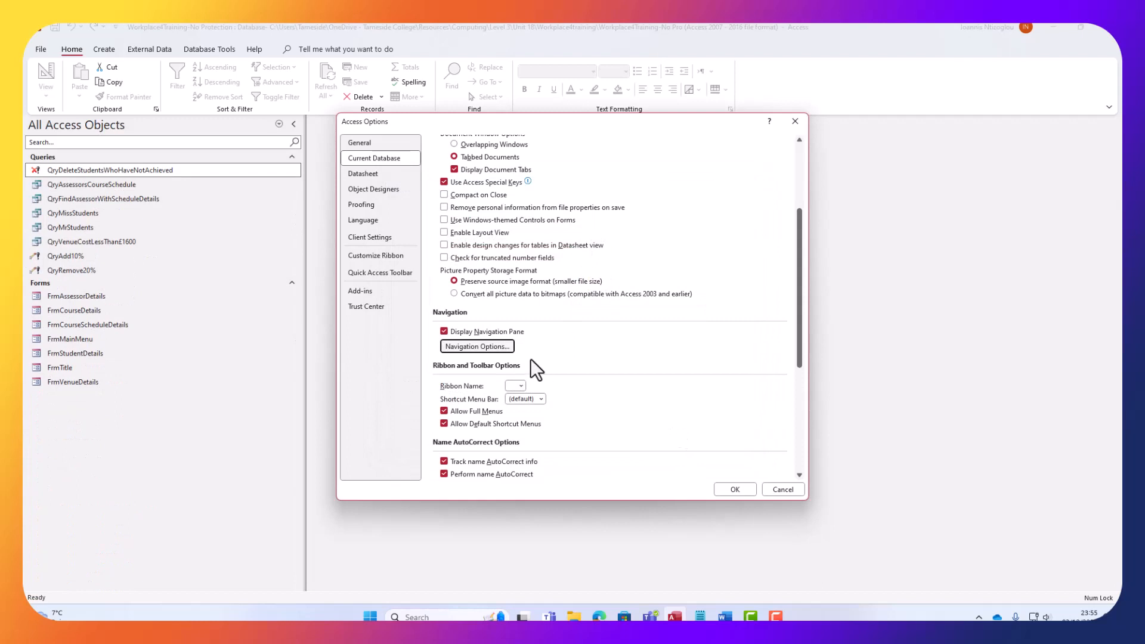
# Uncheck Allow Full Menus and Allow Default Shortcut Menus under Ribbon and Toolbar Options
pyautogui.scroll(-3)
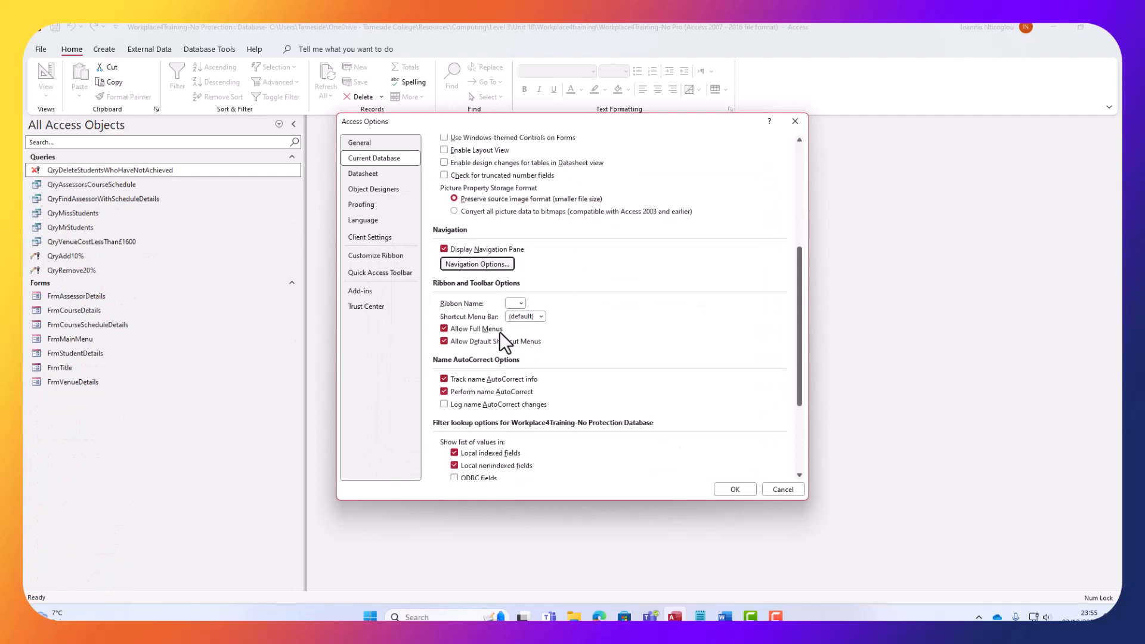
pyautogui.scroll(-3)
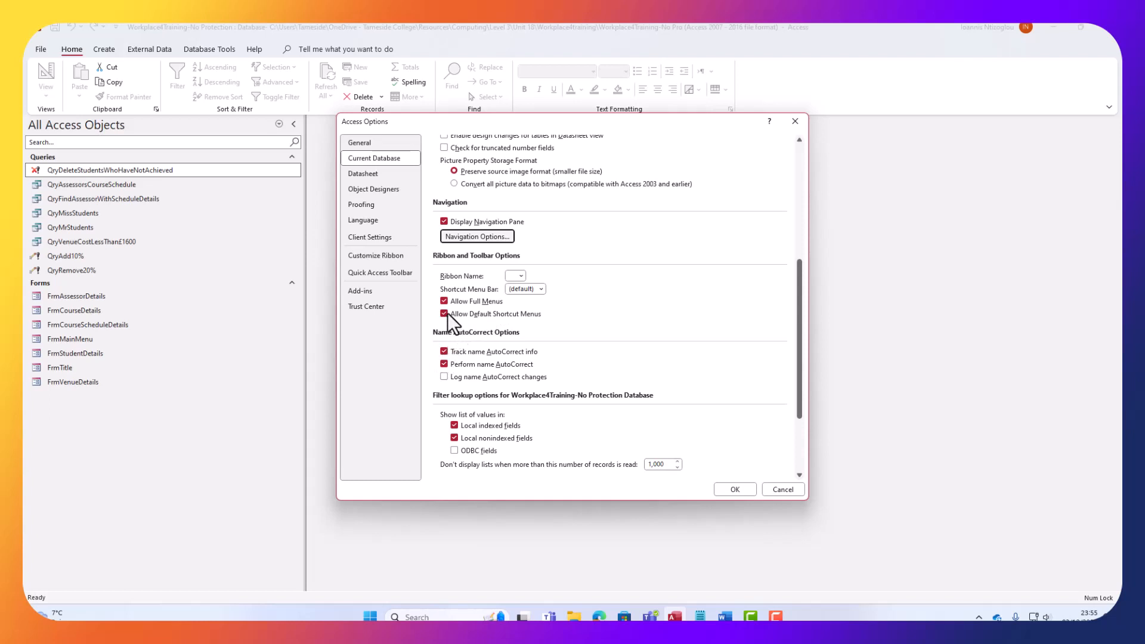
pyautogui.click(443, 301)
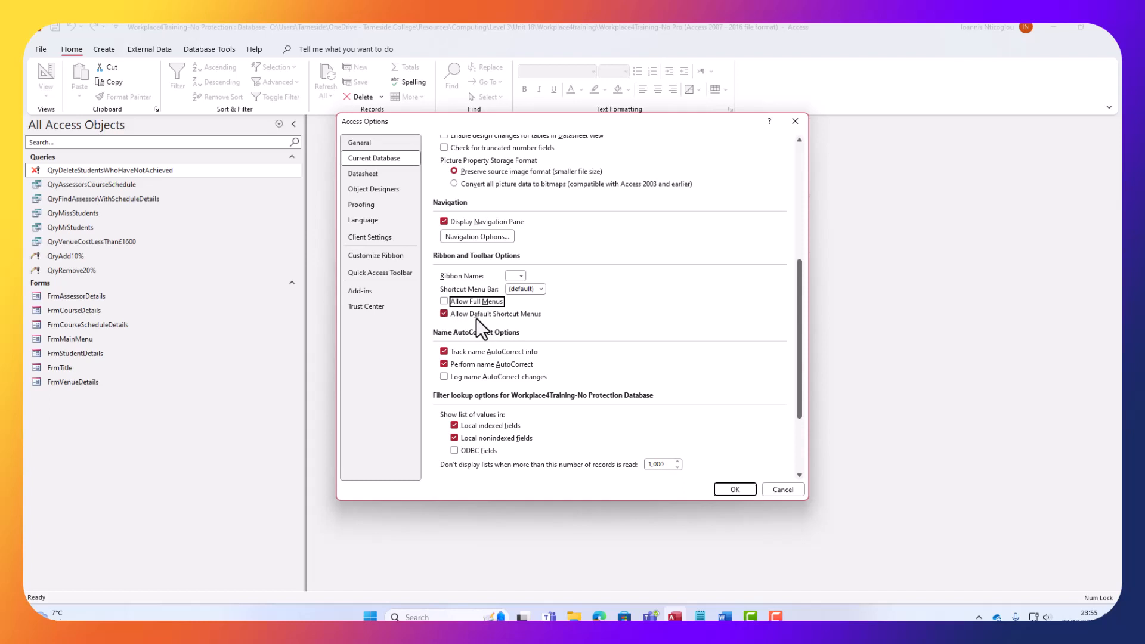
pyautogui.click(443, 313)
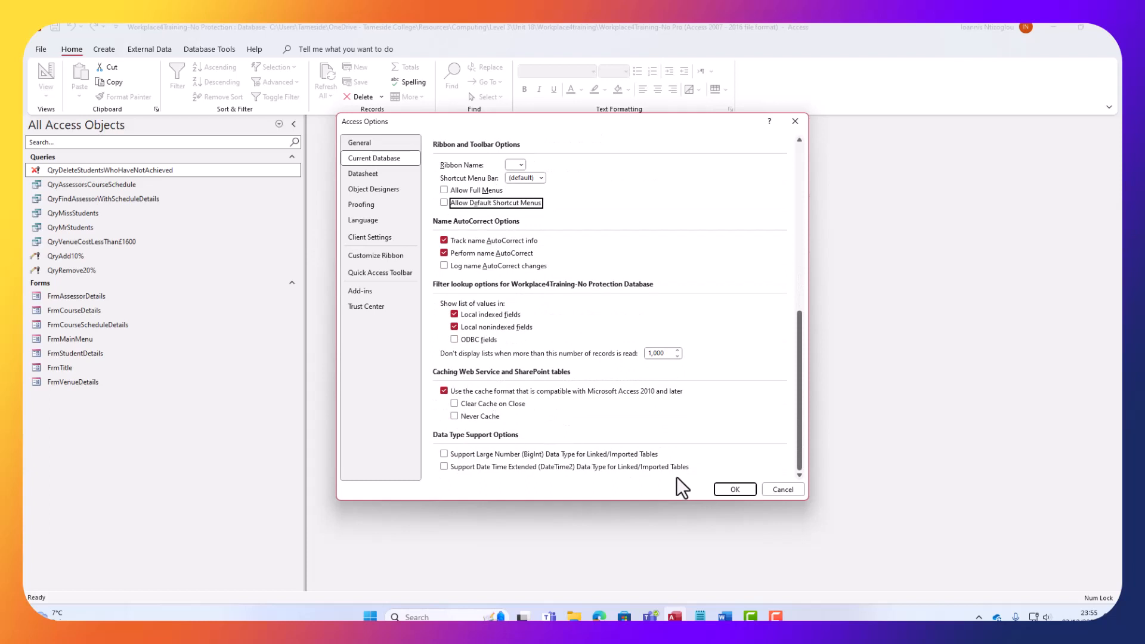
pyautogui.moveTo(358, 221)
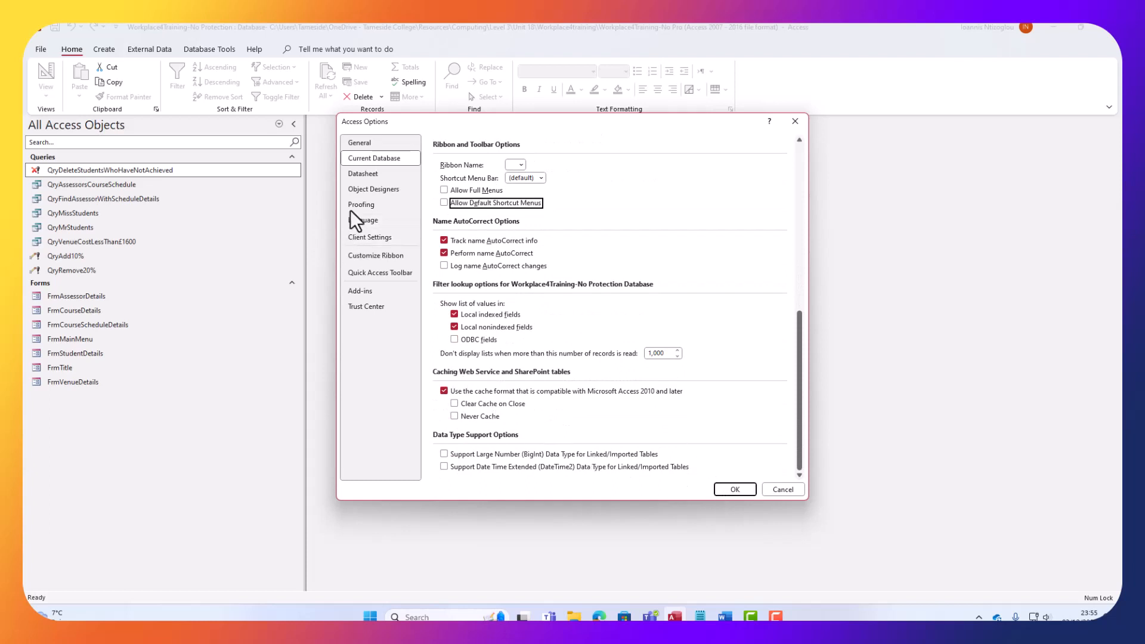
# Browse the Datasheet, Object Designers, Language and Client Settings pages, ending on Customize Ribbon
pyautogui.click(364, 173)
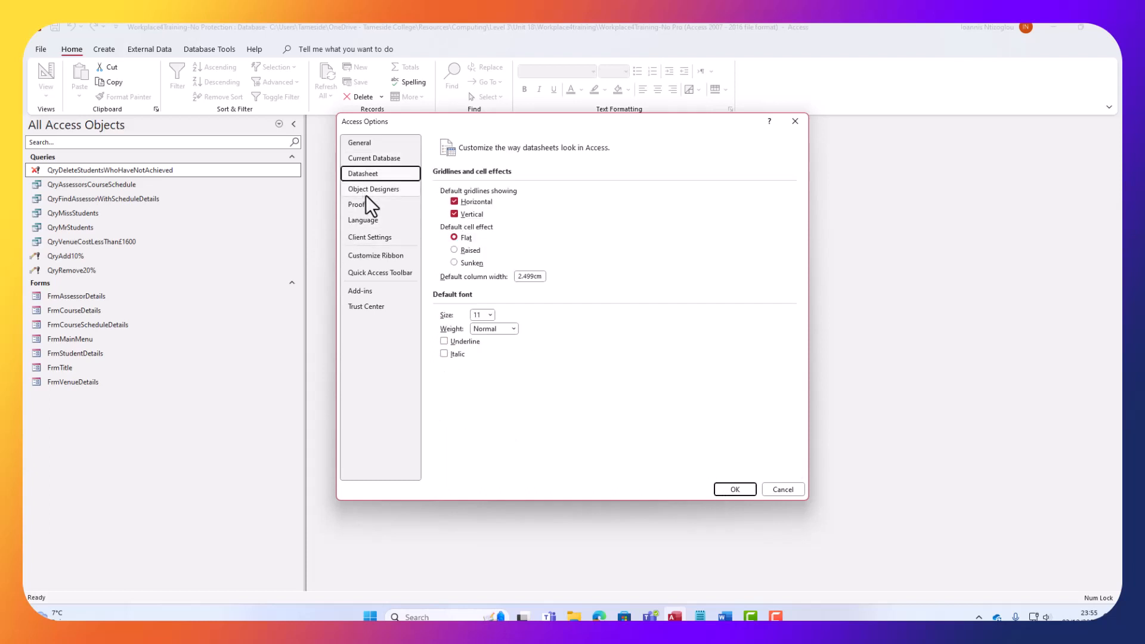
pyautogui.click(374, 189)
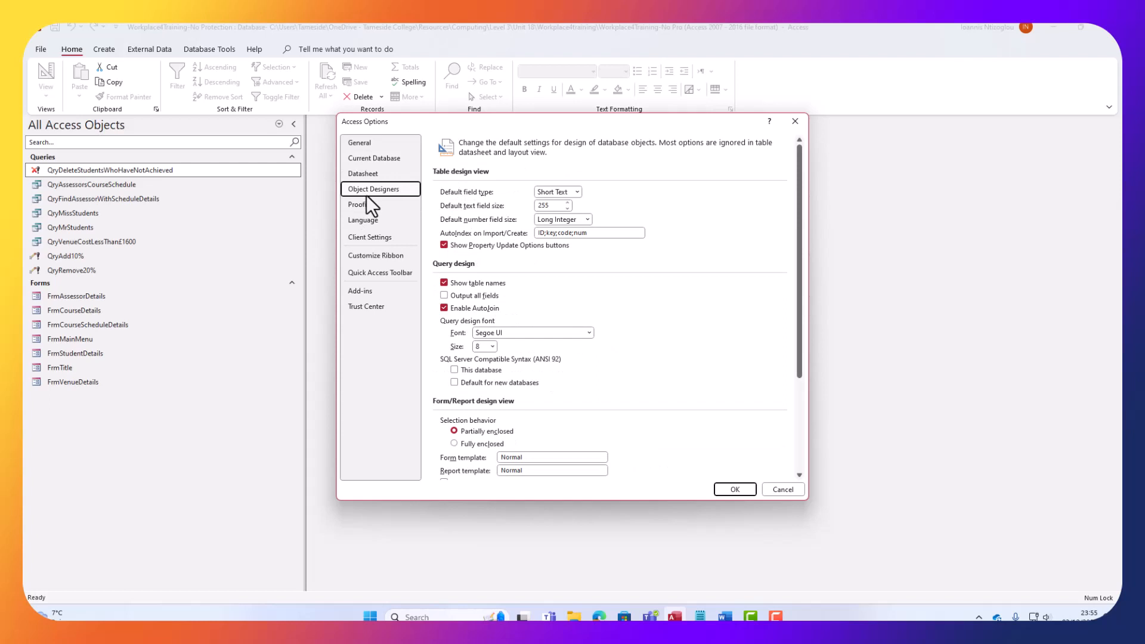
pyautogui.click(364, 220)
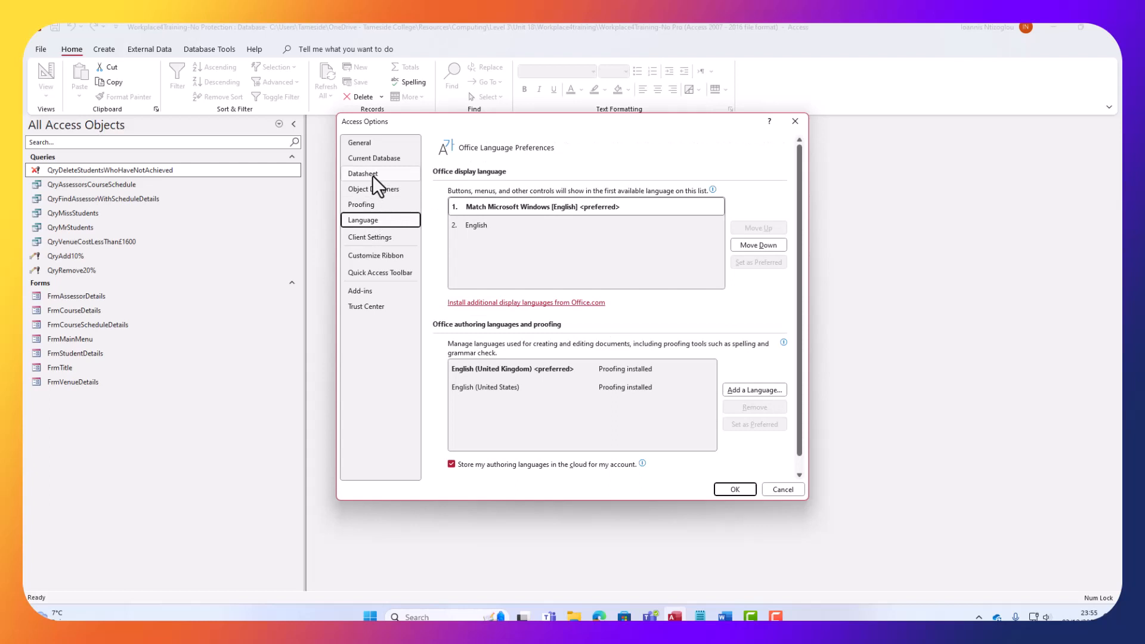
pyautogui.click(370, 237)
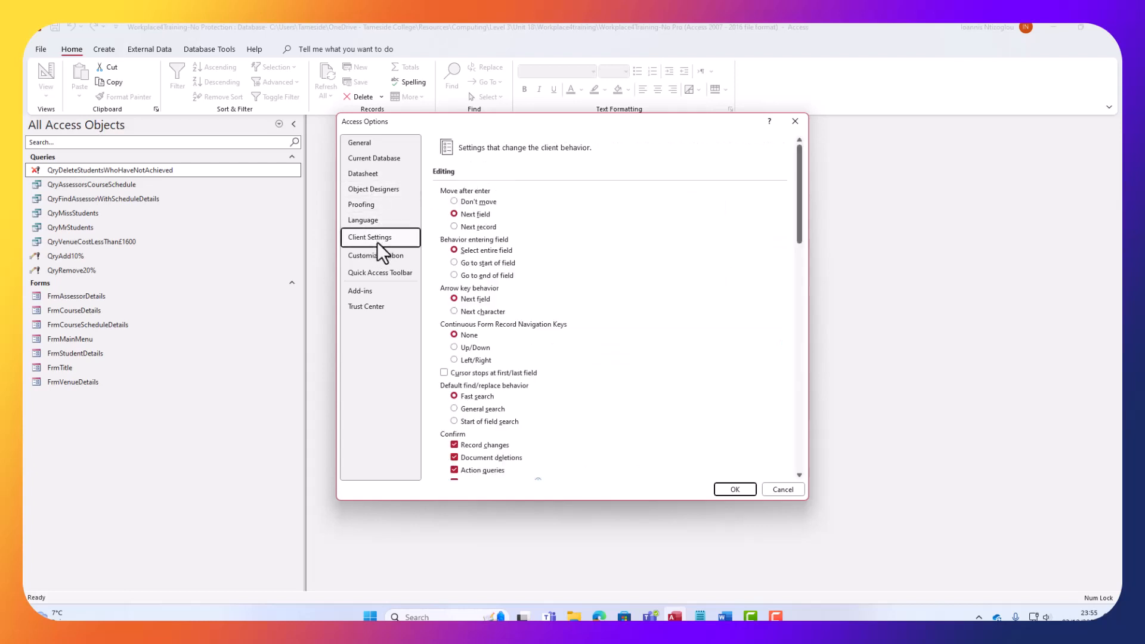
pyautogui.click(375, 255)
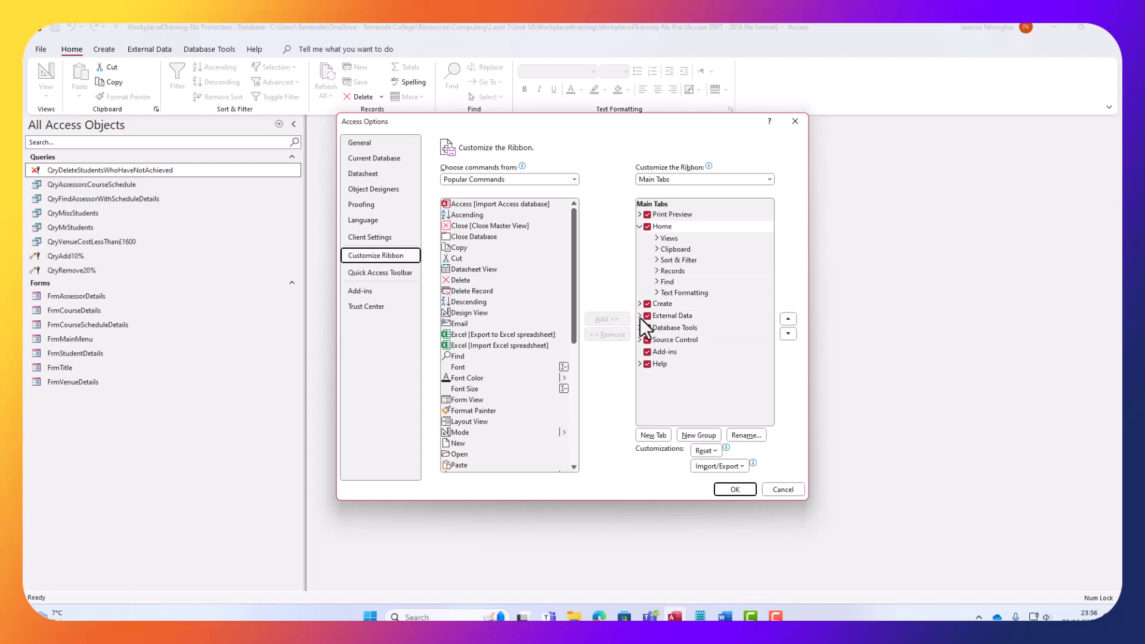
pyautogui.moveTo(644, 337)
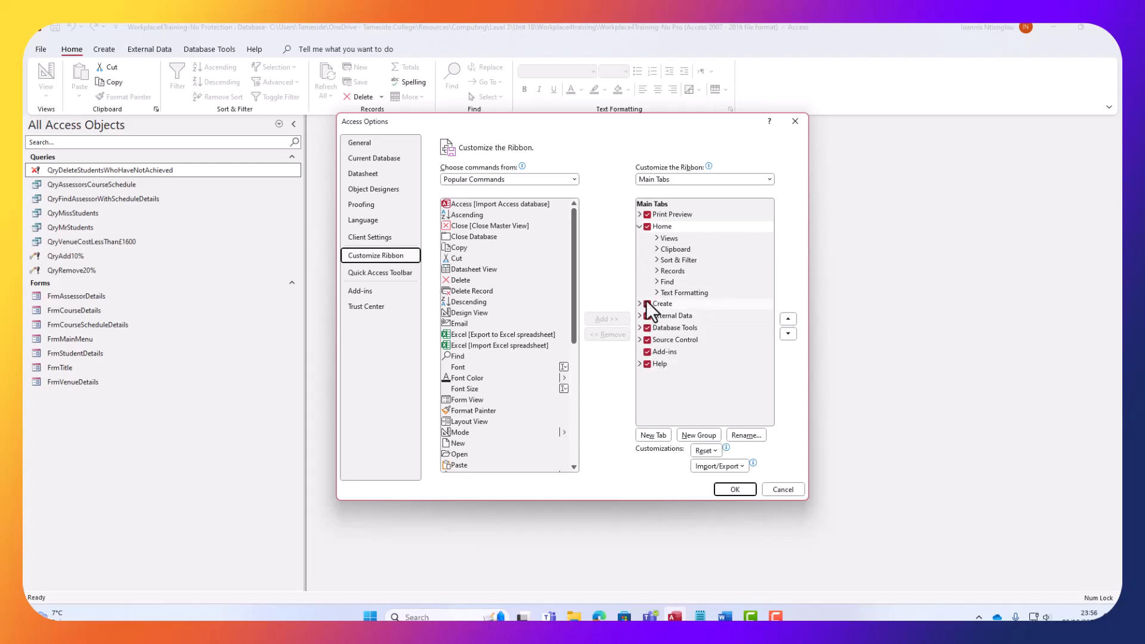
# Untick the Create, External Data, Database Tools, Source Control and Add-ins ribbon tabs and confirm the options with OK
pyautogui.click(662, 303)
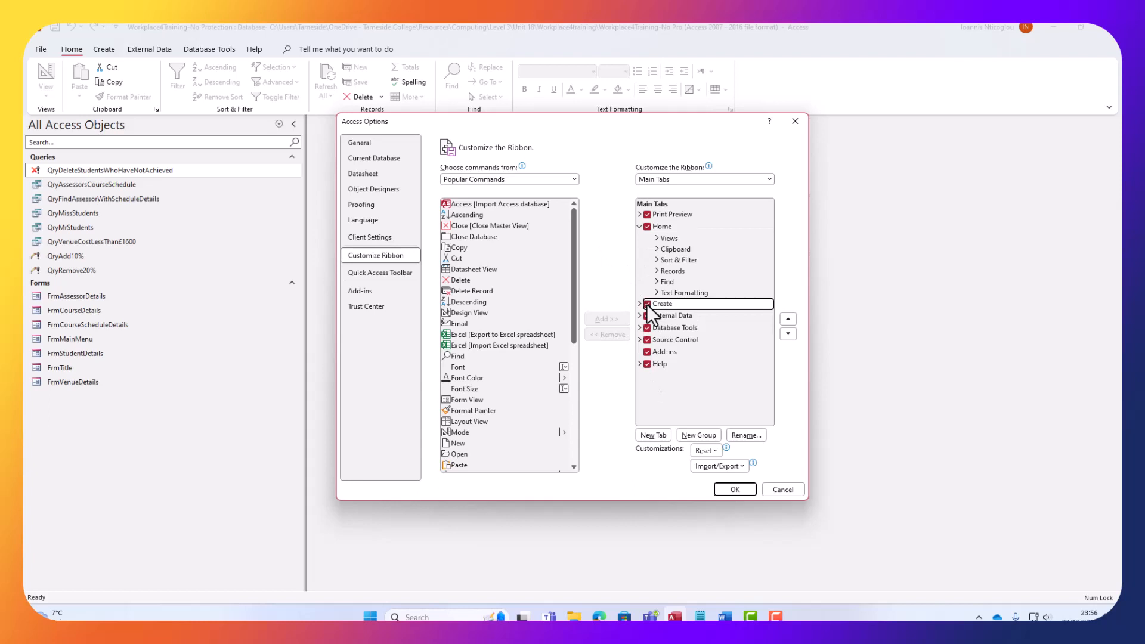
pyautogui.click(647, 303)
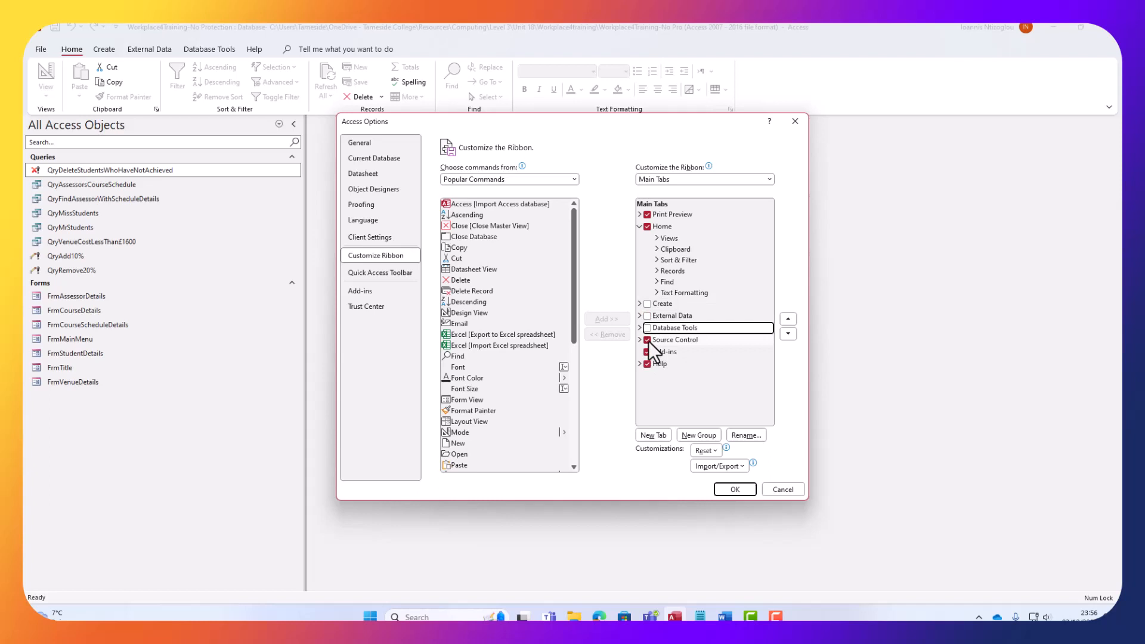
pyautogui.click(647, 340)
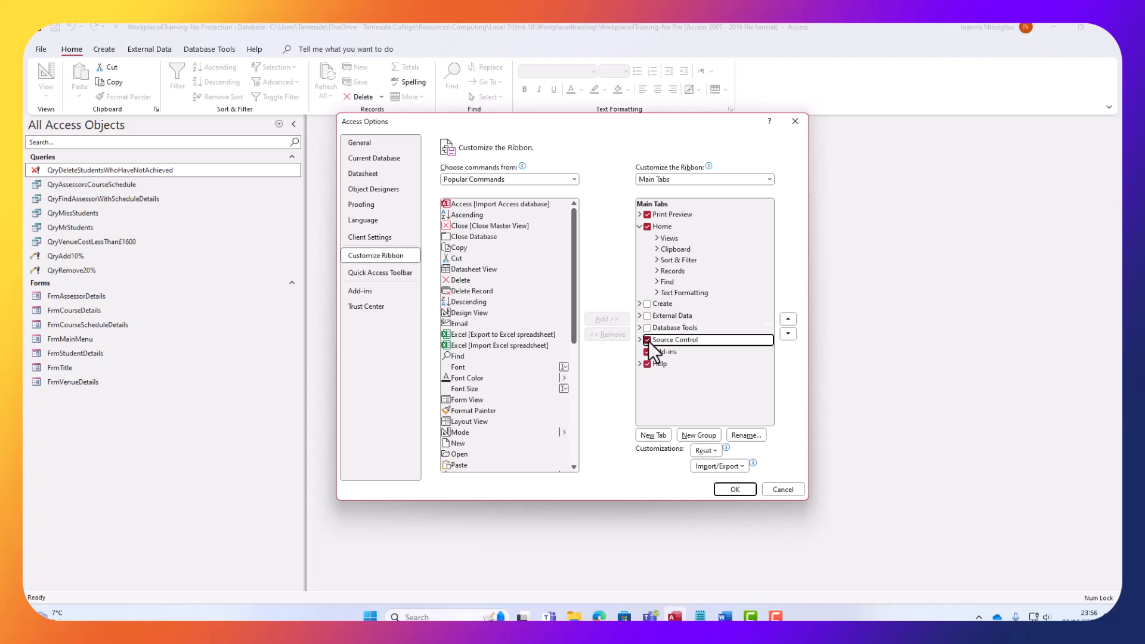
pyautogui.click(666, 352)
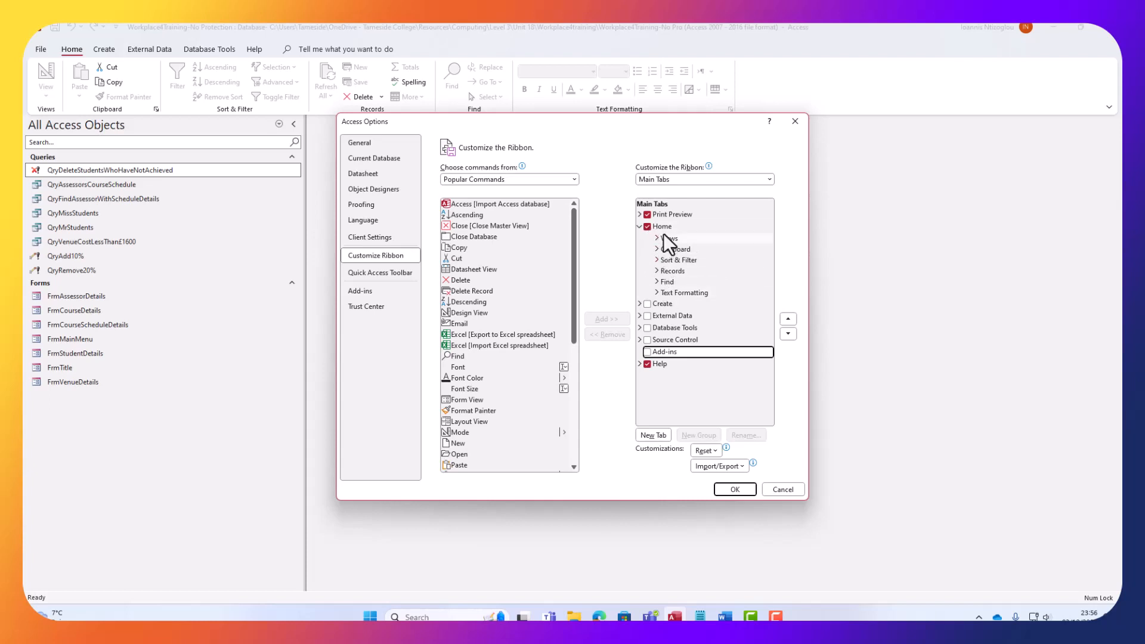
pyautogui.click(657, 282)
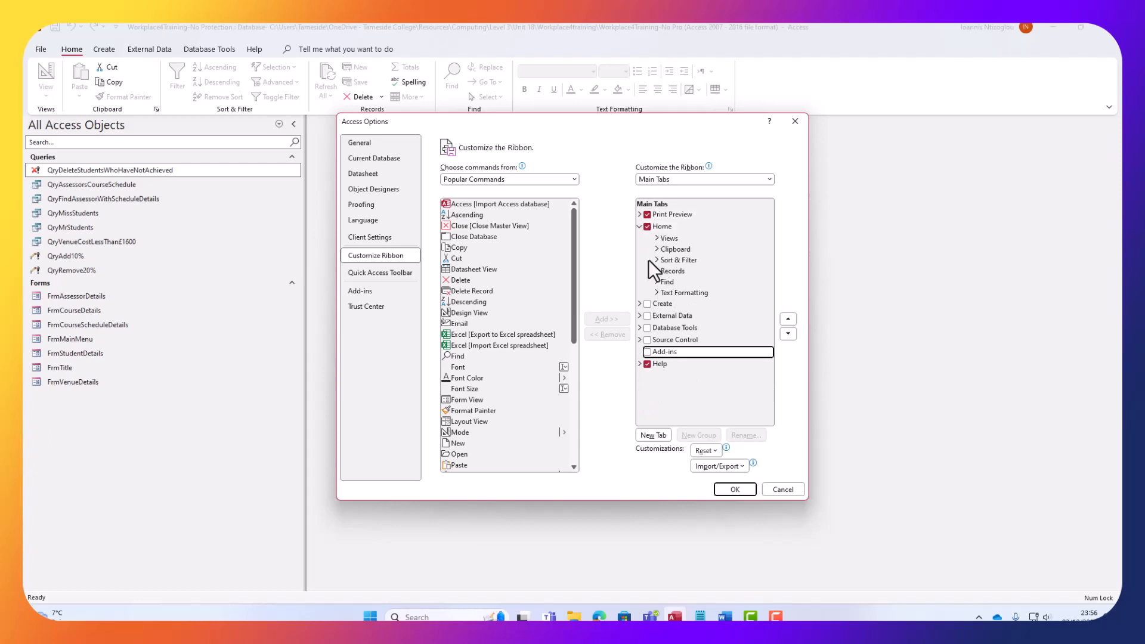
pyautogui.click(735, 489)
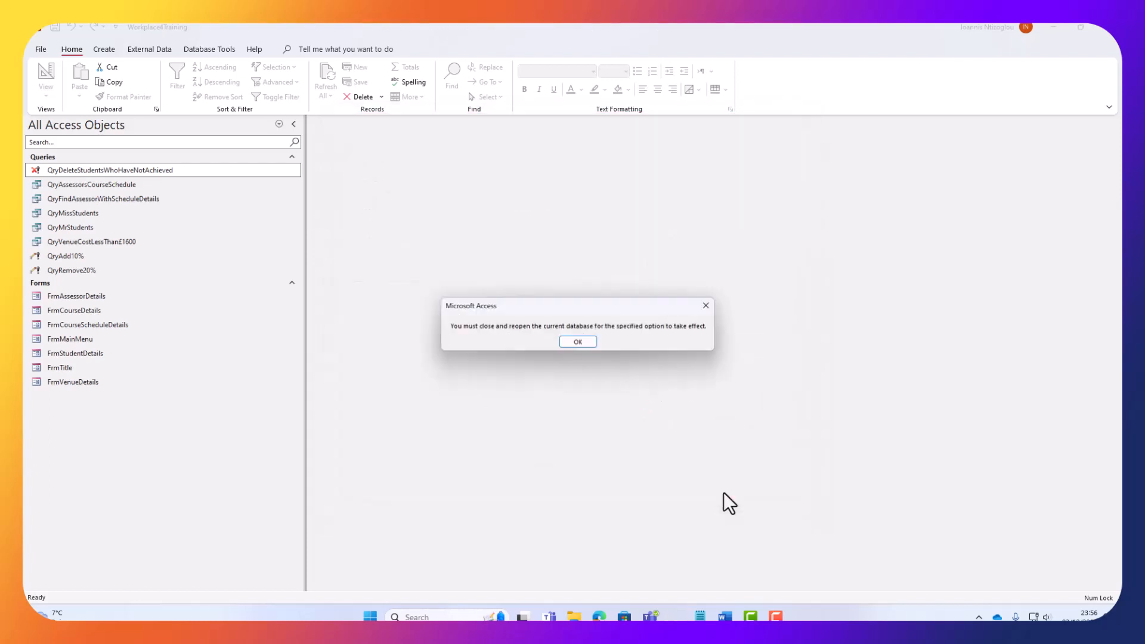
# Acknowledge the message that the database must be closed and reopened for the options to apply
pyautogui.click(577, 342)
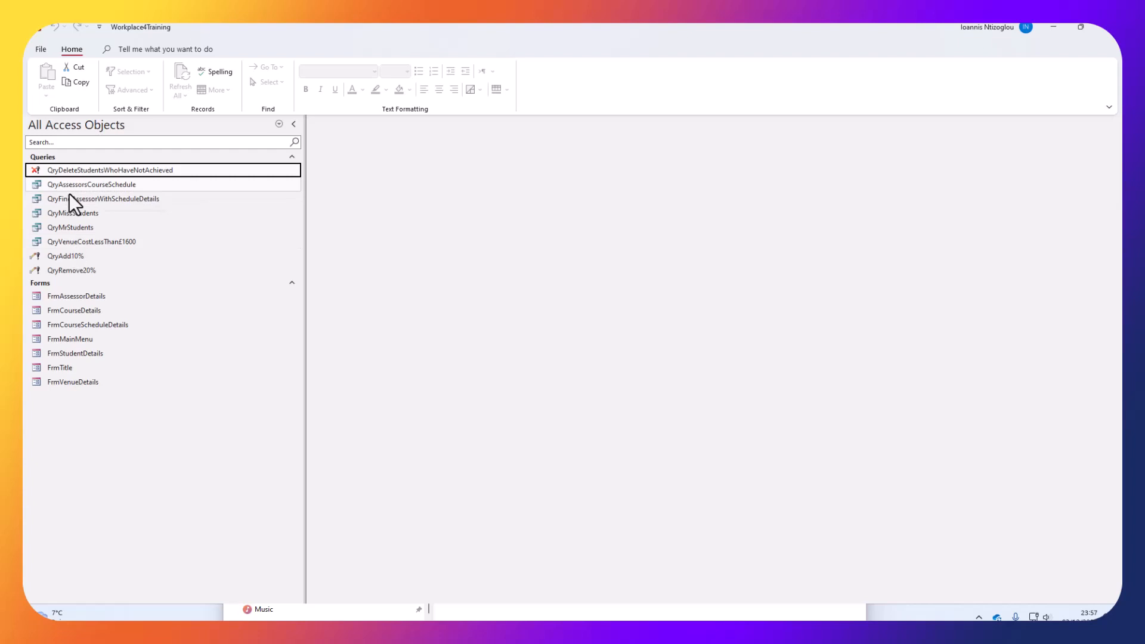
# Open FrmAssessorDetails, go Home to the Main Menu, open Course Schedule Details, then view the File Info page
pyautogui.click(76, 296)
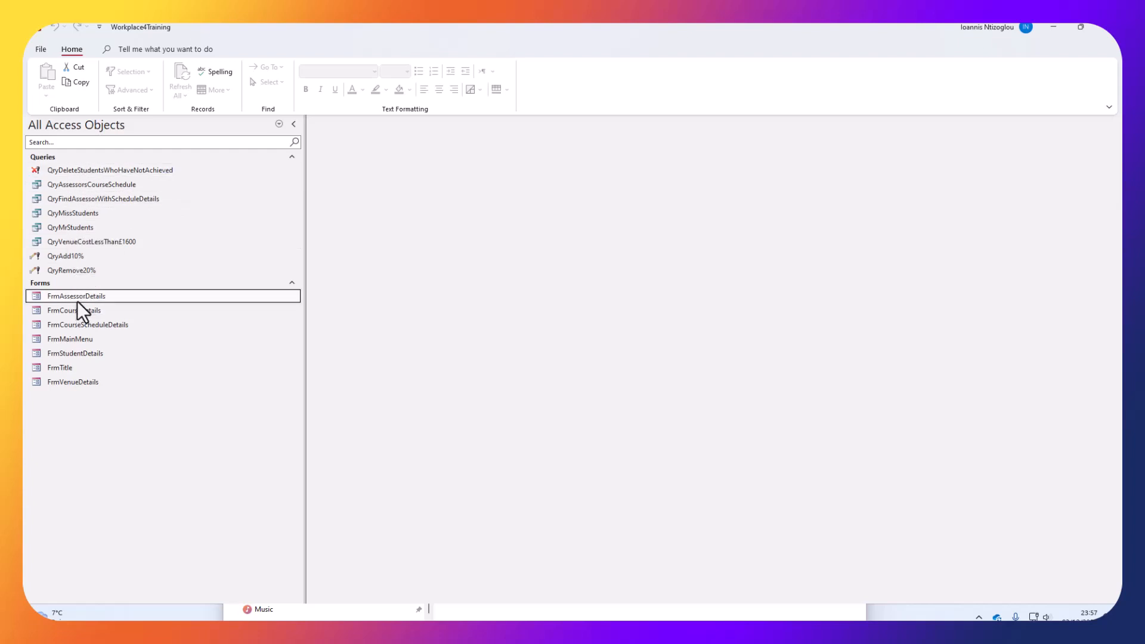
pyautogui.doubleClick(75, 295)
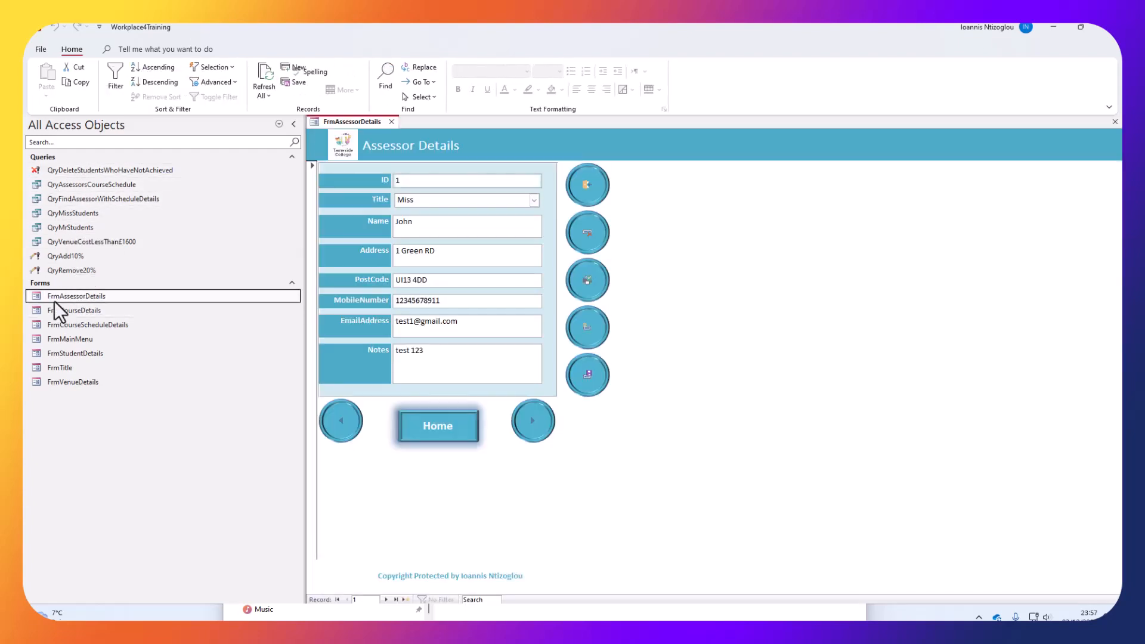
pyautogui.click(436, 426)
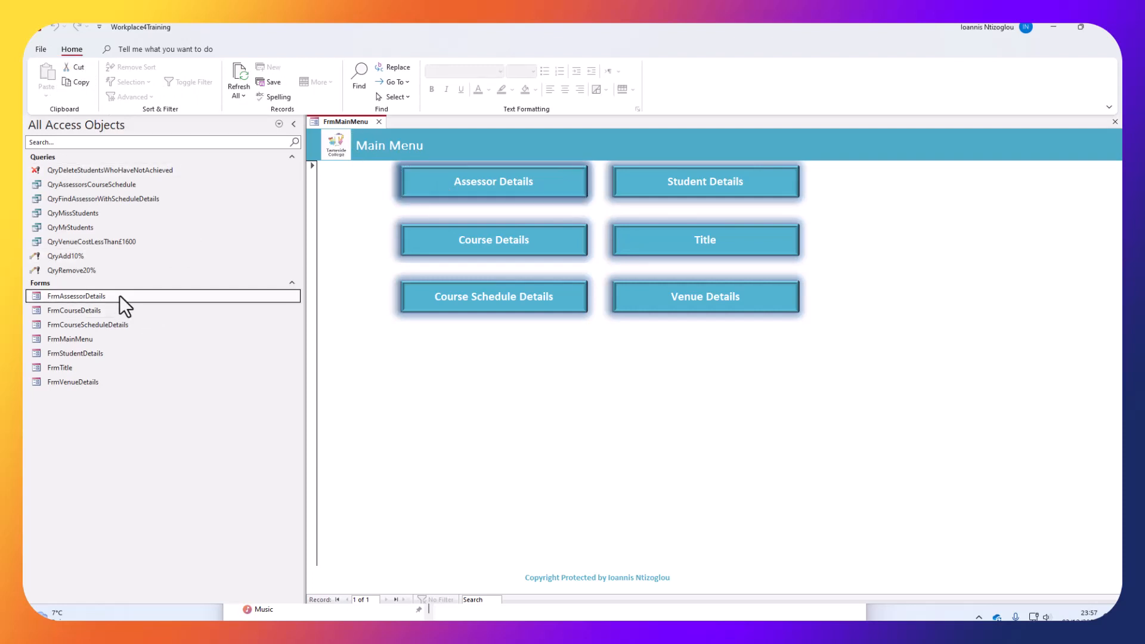
pyautogui.click(74, 309)
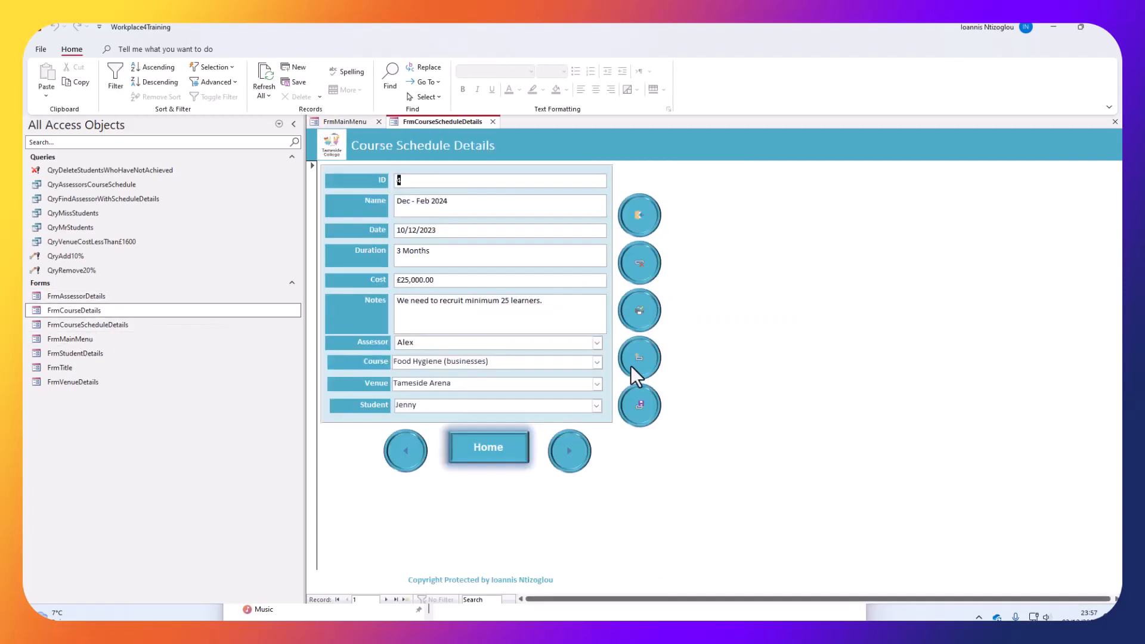
pyautogui.click(569, 450)
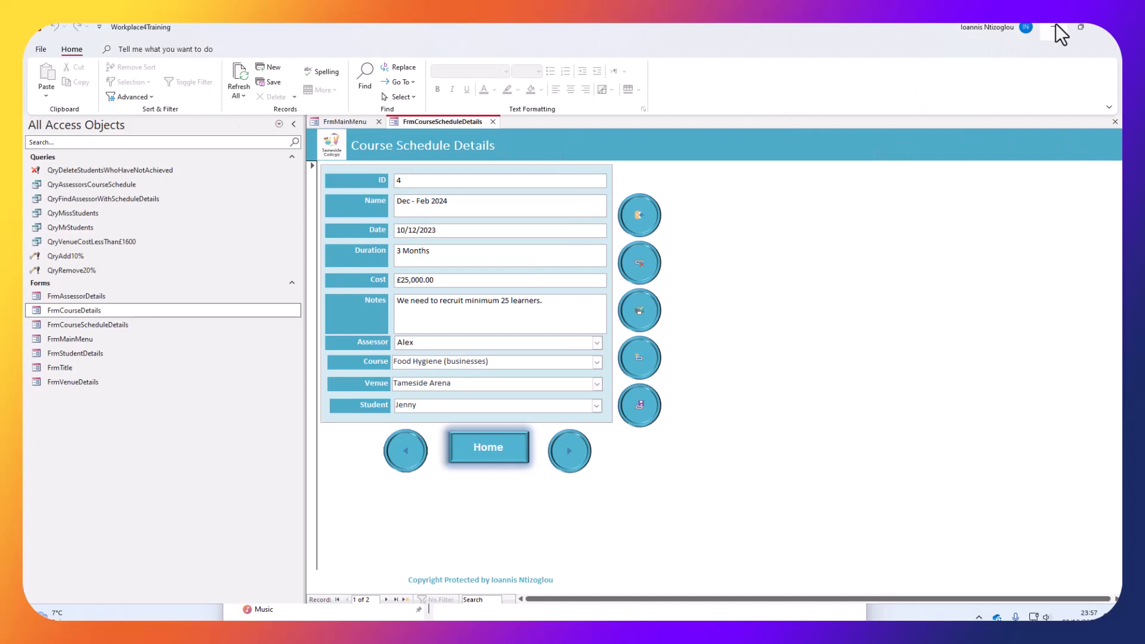
pyautogui.click(41, 49)
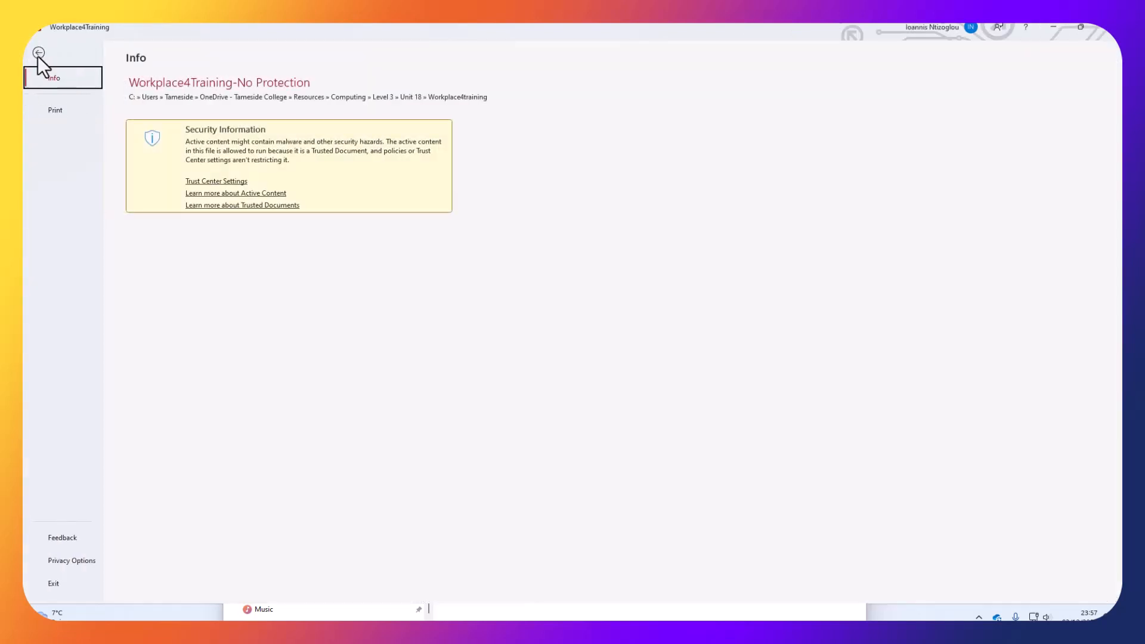
# Exit Access, close the Downloads window, and launch Access again from Start > All apps to its Home page
pyautogui.click(38, 52)
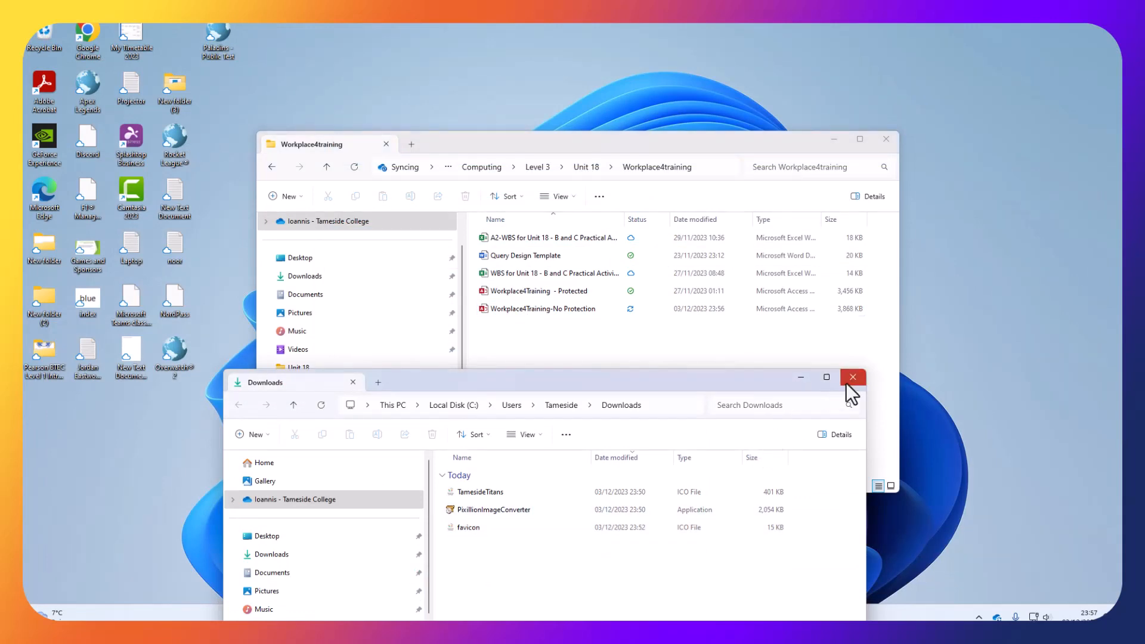
pyautogui.click(852, 378)
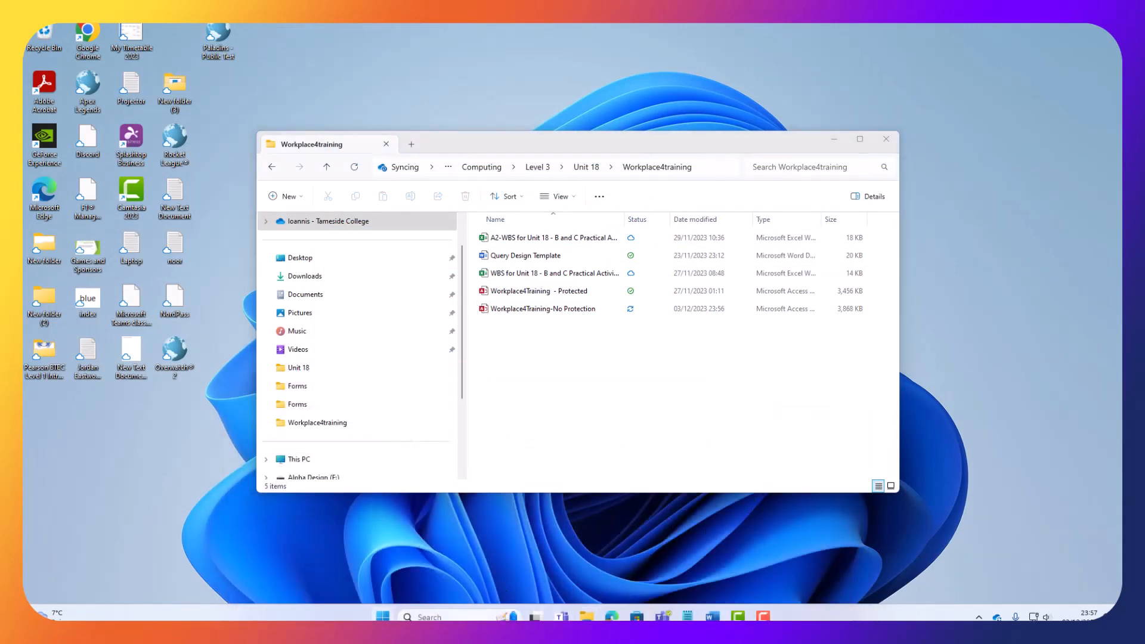
pyautogui.click(381, 616)
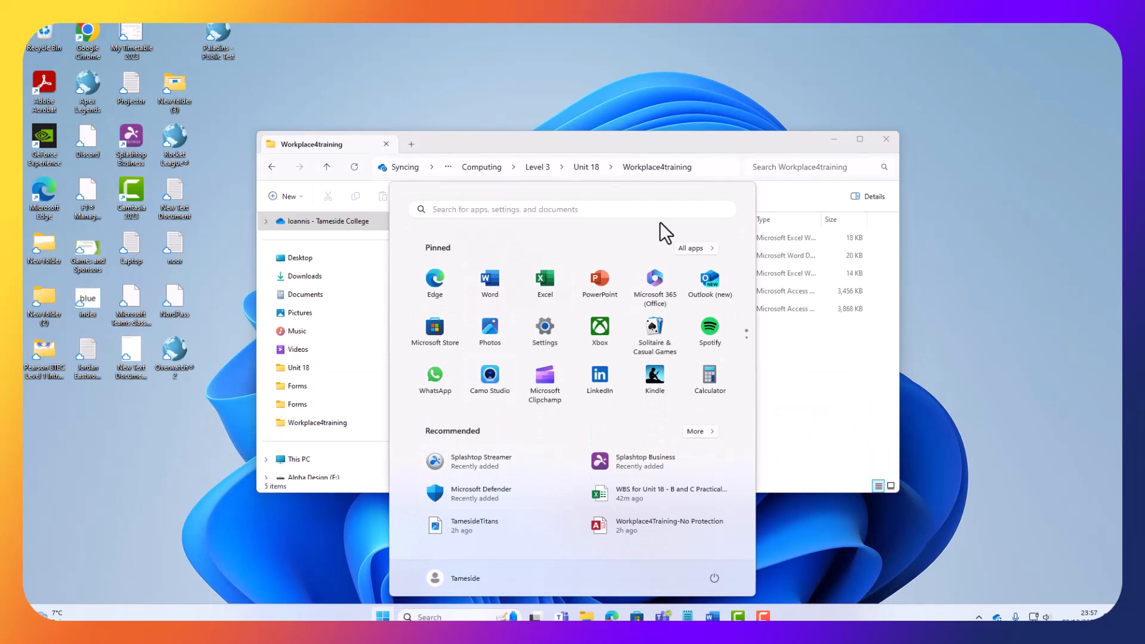
pyautogui.click(691, 247)
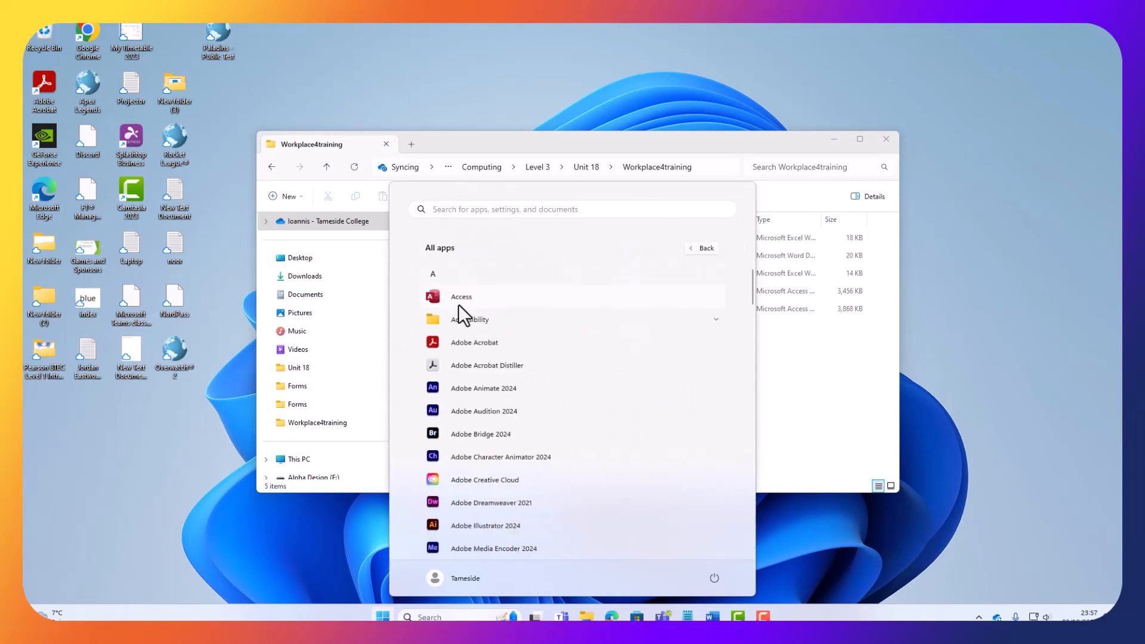
pyautogui.click(461, 296)
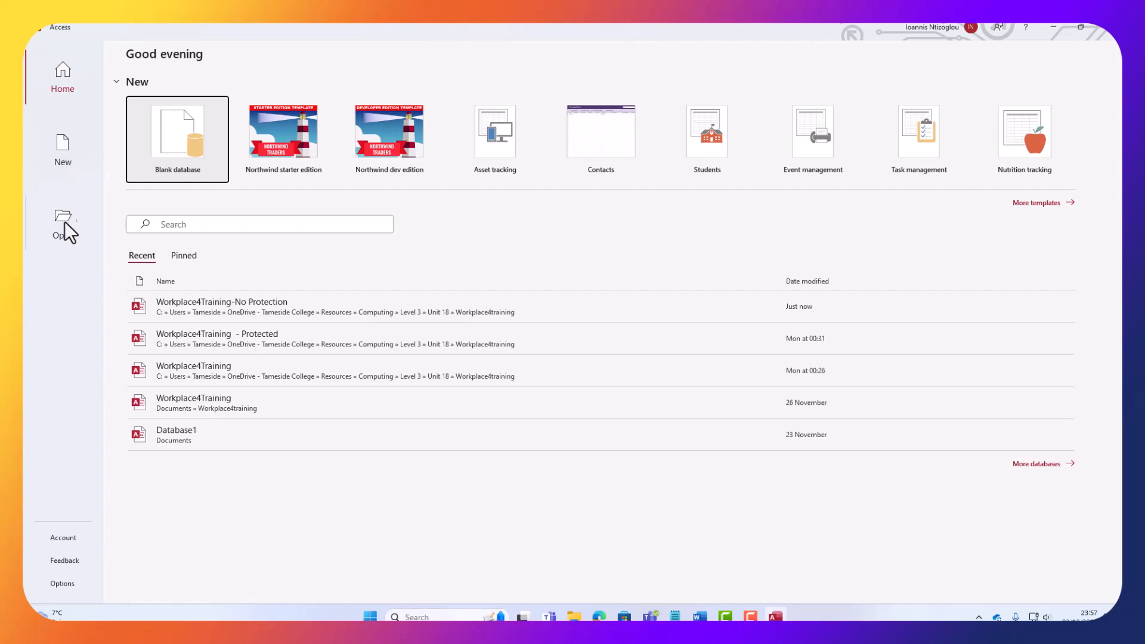
pyautogui.click(63, 224)
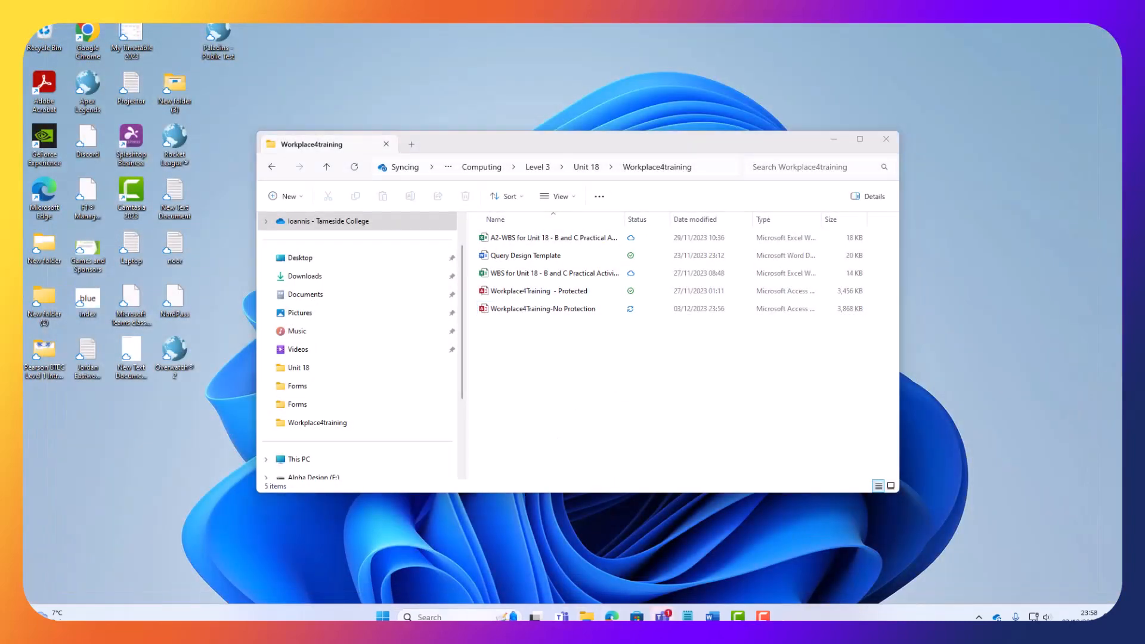
pyautogui.moveTo(761, 592)
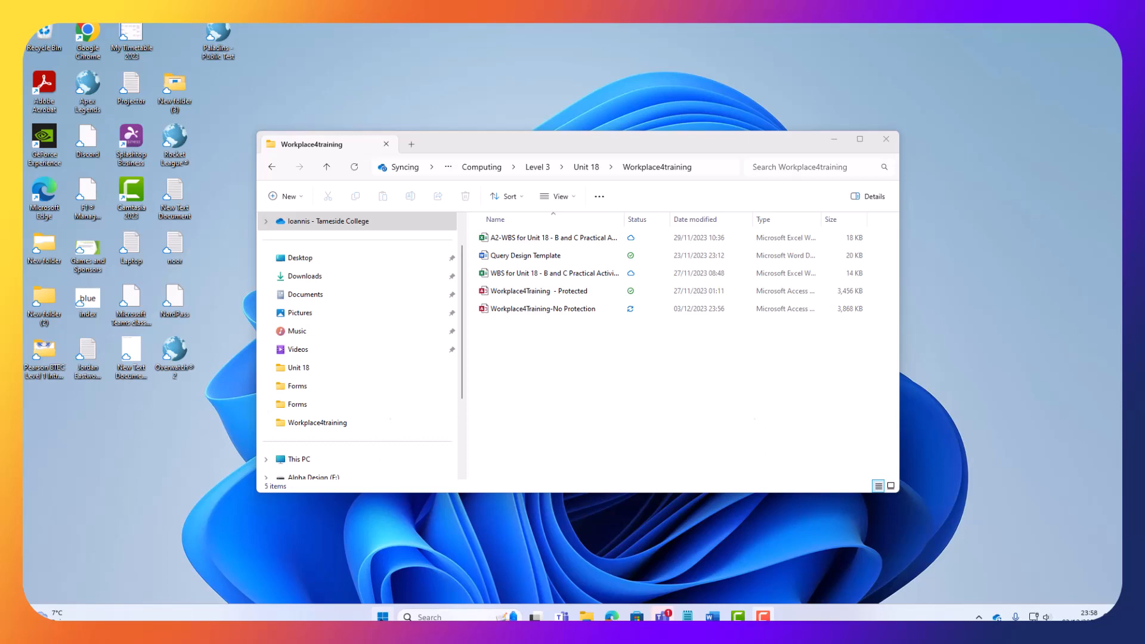
pyautogui.click(406, 616)
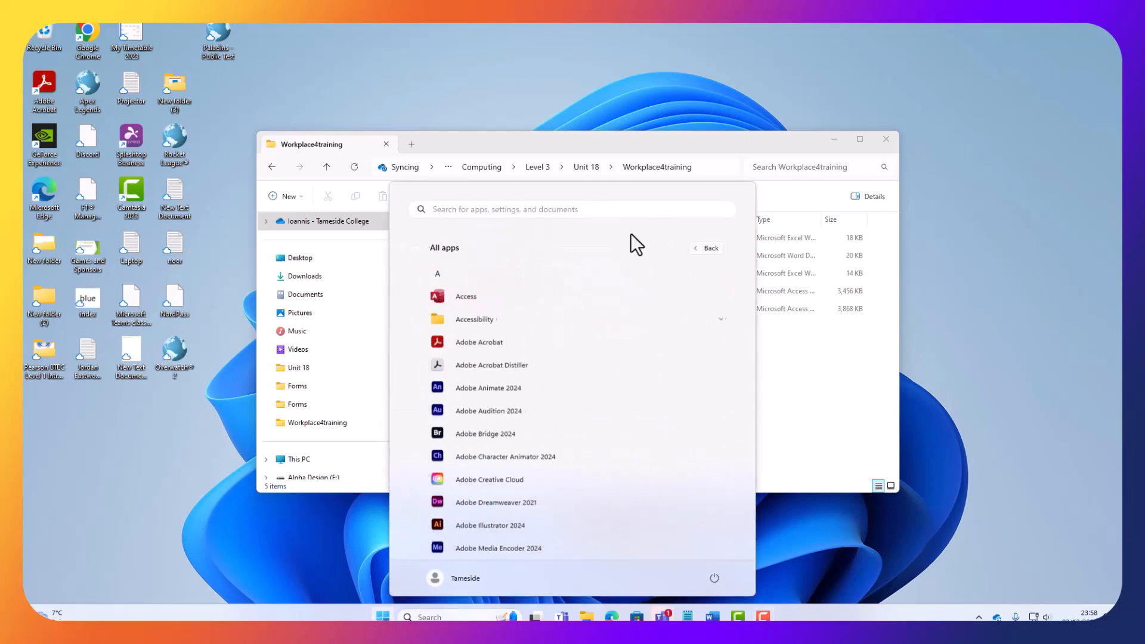
pyautogui.click(465, 295)
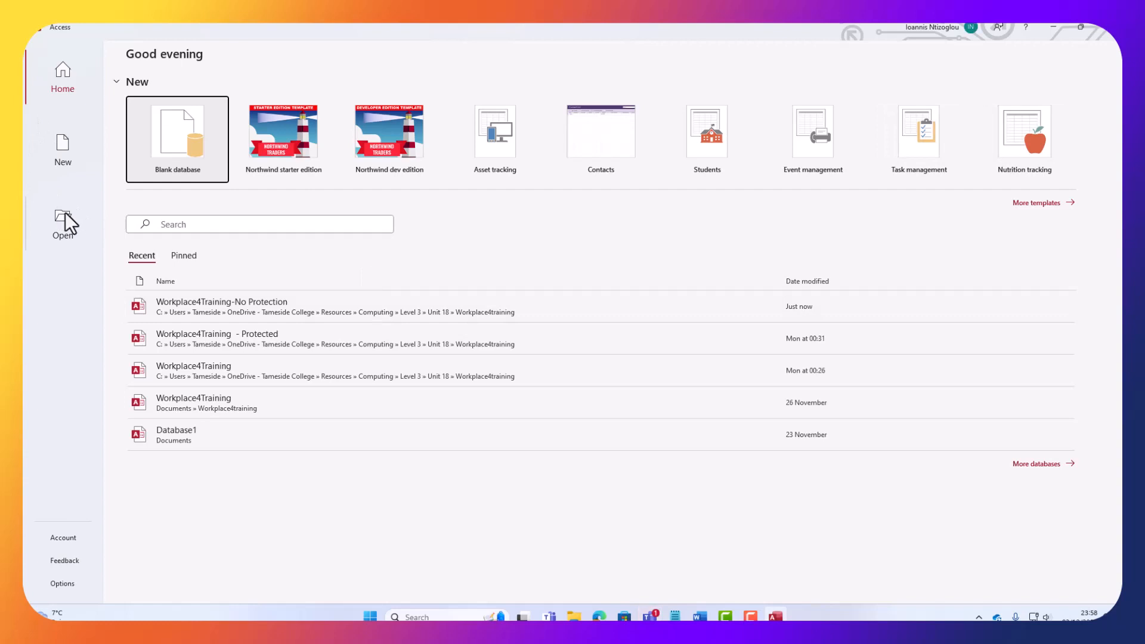
# Browse from the Open page to the Workplace4training folder
pyautogui.click(63, 219)
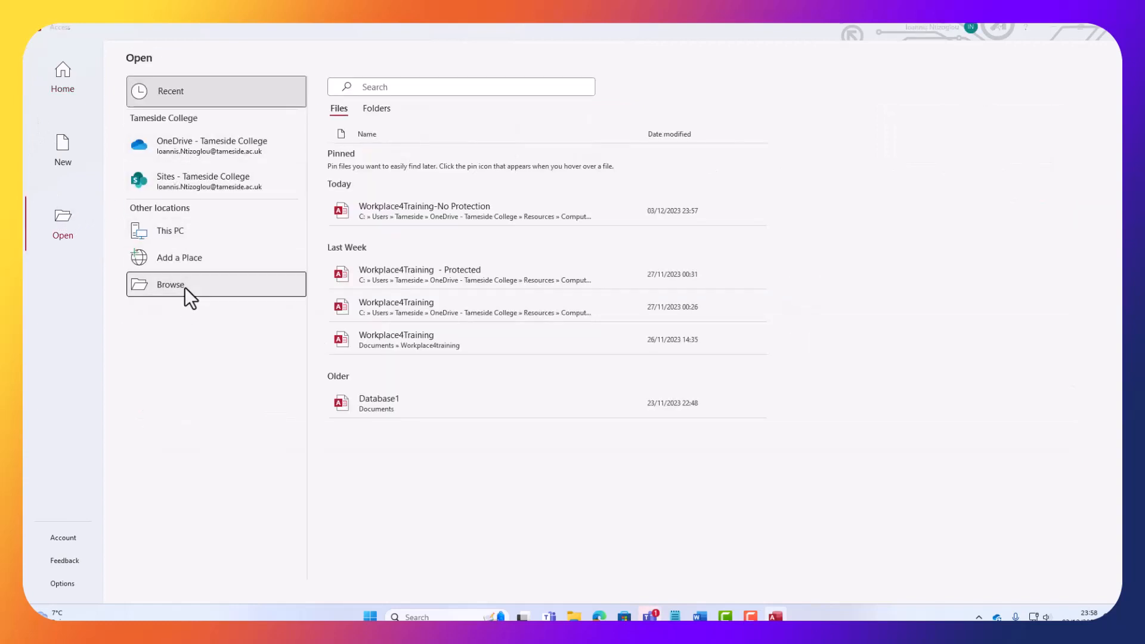
pyautogui.click(170, 283)
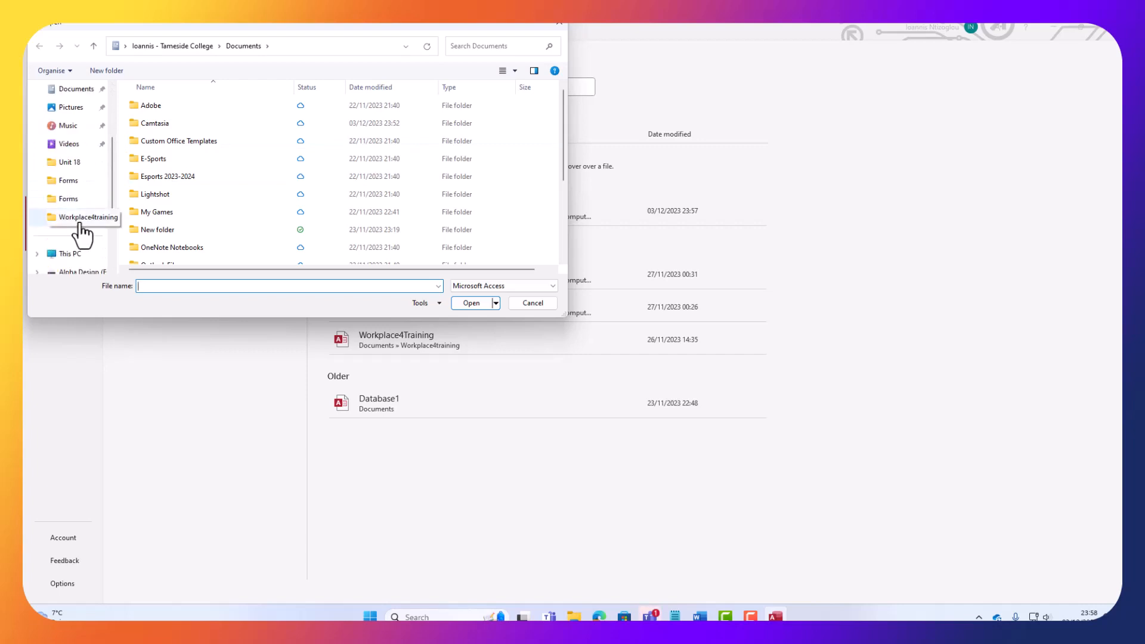
pyautogui.click(86, 217)
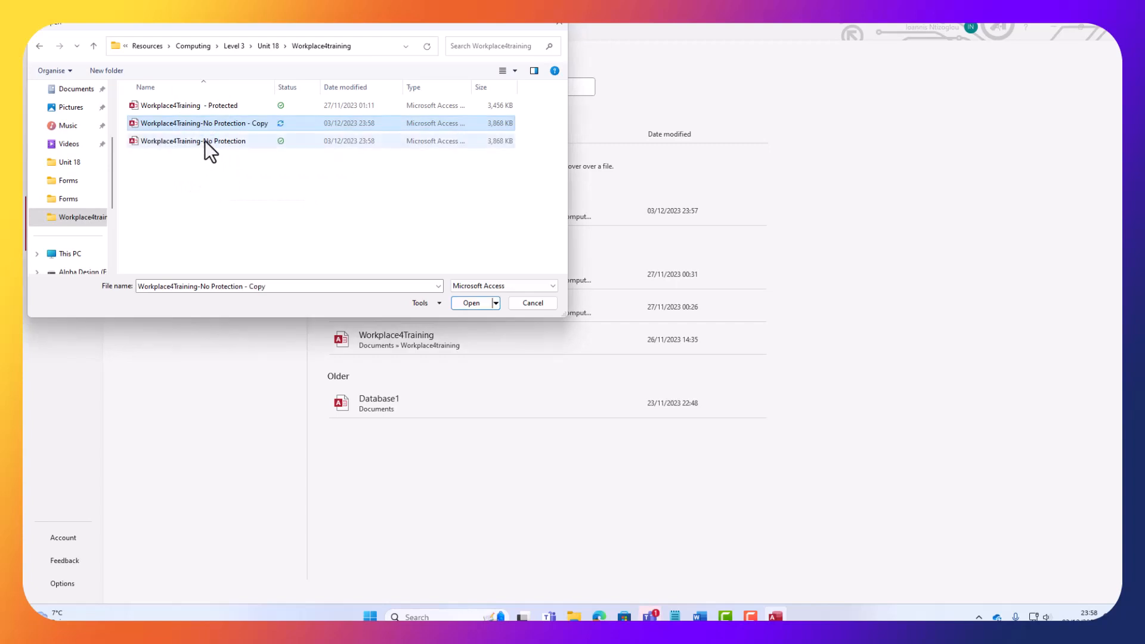
# Rename the database copy to 'Workplace4Training-Protected with restrictions'
pyautogui.click(203, 122)
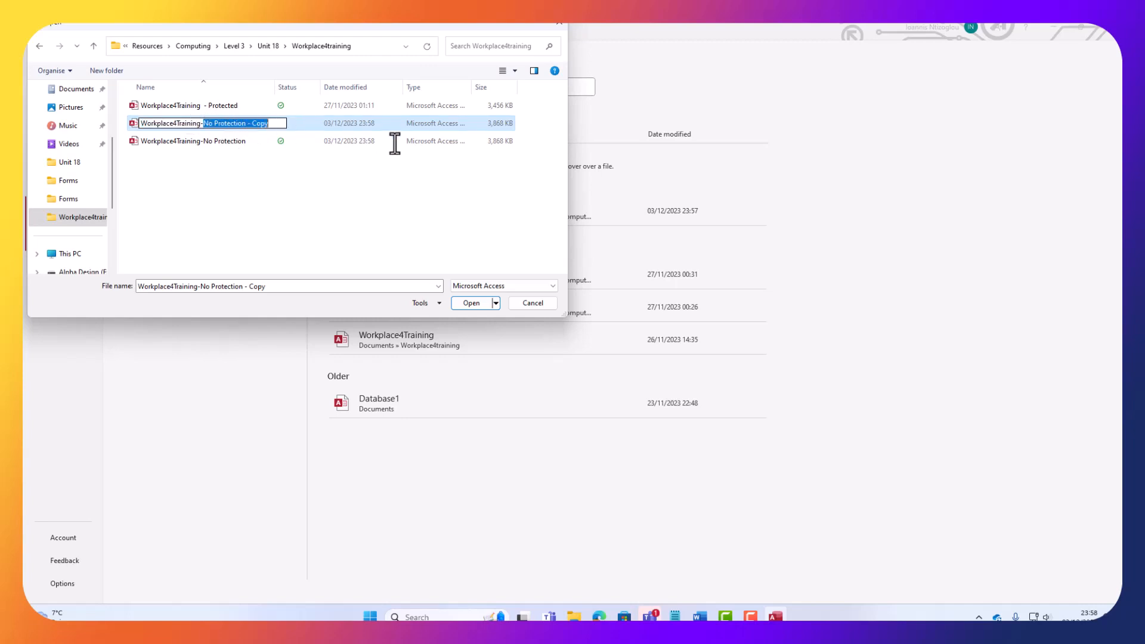
pyautogui.write('Workplace4Training-P')
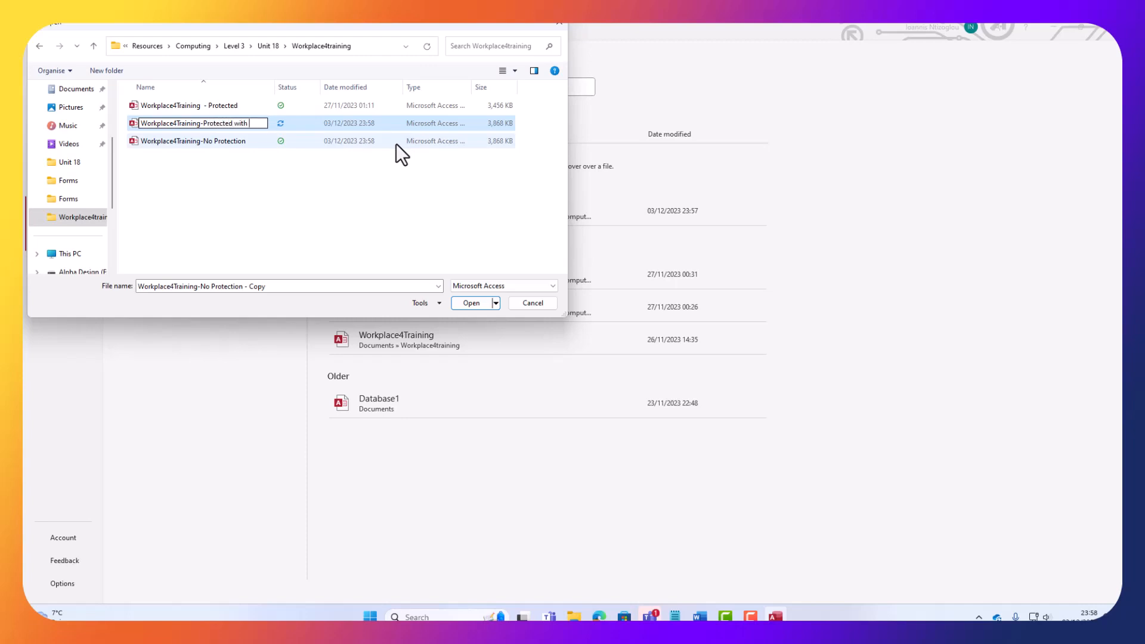
pyautogui.write('restri...')
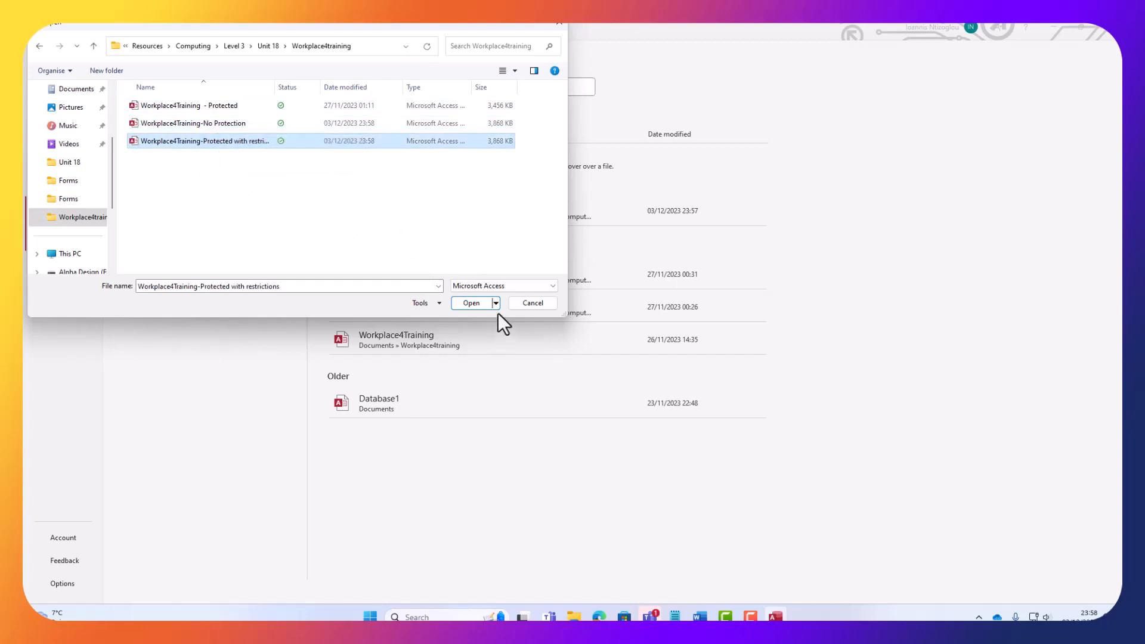
# Open the renamed database in exclusive mode and dismiss the active content warning
pyautogui.click(495, 302)
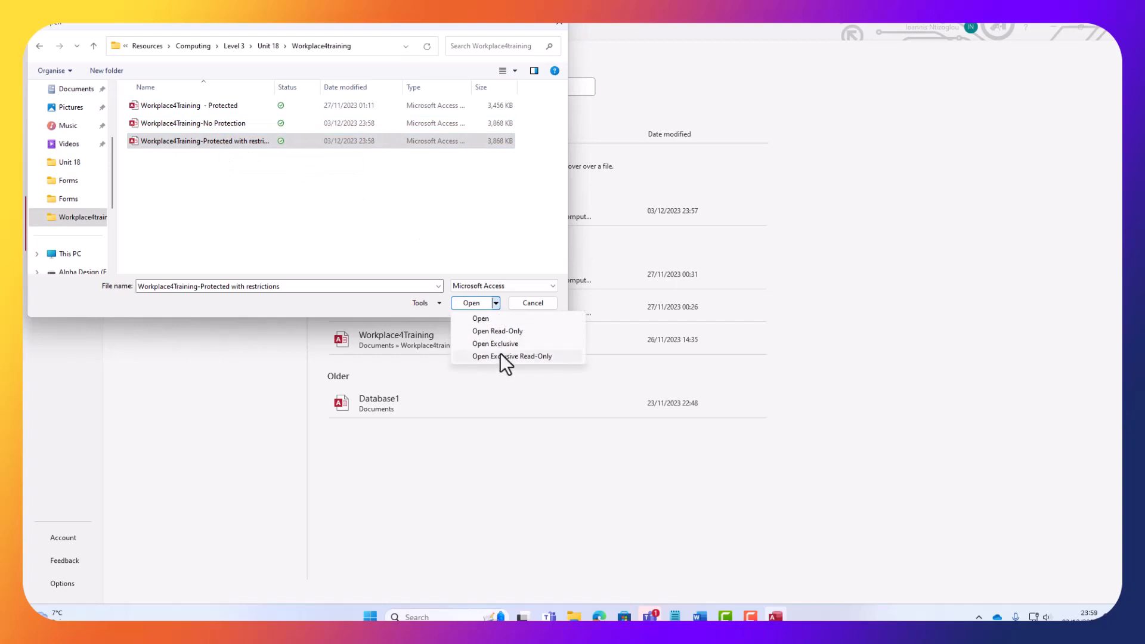
pyautogui.click(512, 357)
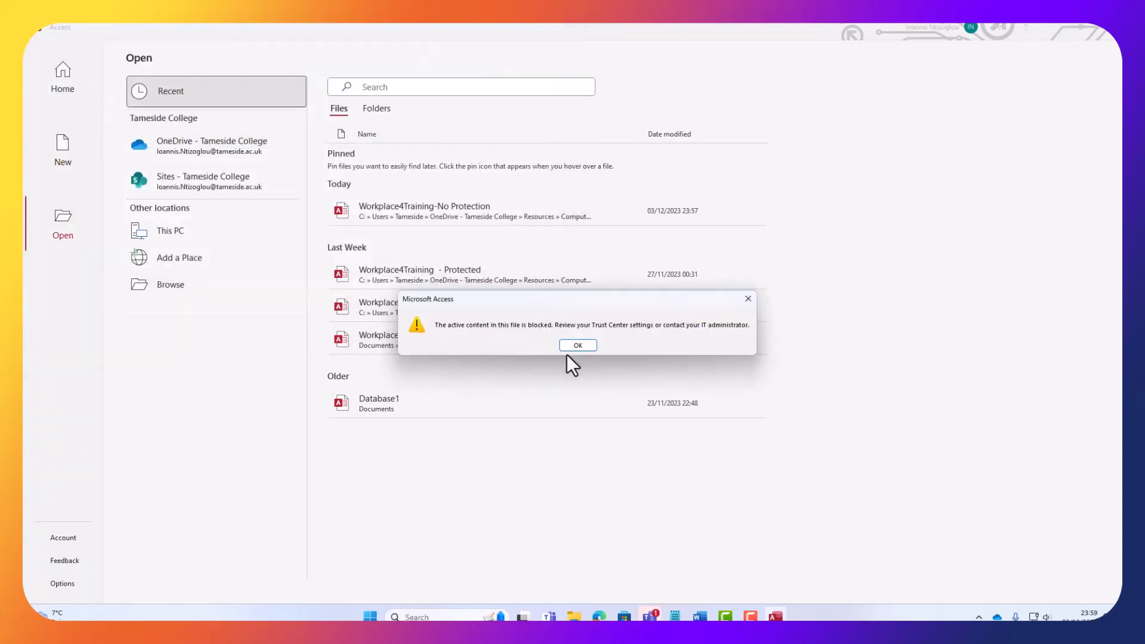
pyautogui.click(577, 345)
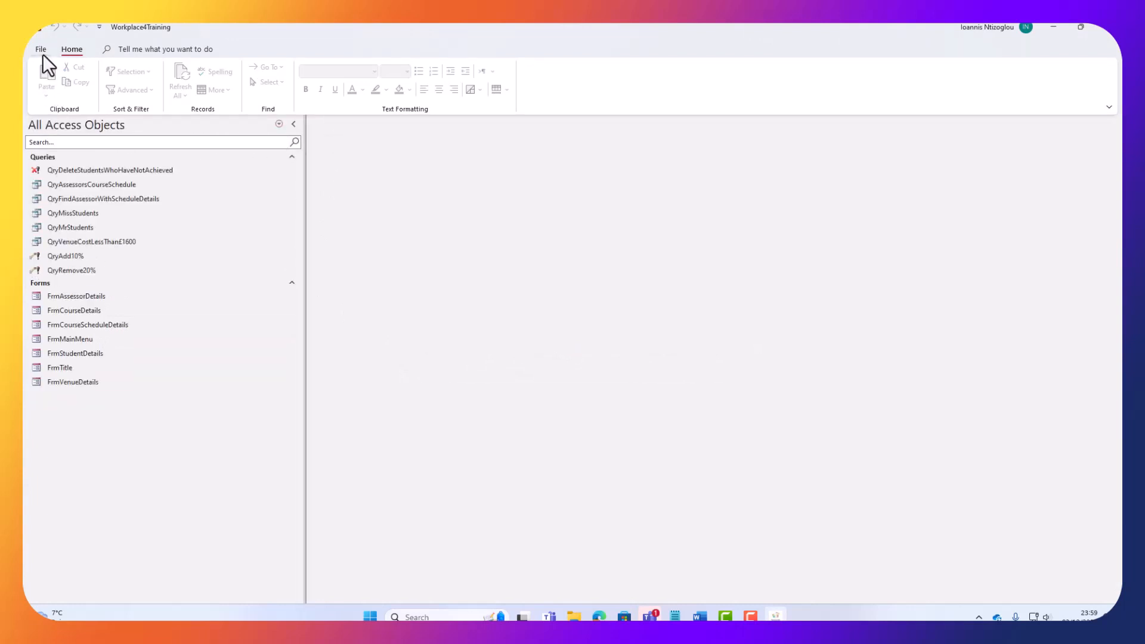
# Review the Trust Center settings from the file Info page and close them
pyautogui.click(42, 49)
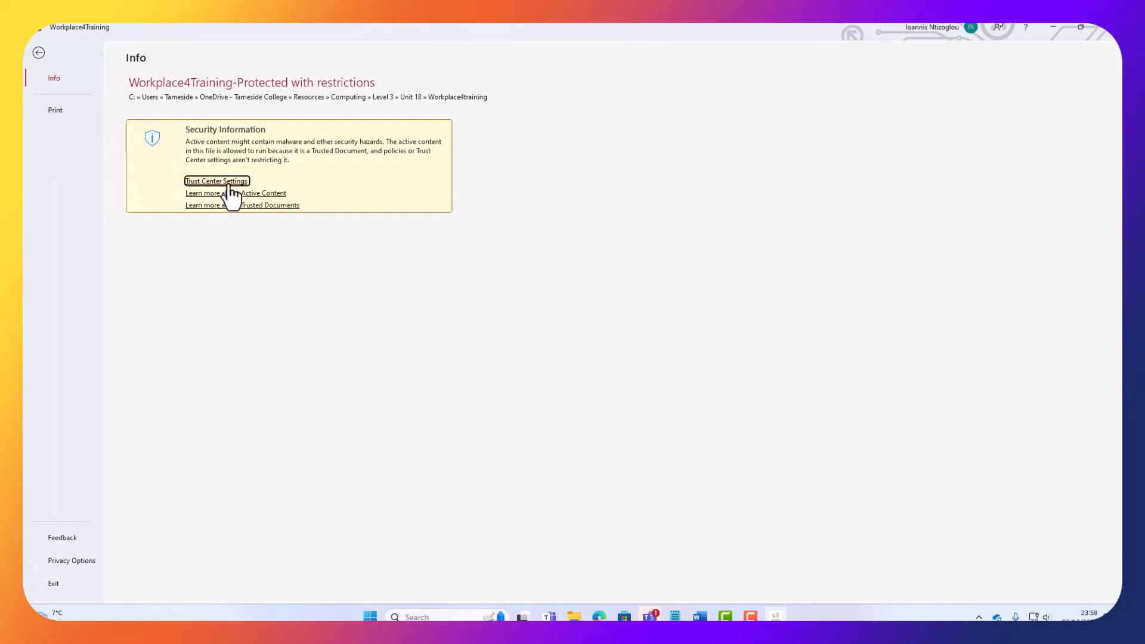
pyautogui.click(216, 181)
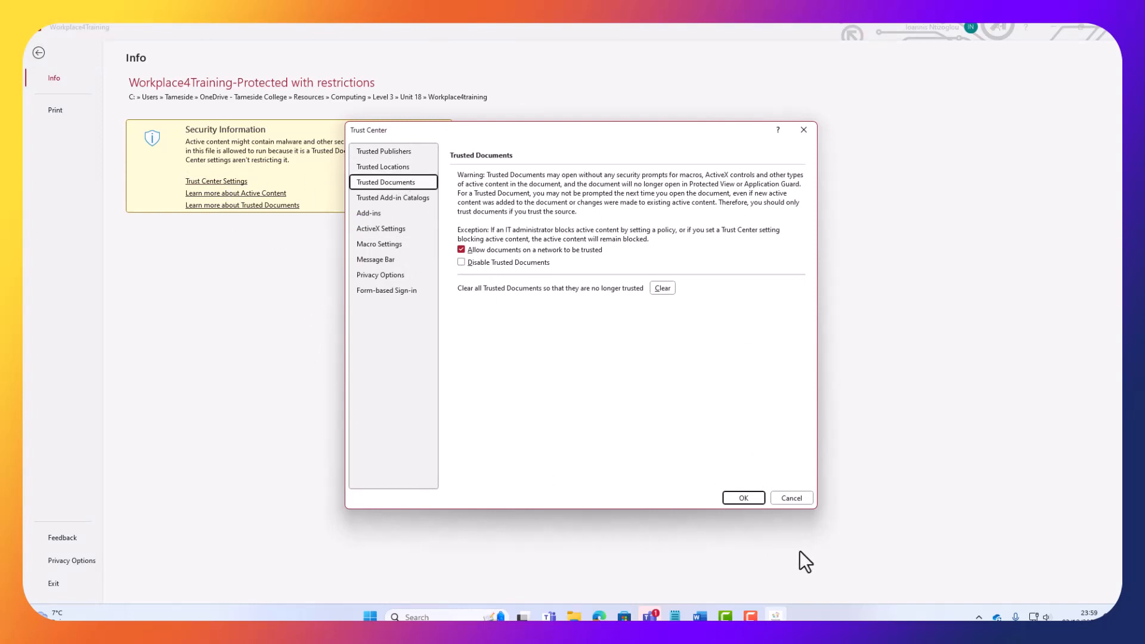
pyautogui.click(742, 498)
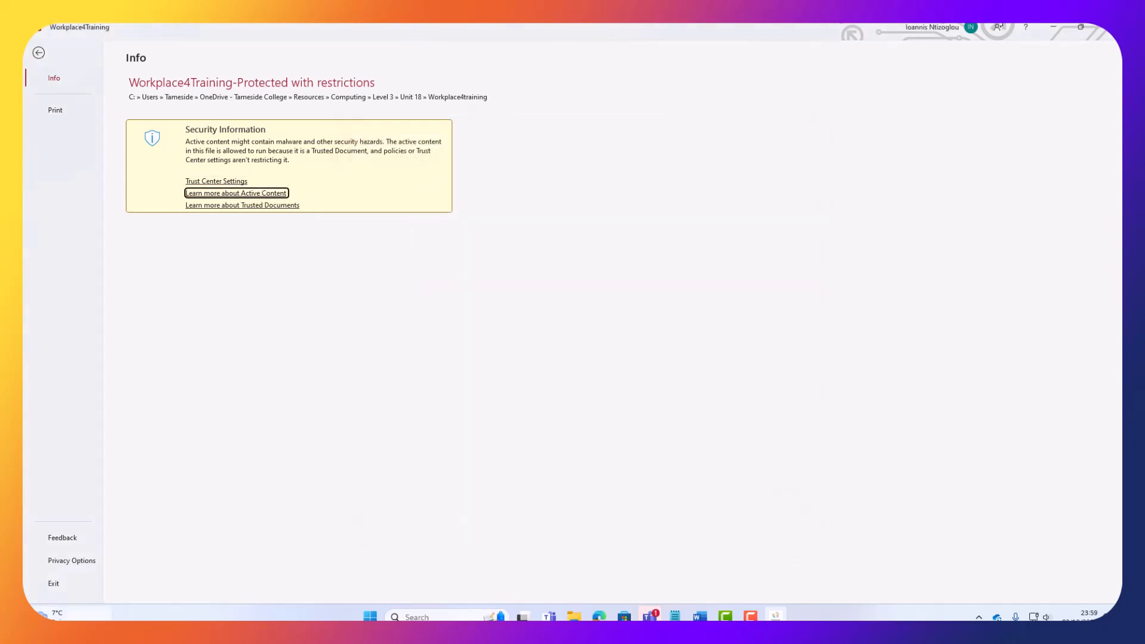
pyautogui.moveTo(69, 466)
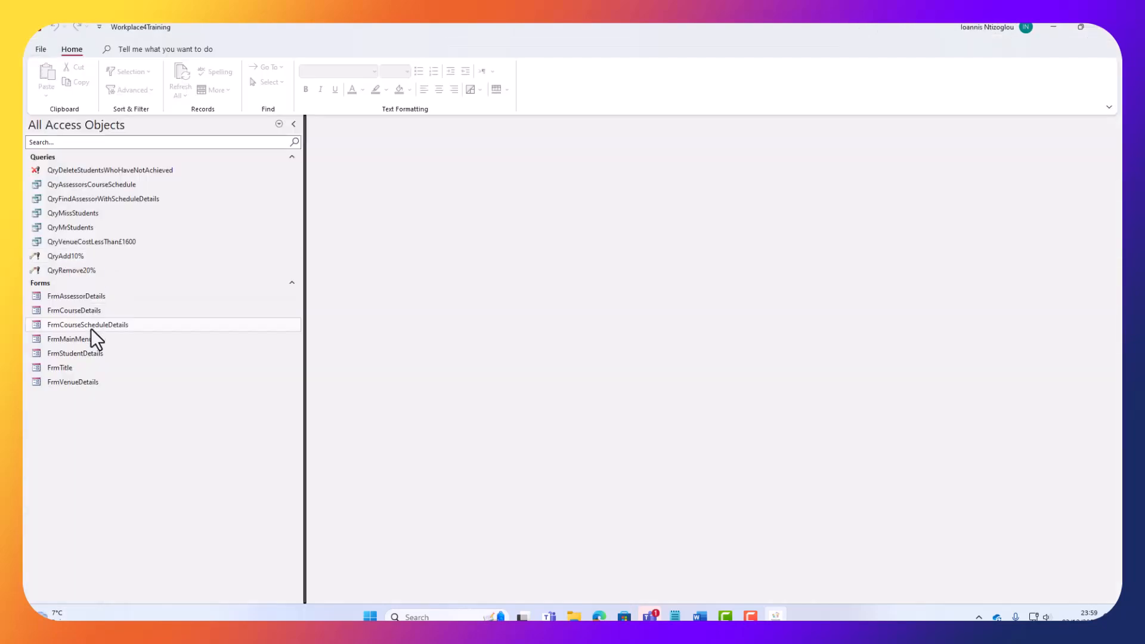
# In Current Database options, turn on Display Status Bar
pyautogui.click(40, 49)
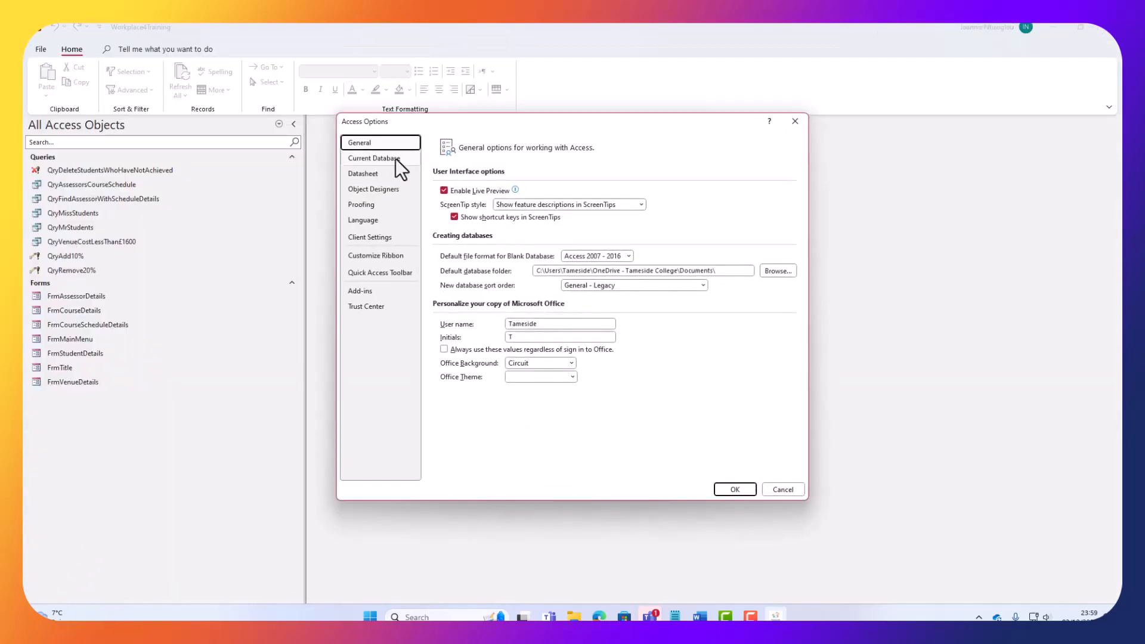
pyautogui.click(374, 158)
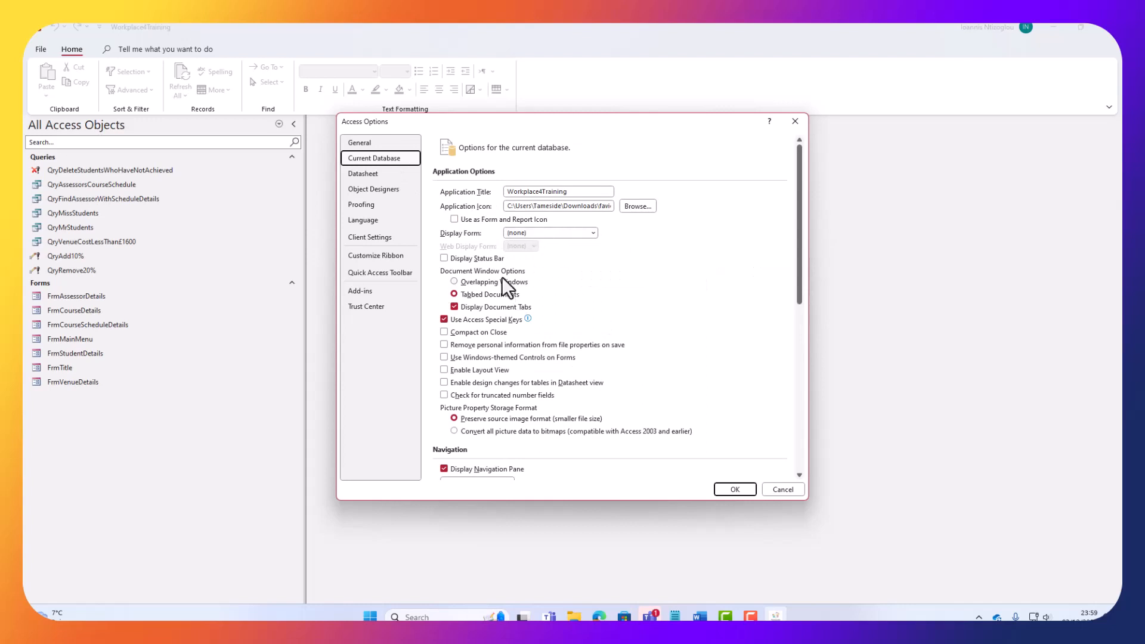
pyautogui.click(444, 258)
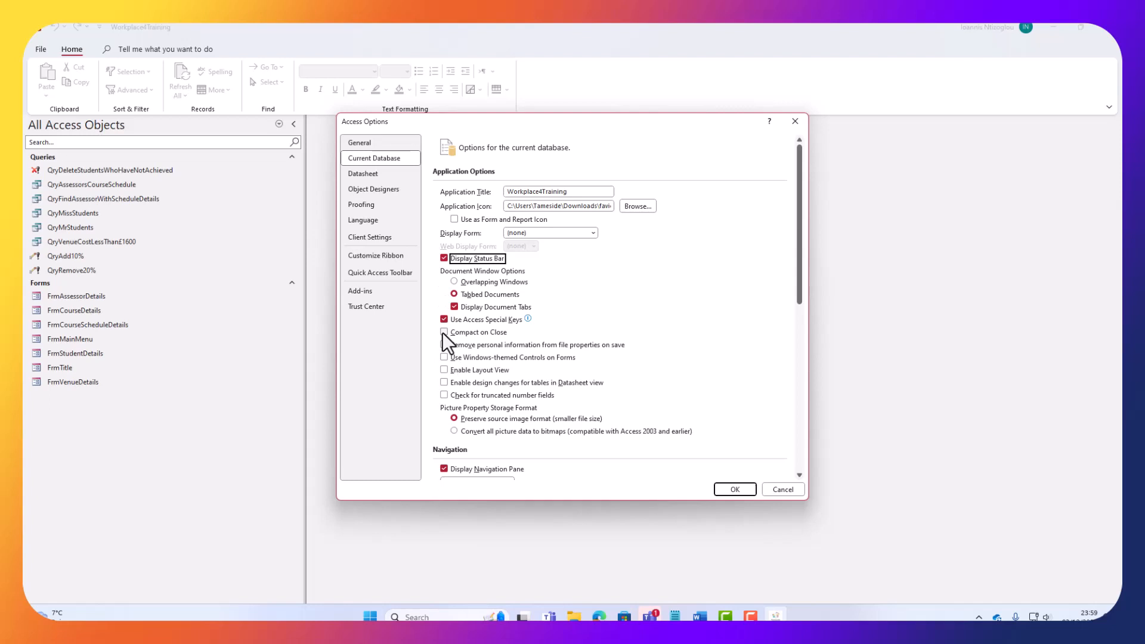
# Set the navigation pane hidden for end users and bring up Navigation Options
pyautogui.scroll(-3)
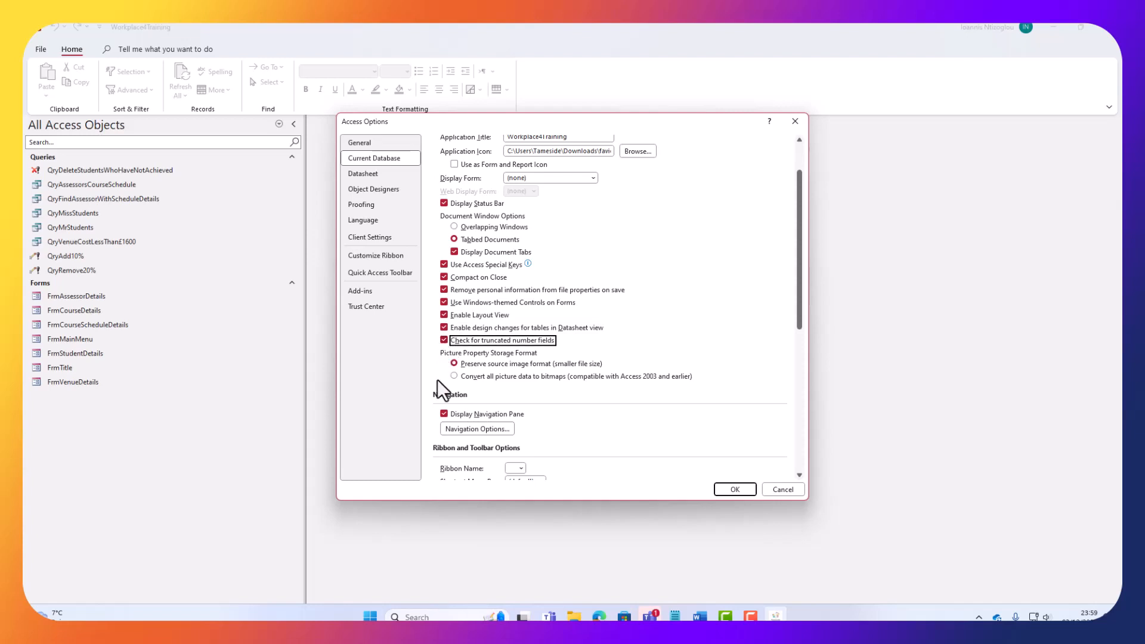
pyautogui.scroll(-3)
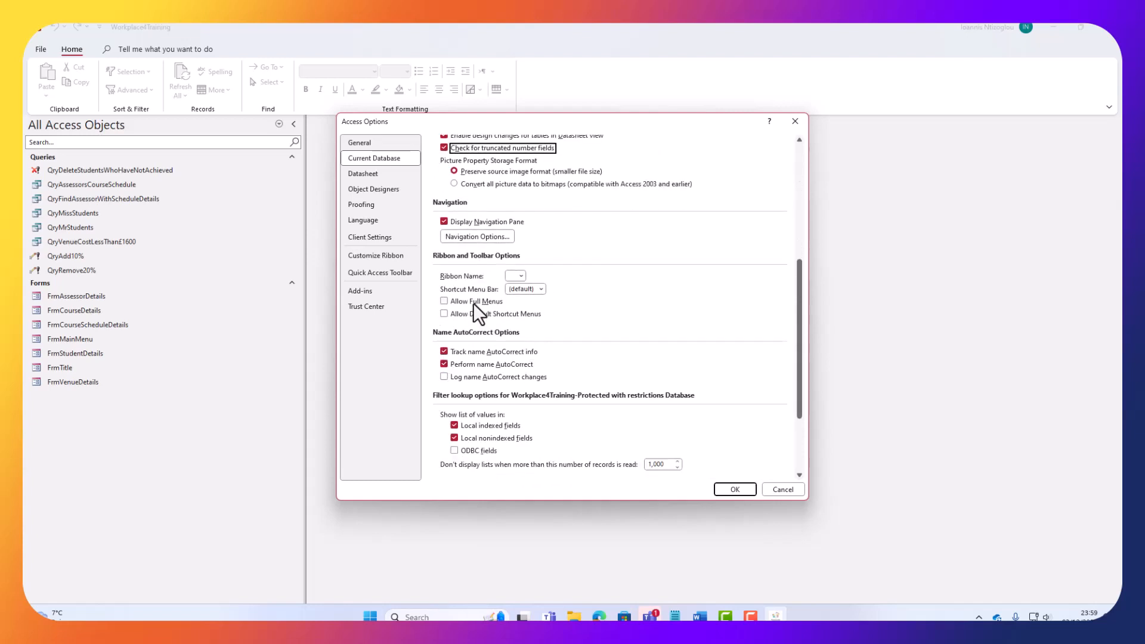
pyautogui.click(444, 221)
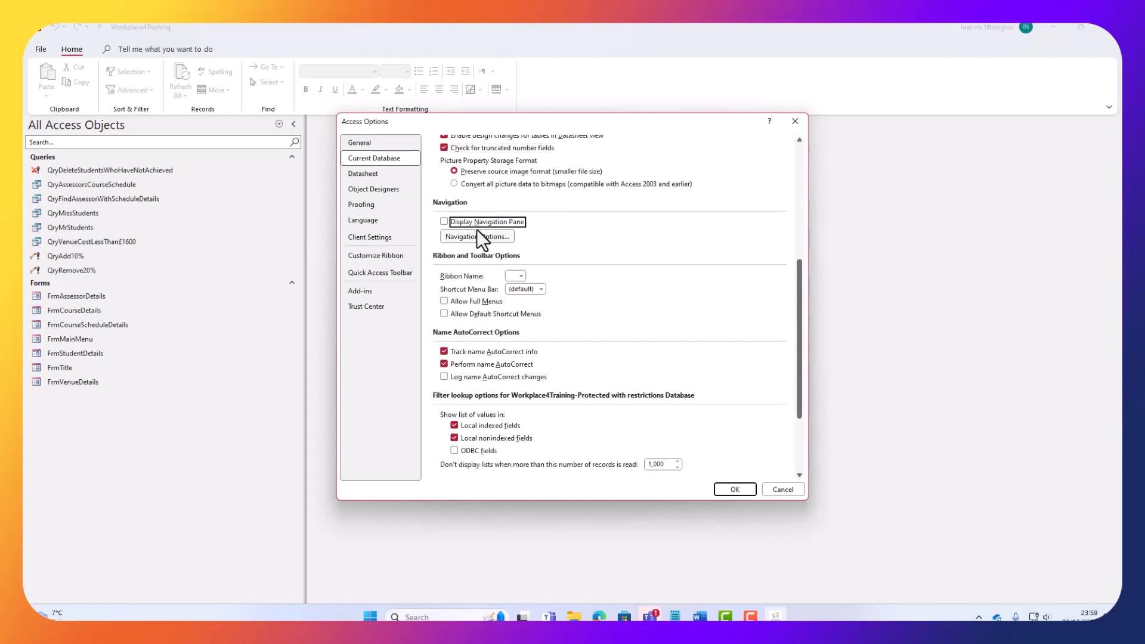
pyautogui.click(476, 236)
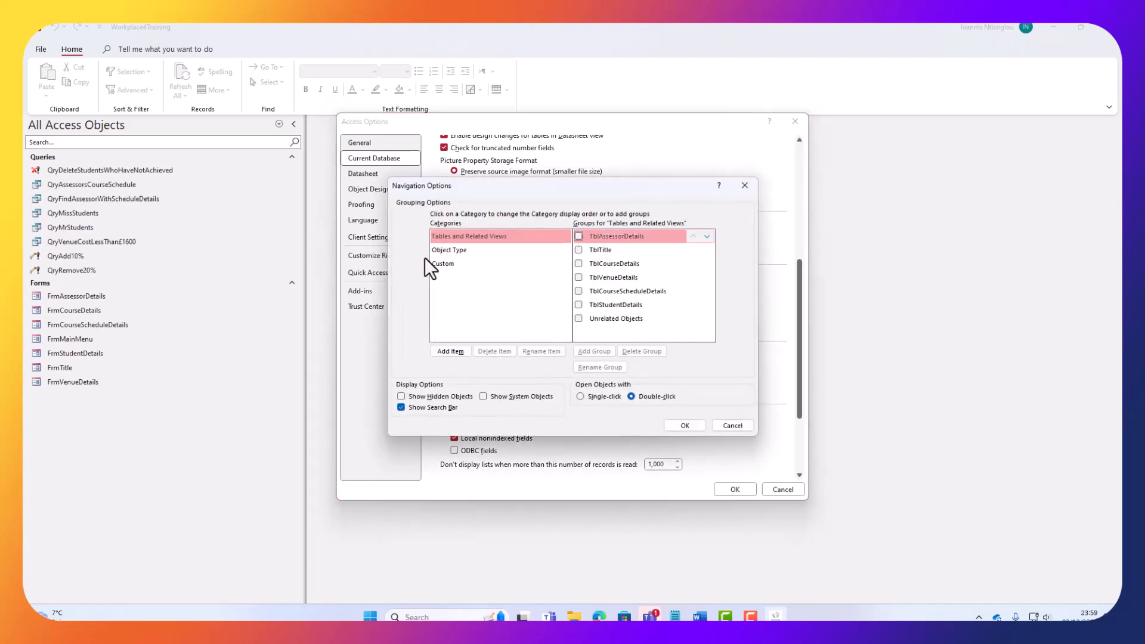
# Review the Object Type, Tables and Related Views and Custom categories, then close Navigation Options
pyautogui.click(449, 250)
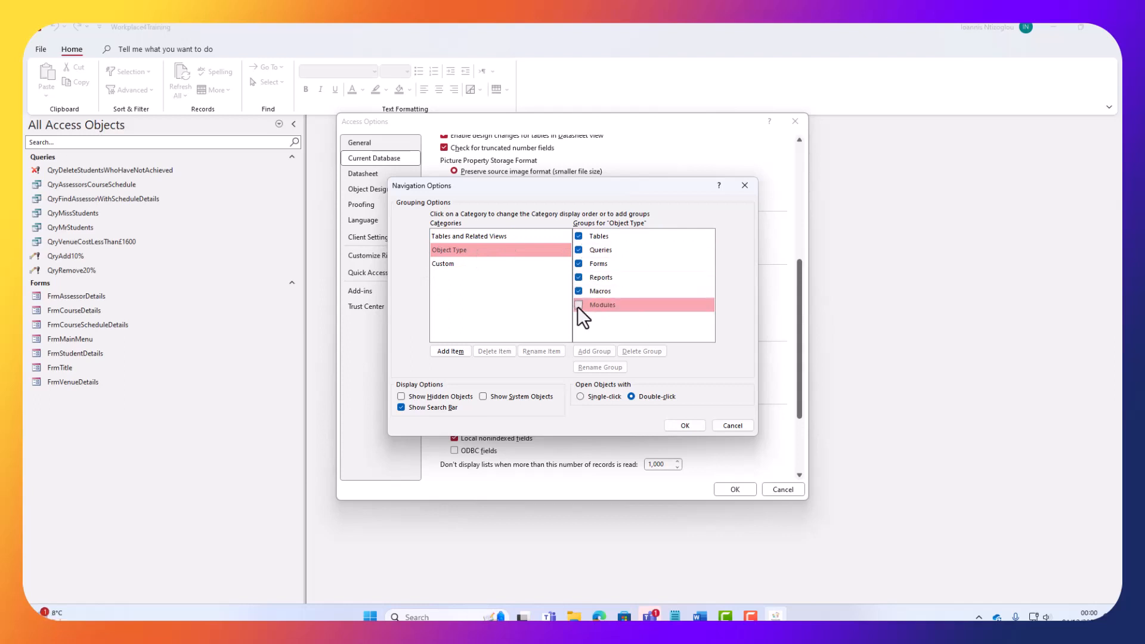
pyautogui.click(481, 236)
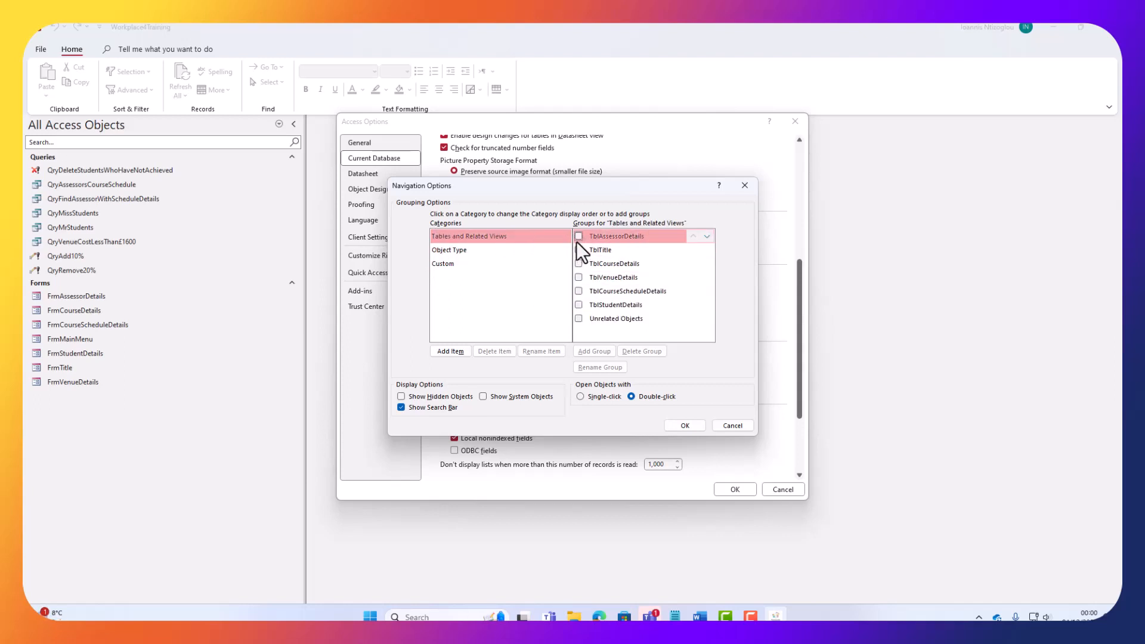
pyautogui.click(579, 235)
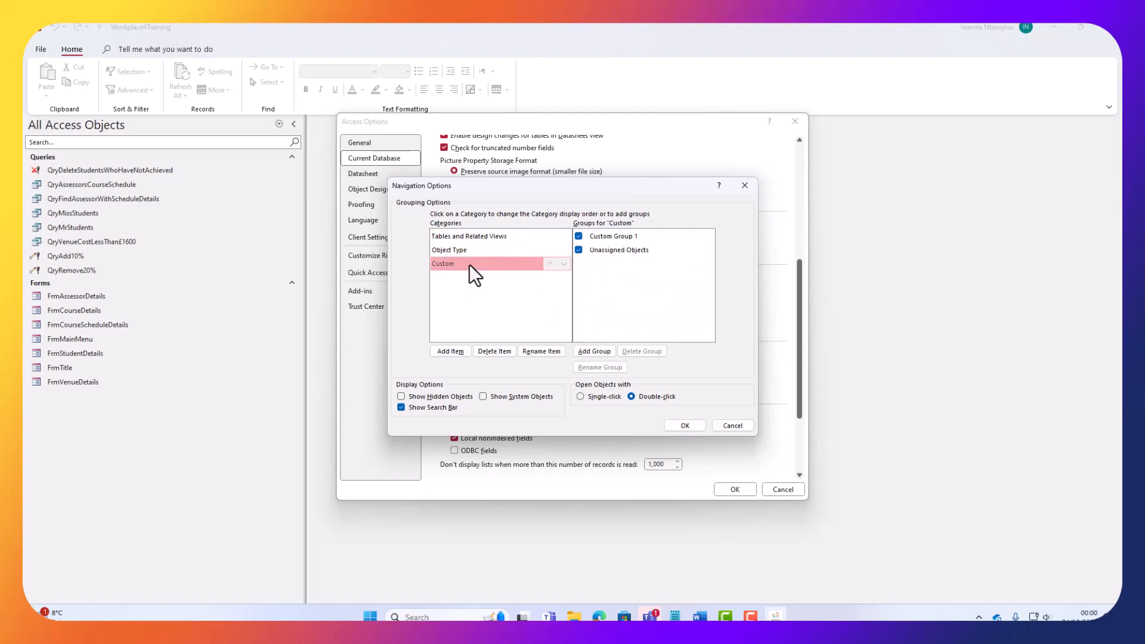
pyautogui.click(731, 425)
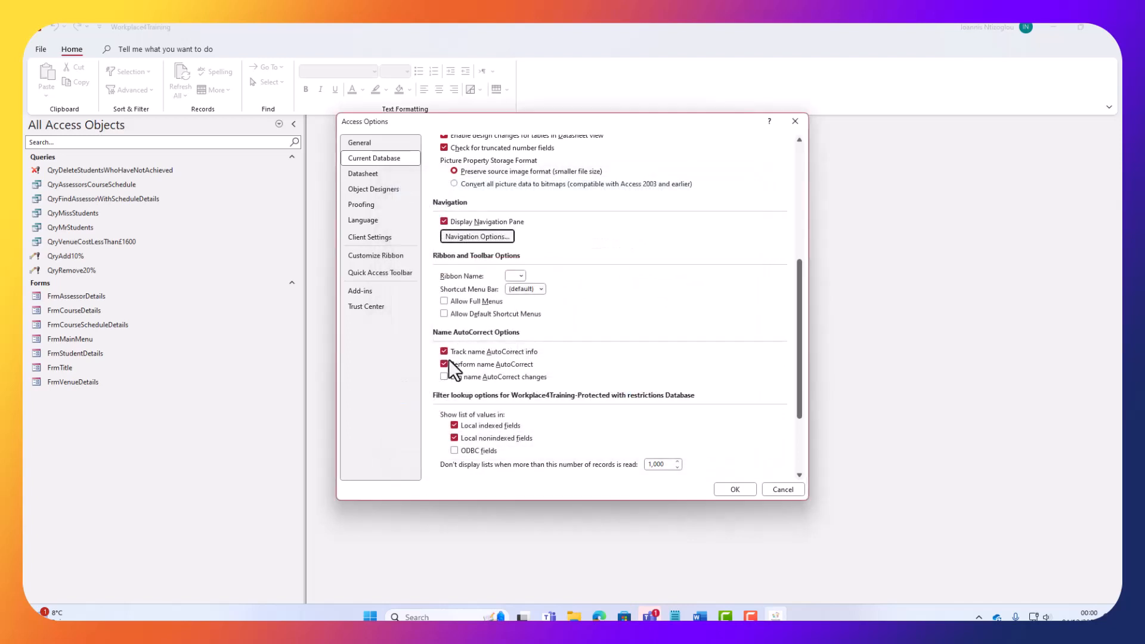
# Allow full menus, default shortcut menus and logging of name AutoCorrect changes
pyautogui.click(443, 302)
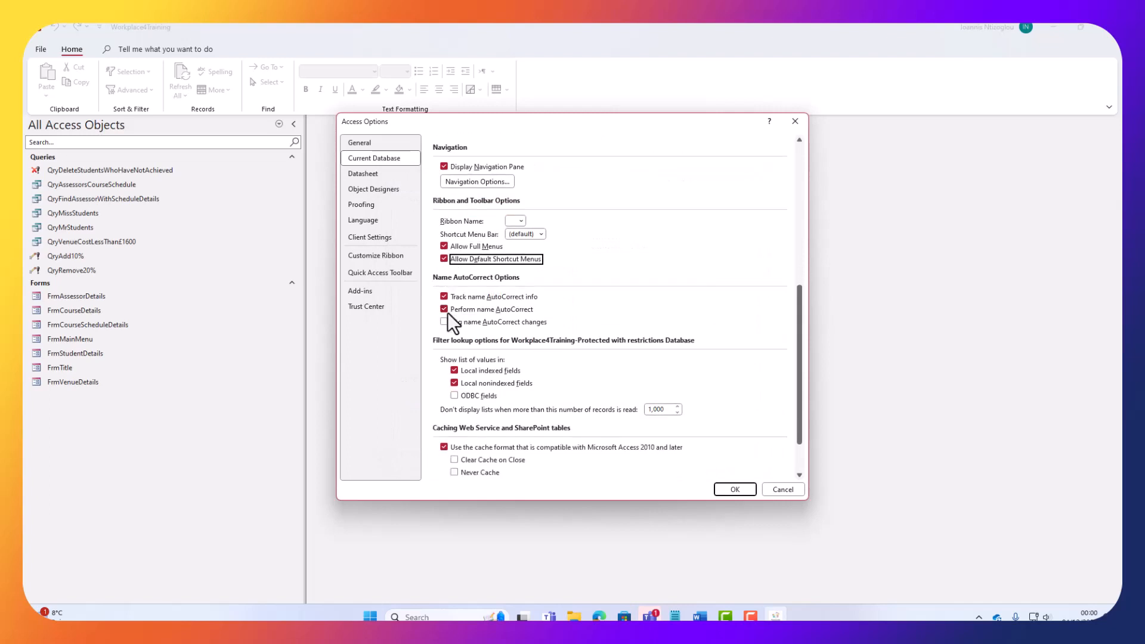
pyautogui.click(443, 322)
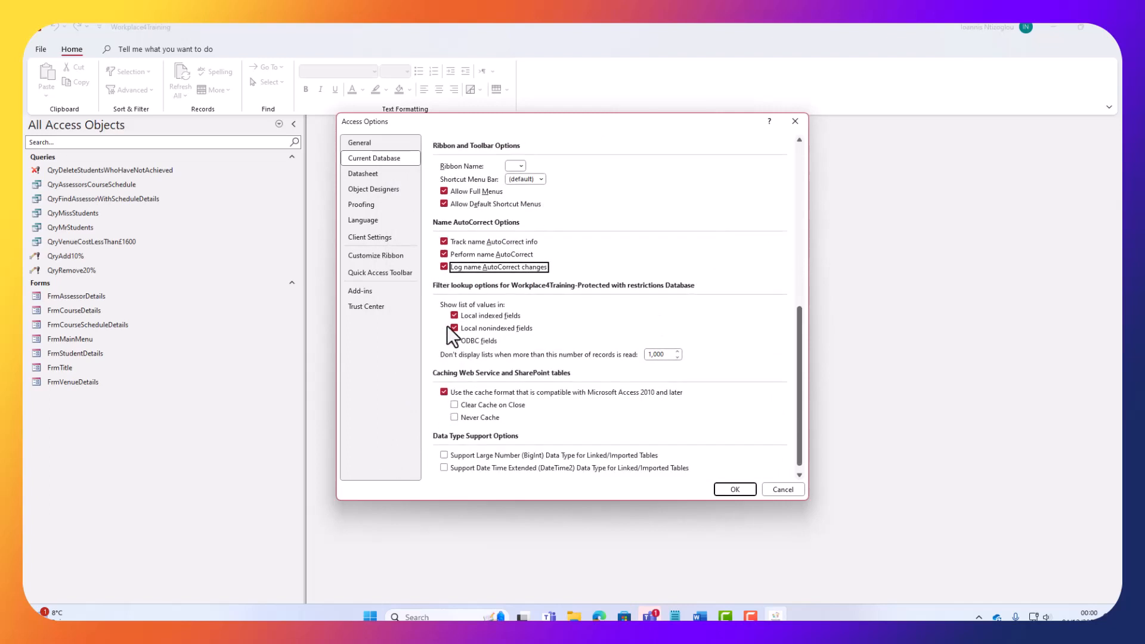
pyautogui.click(453, 328)
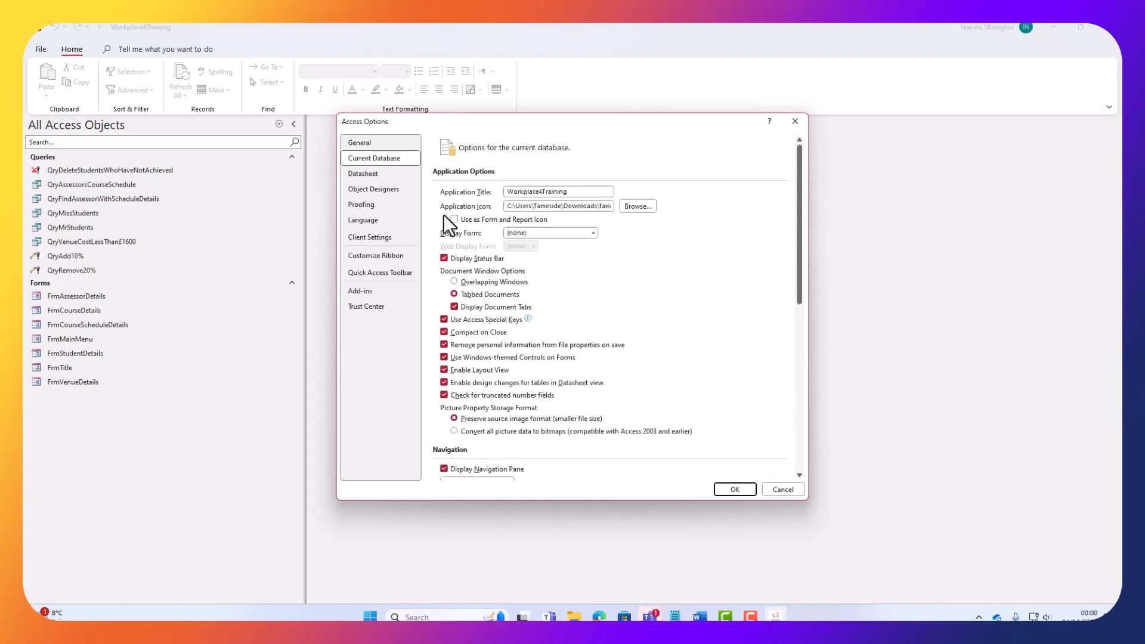
# Use the application icon for forms and reports and set FrmMainMenu as the display form
pyautogui.click(453, 220)
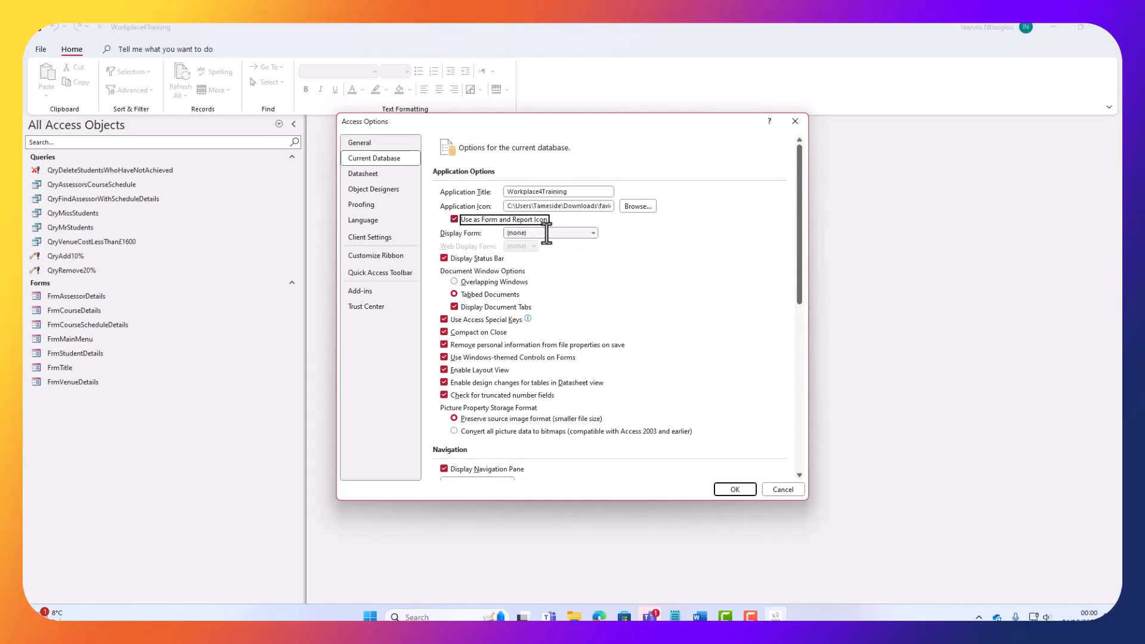
pyautogui.click(592, 232)
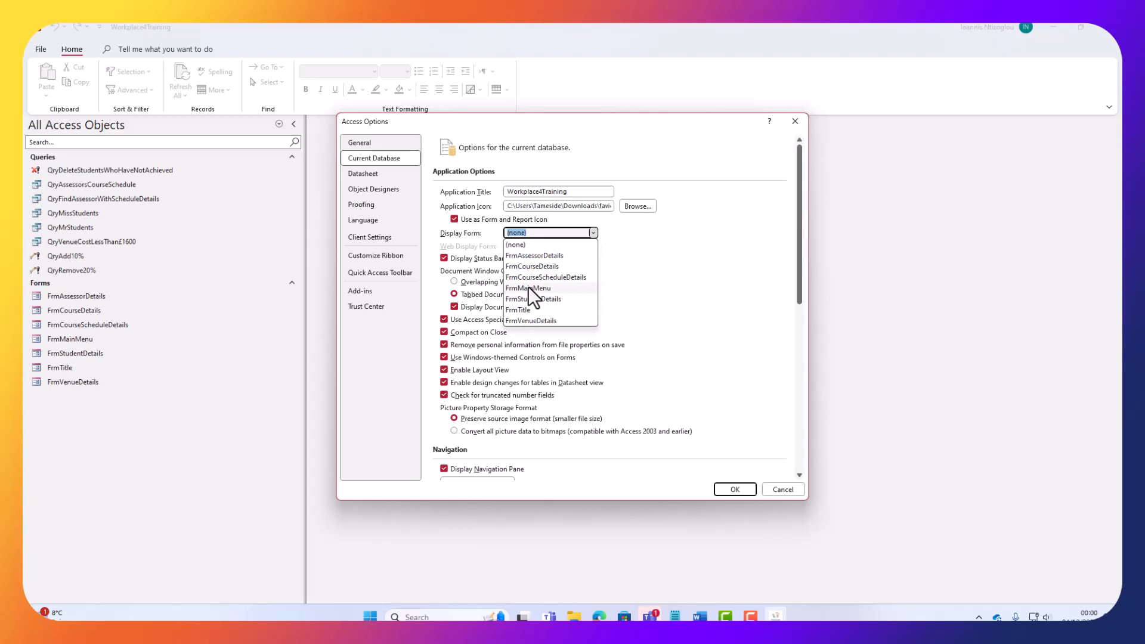
pyautogui.click(528, 288)
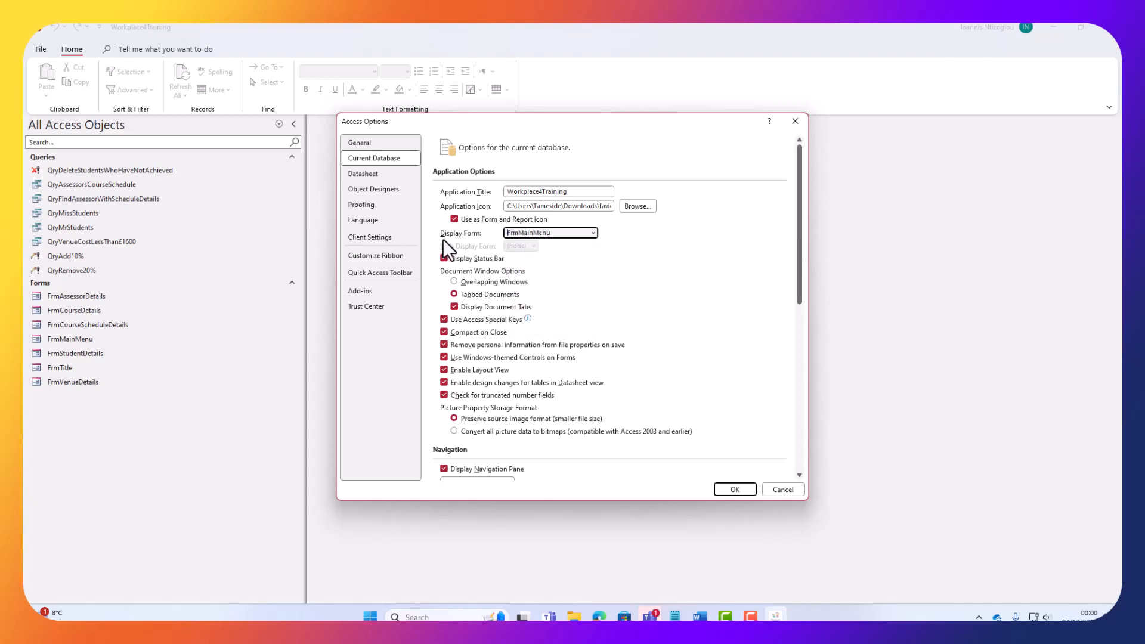
pyautogui.click(548, 232)
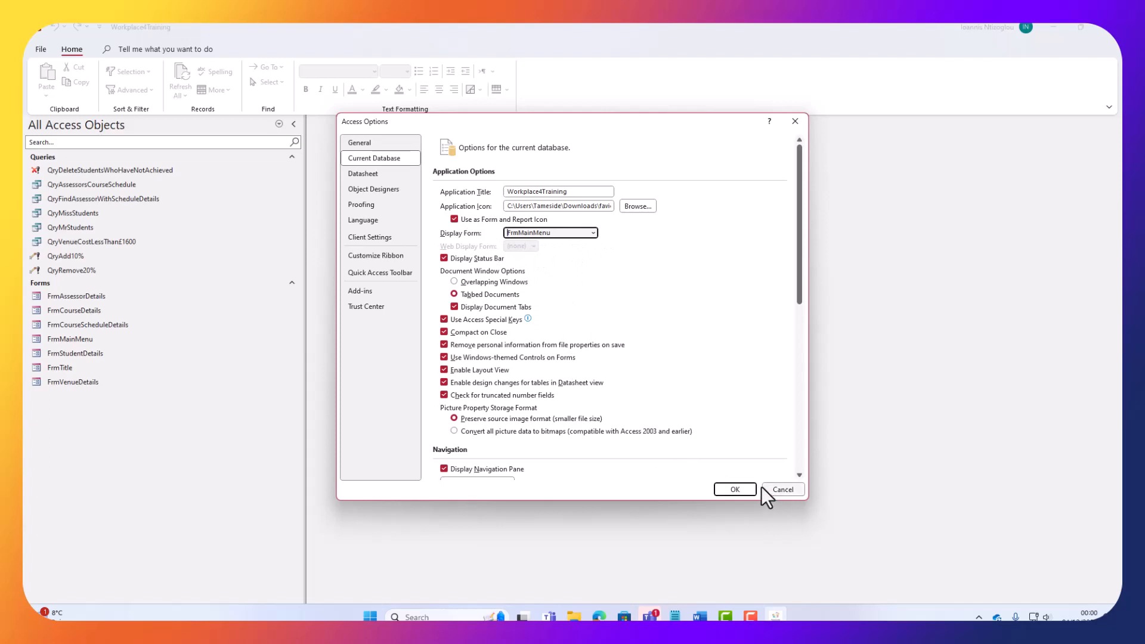
# Apply the startup settings and acknowledge the reopen-required notice
pyautogui.click(735, 490)
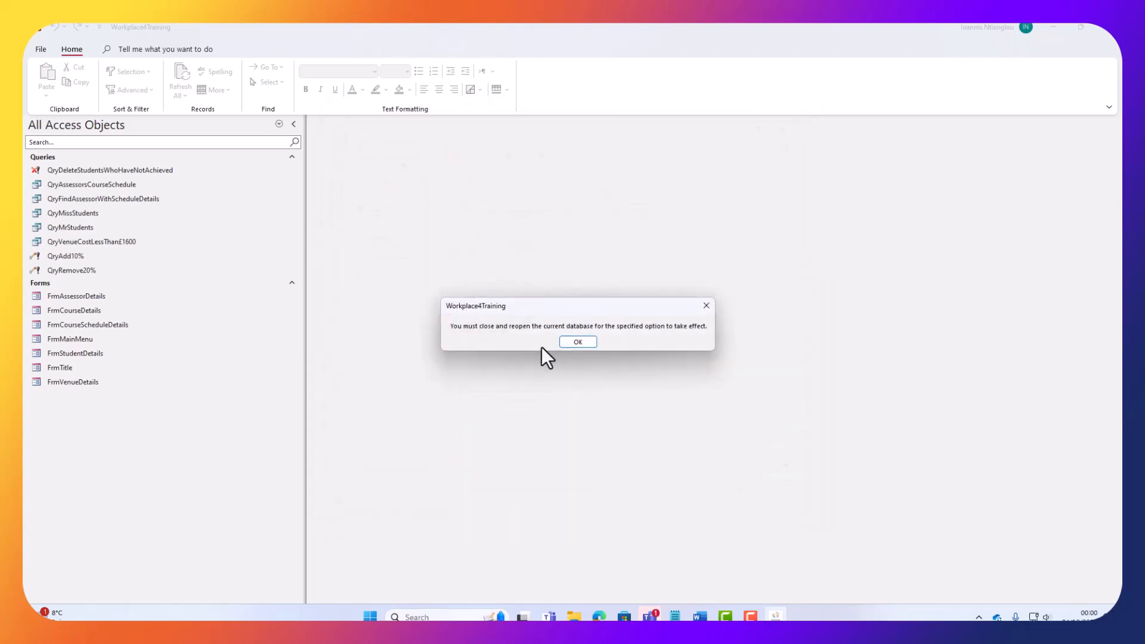
pyautogui.click(577, 342)
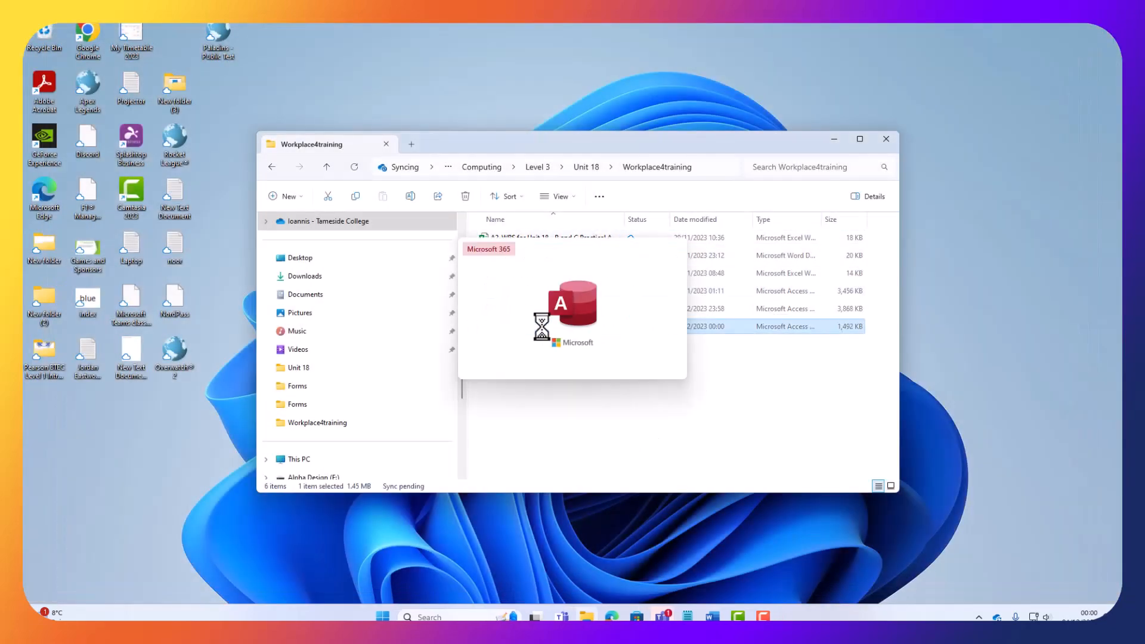
# Reopen the database from File Explorer and open FrmStudentDetails in Design View
pyautogui.doubleClick(785, 326)
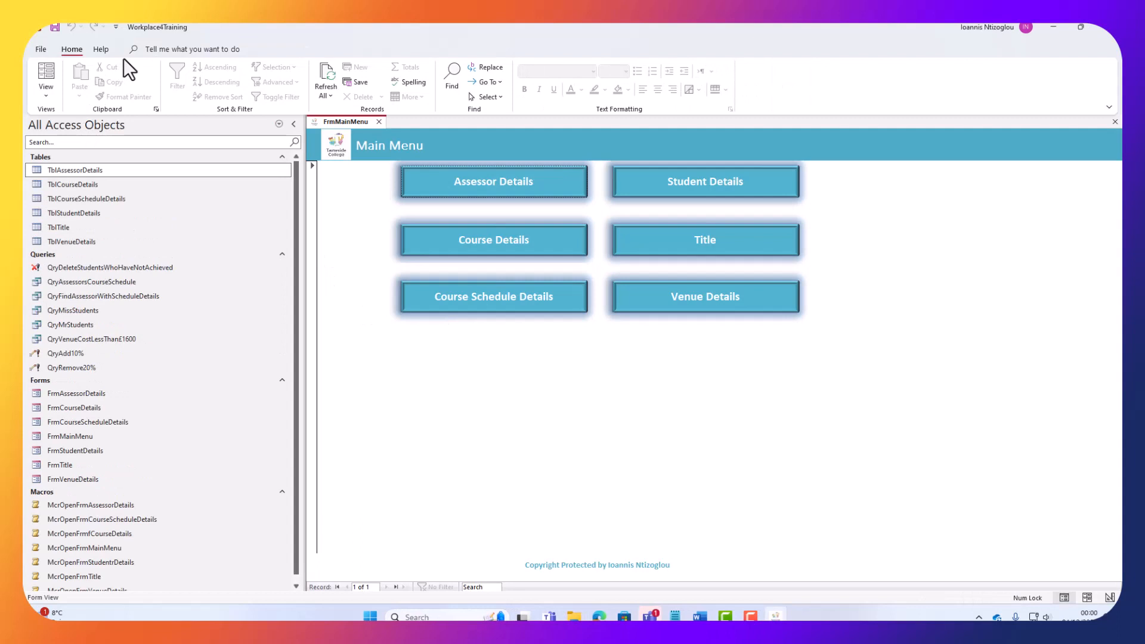
pyautogui.moveTo(274, 71)
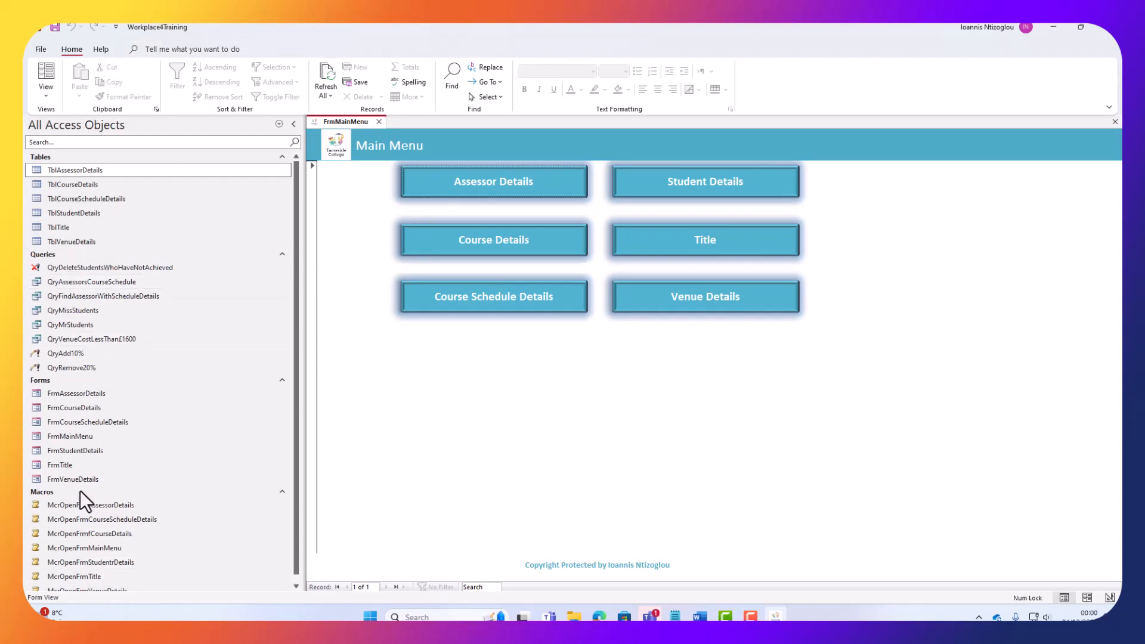
pyautogui.rightClick(109, 267)
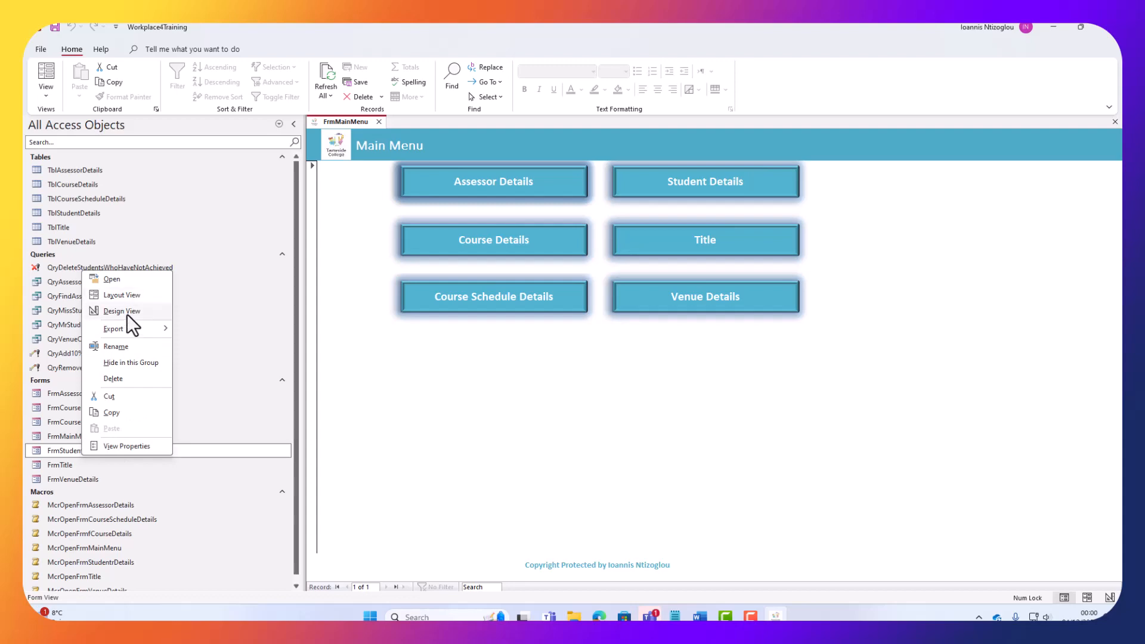
pyautogui.click(122, 310)
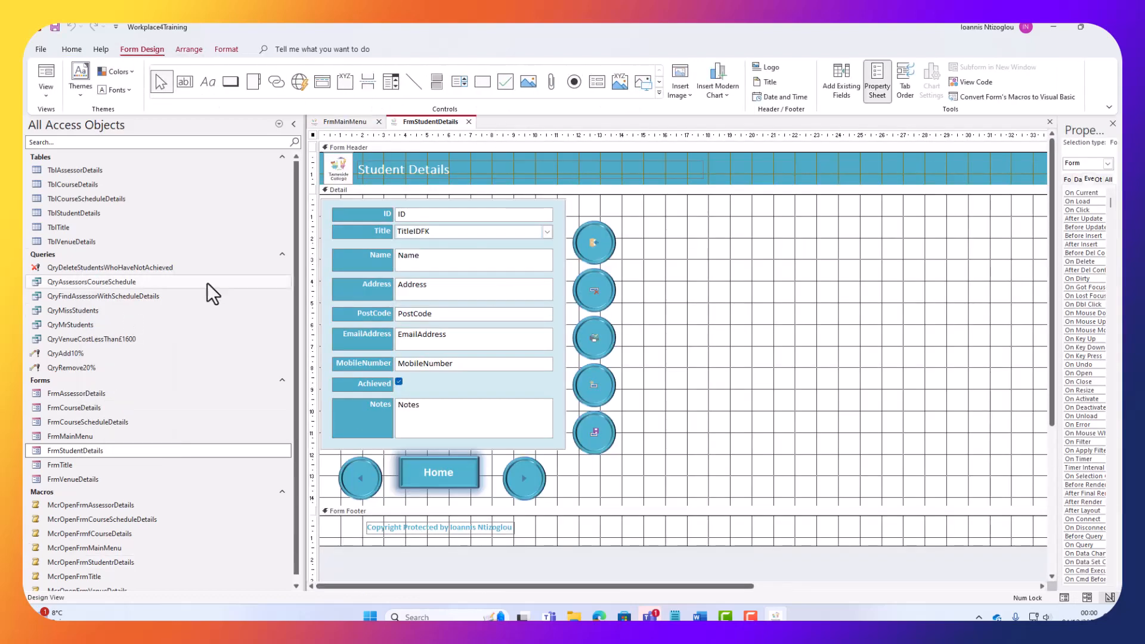
pyautogui.moveTo(465, 139)
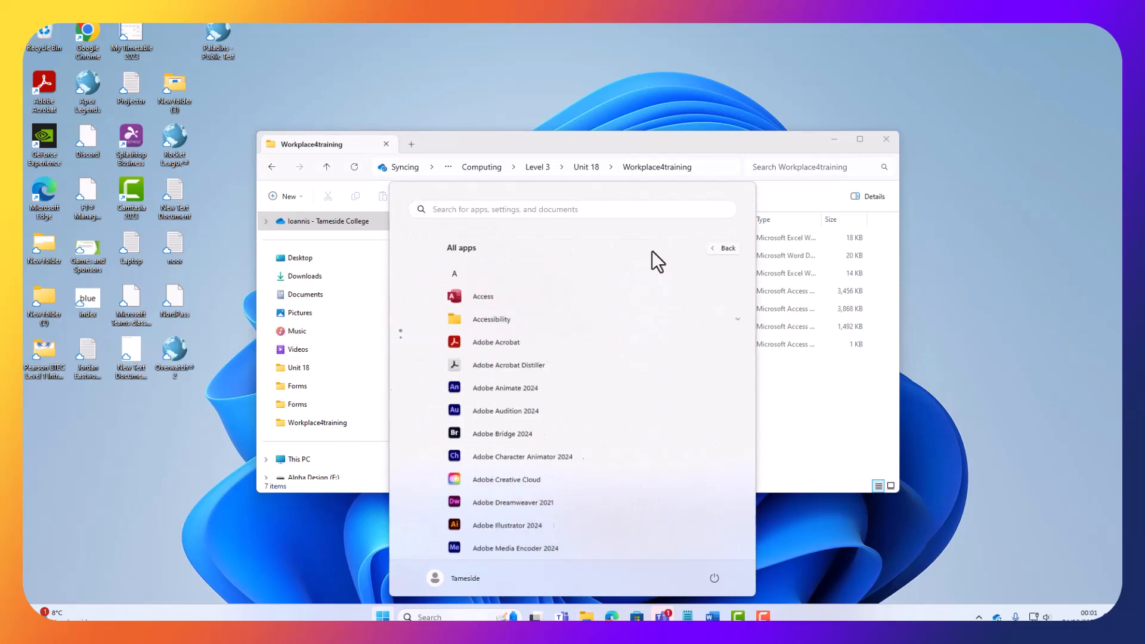
# Relaunch Access and open Workplace4Training-Protected with restrictions with Open Exclusive
pyautogui.click(483, 295)
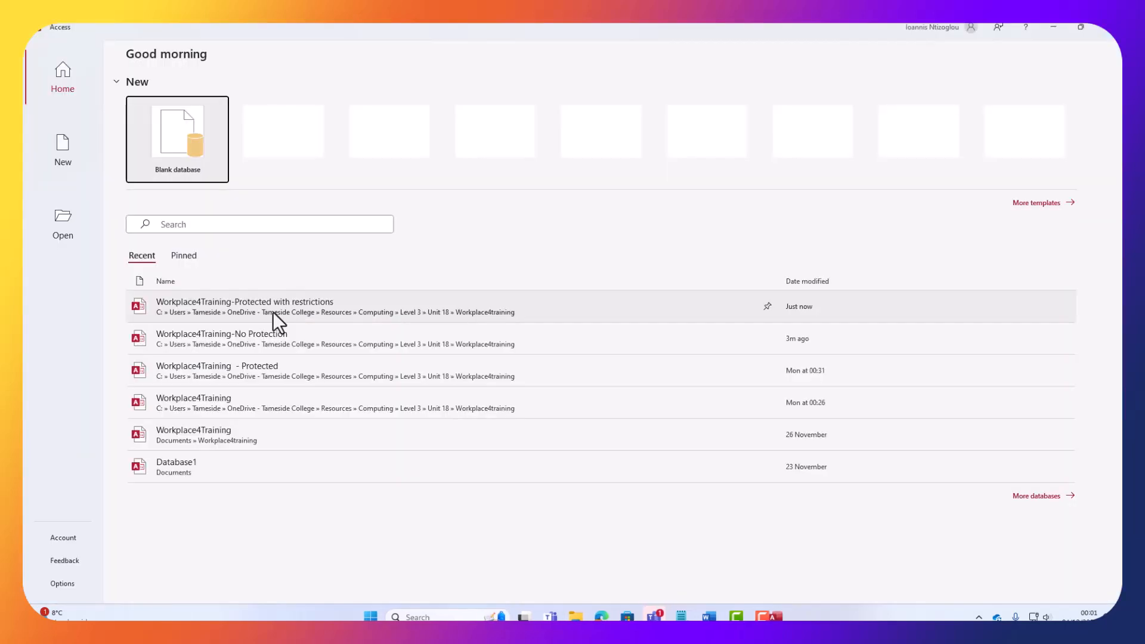
pyautogui.click(62, 224)
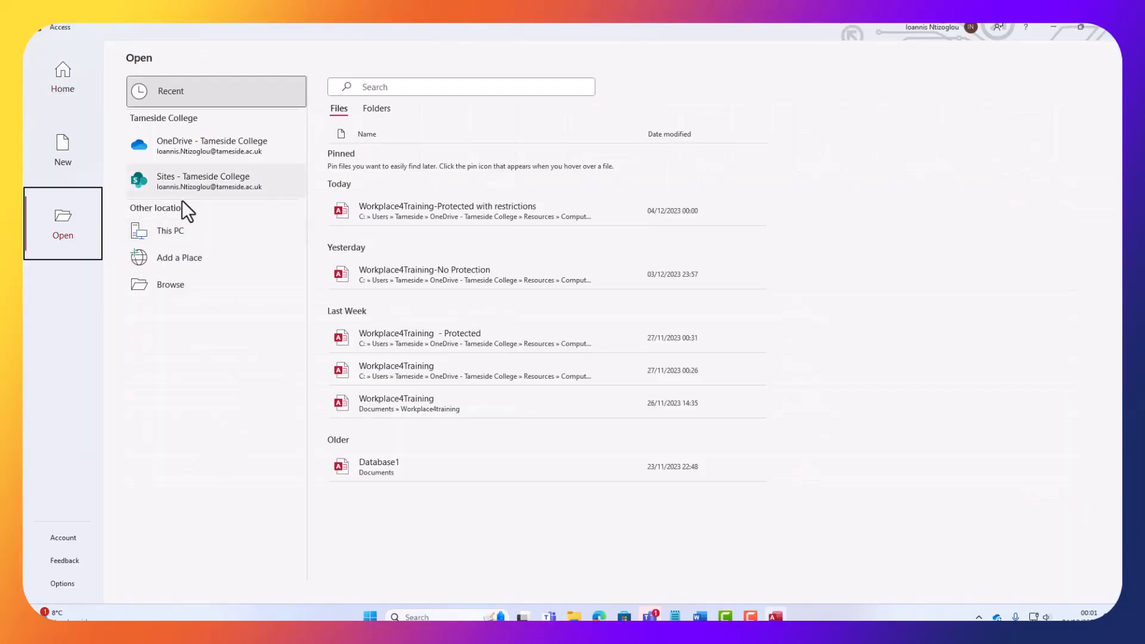
pyautogui.click(170, 284)
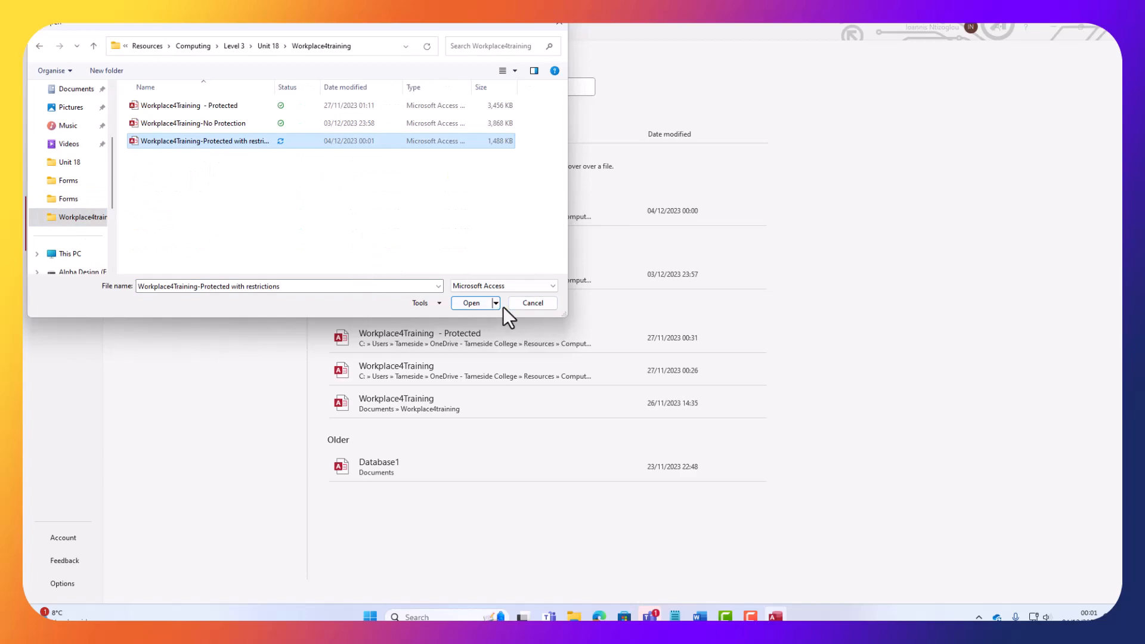
pyautogui.click(495, 303)
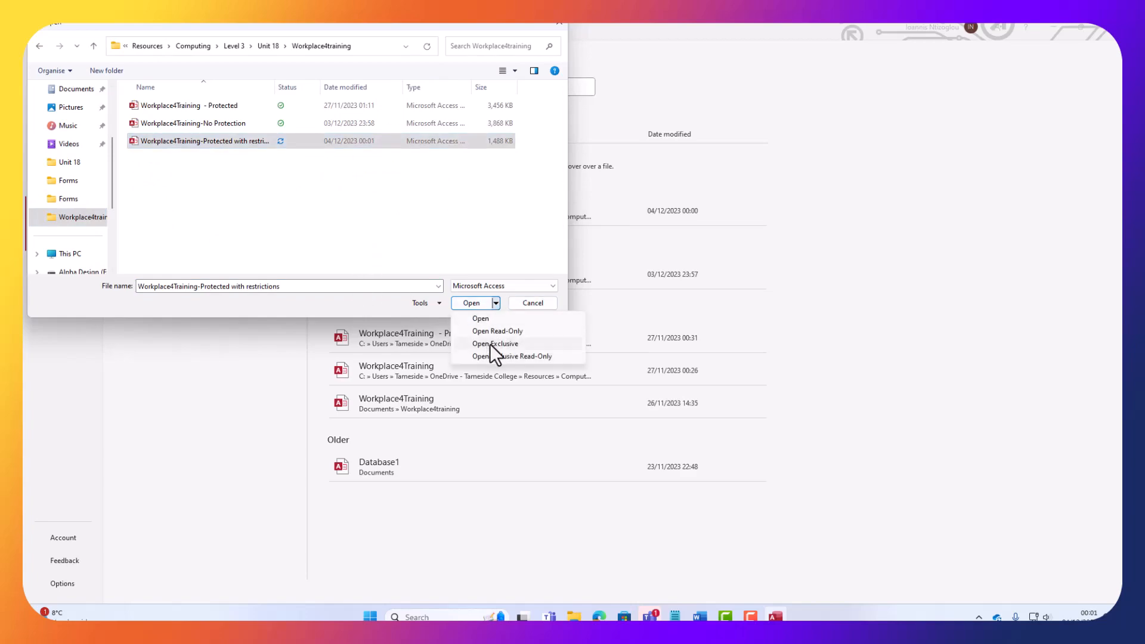
pyautogui.click(495, 344)
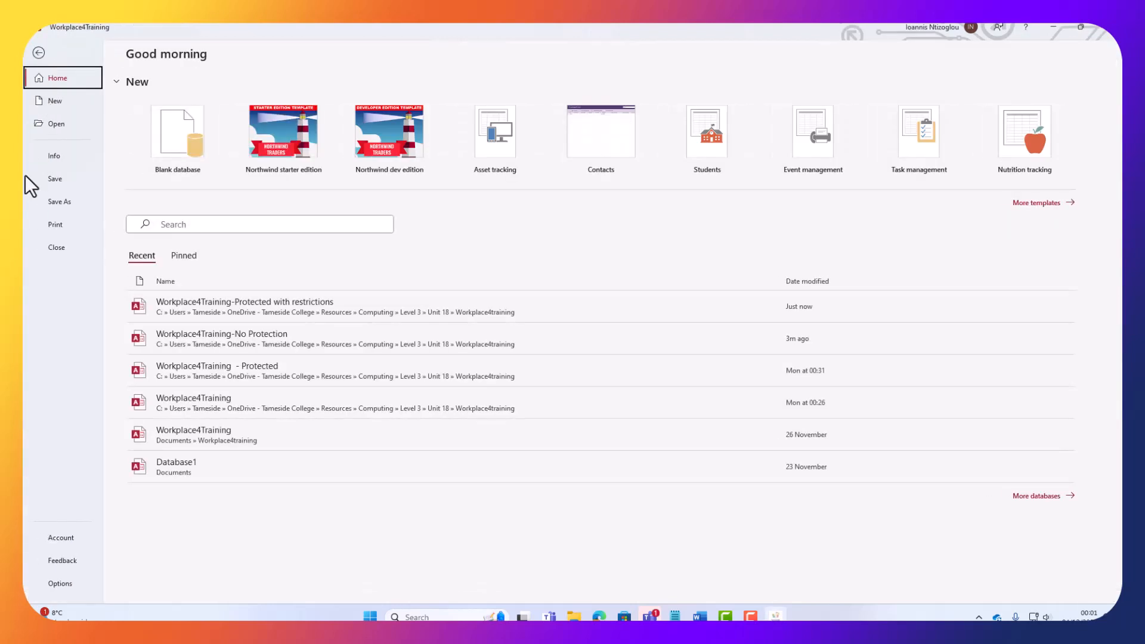
pyautogui.moveTo(64, 160)
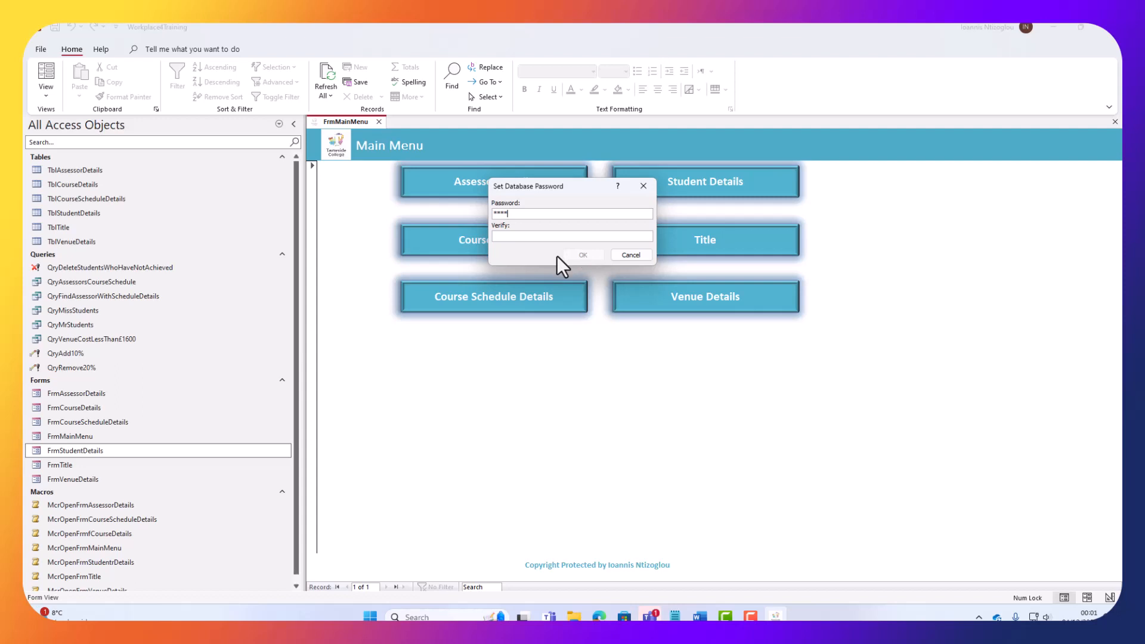
# Enter and verify the database password, confirm it and accept the row-level locking warning
pyautogui.write('•')
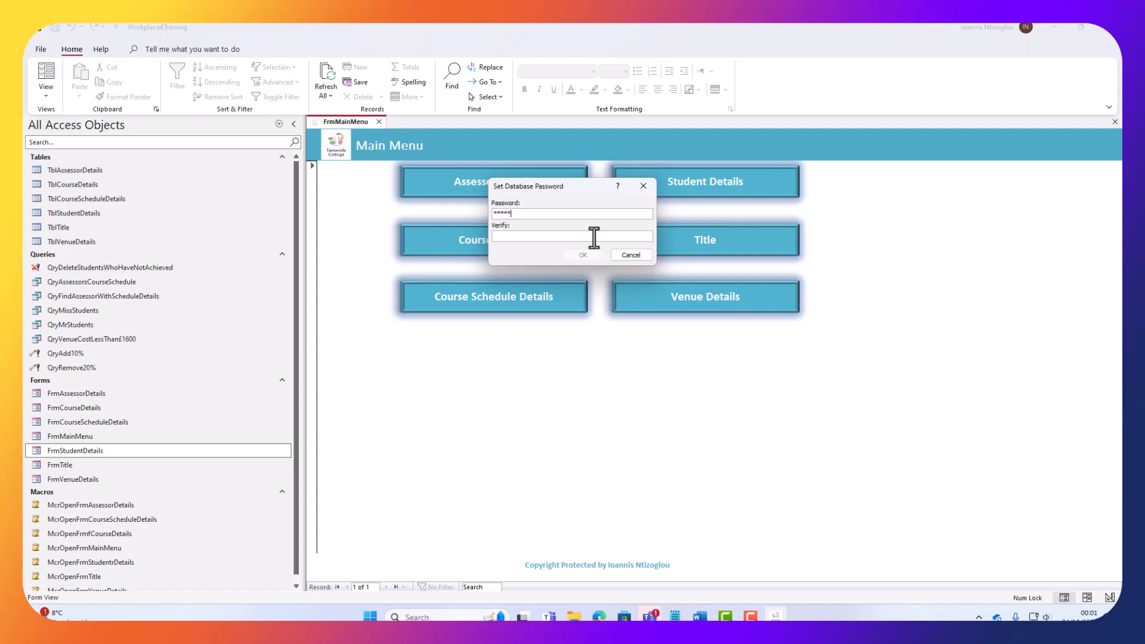
pyautogui.write('*****')
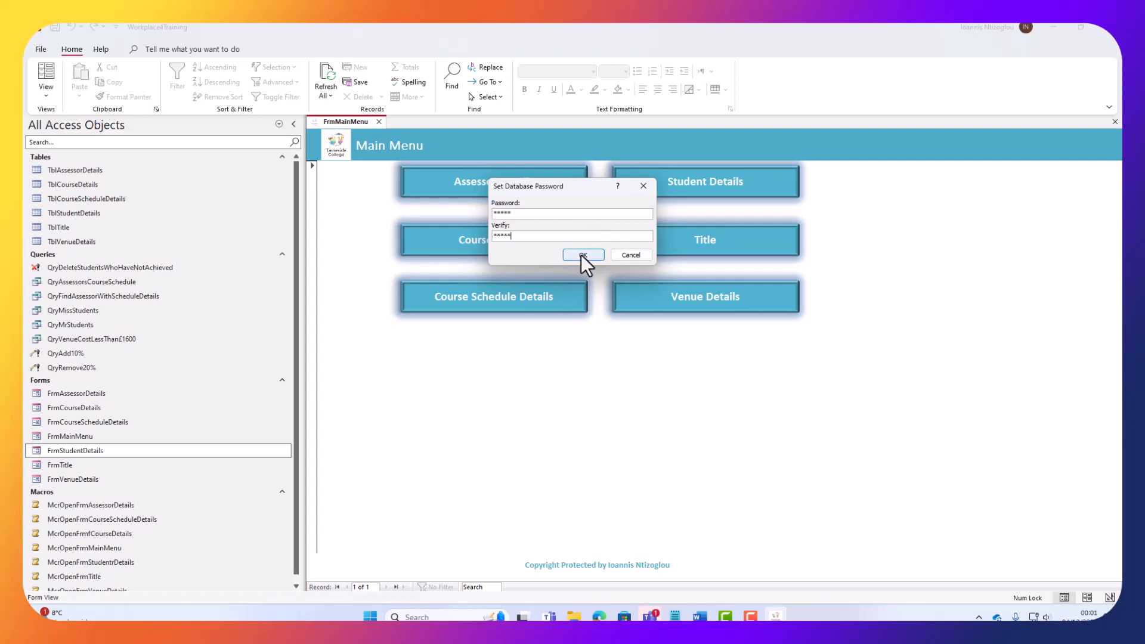
pyautogui.click(582, 254)
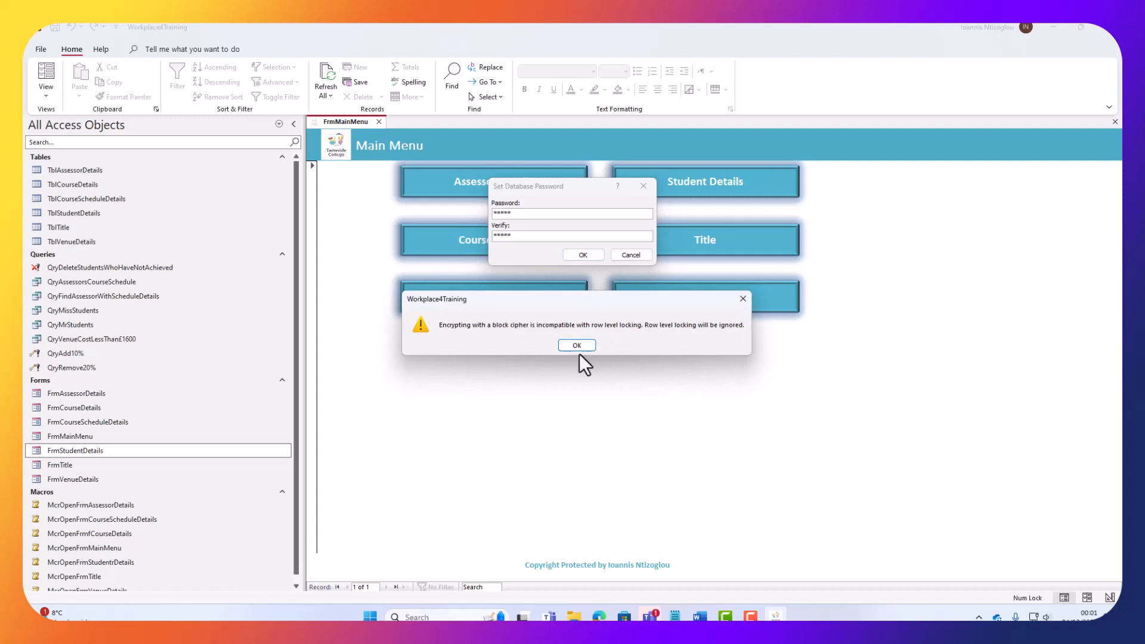
pyautogui.click(576, 345)
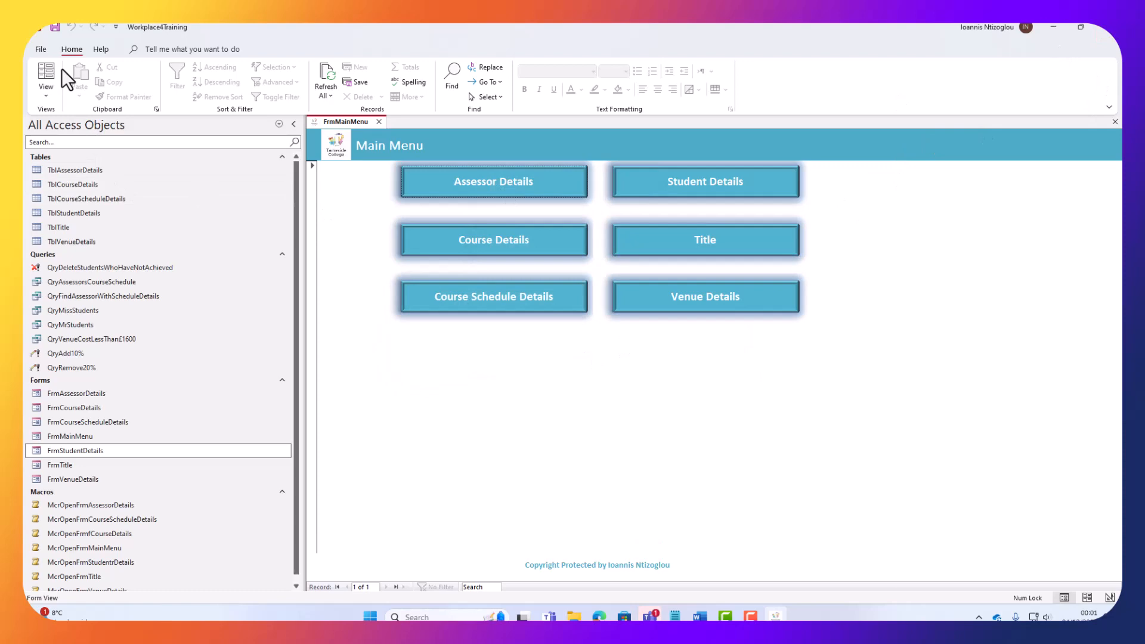
pyautogui.click(41, 49)
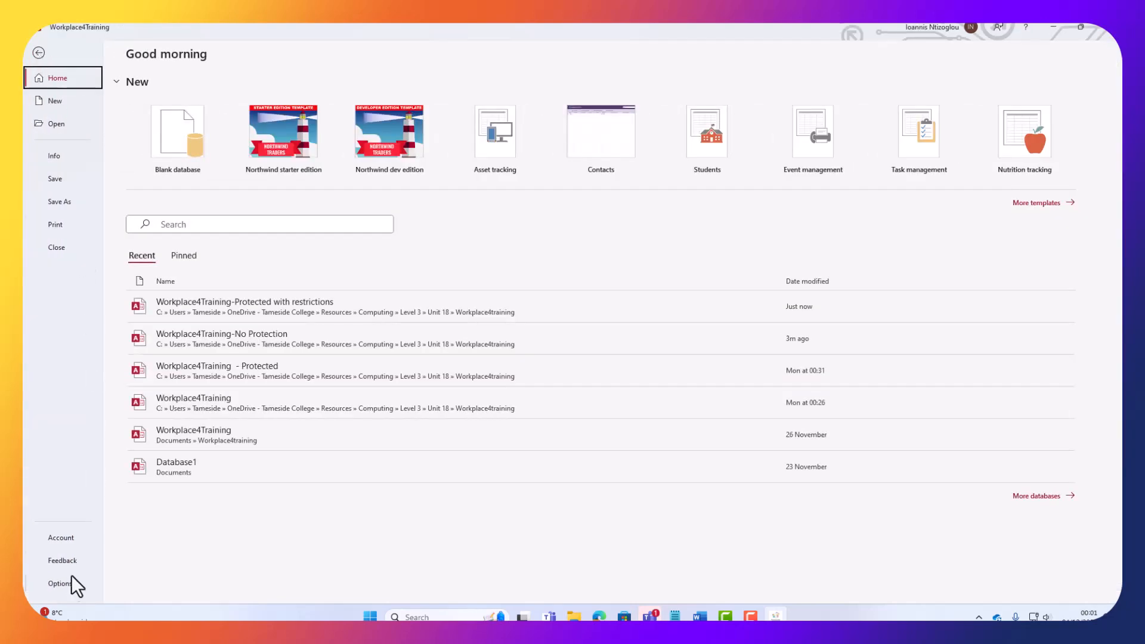
# In Current Database options, untick Display Status Bar and Document Tabs
pyautogui.click(50, 583)
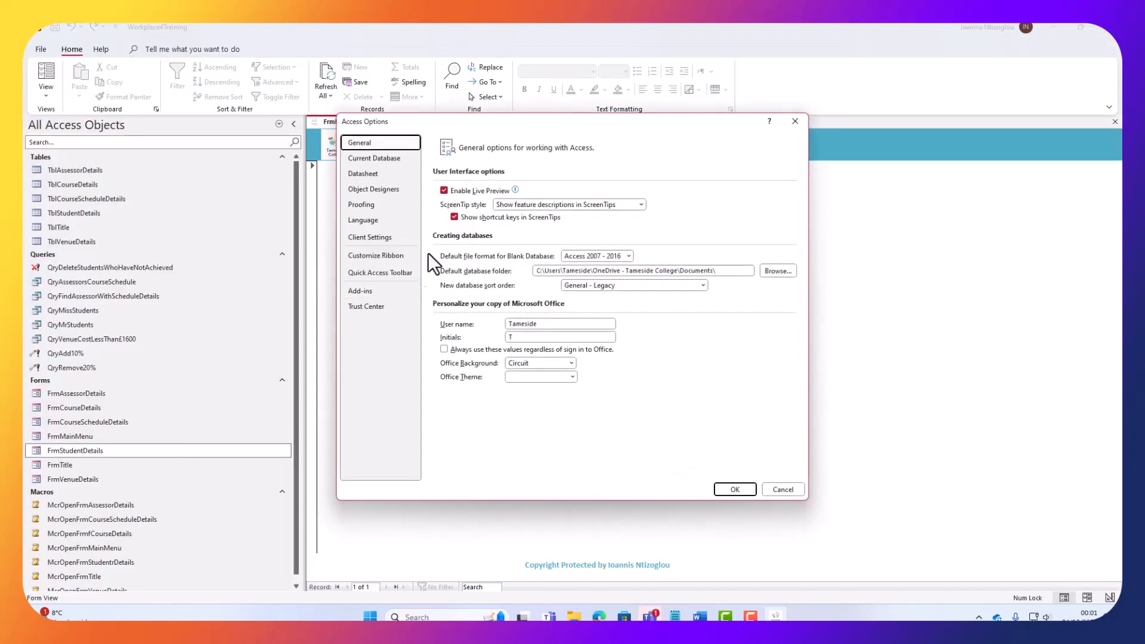
pyautogui.click(375, 157)
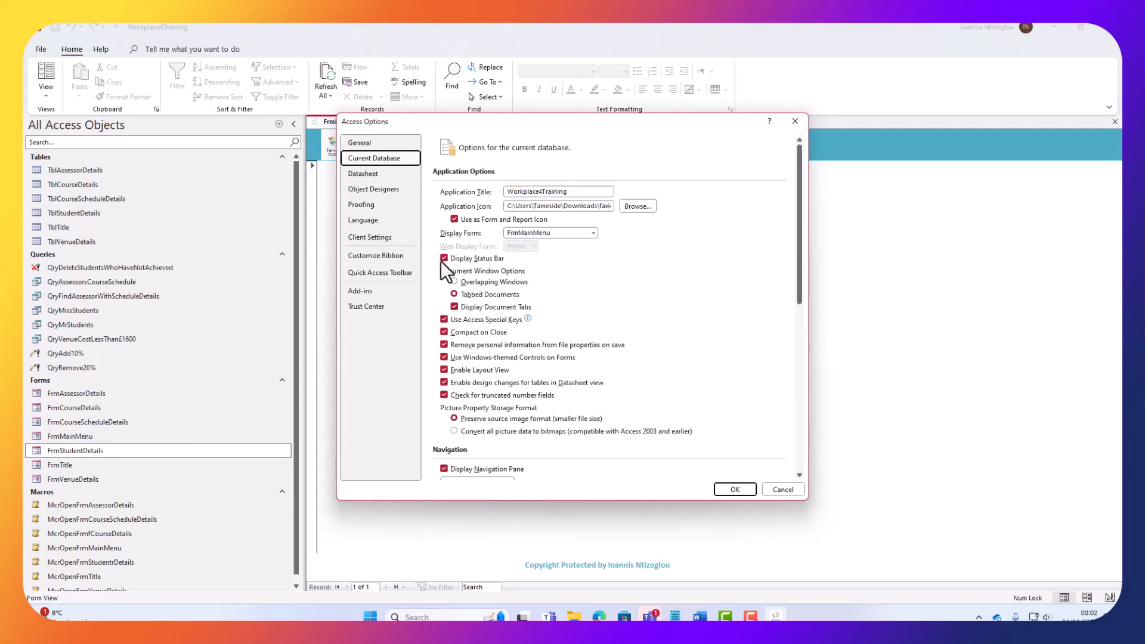
pyautogui.click(444, 258)
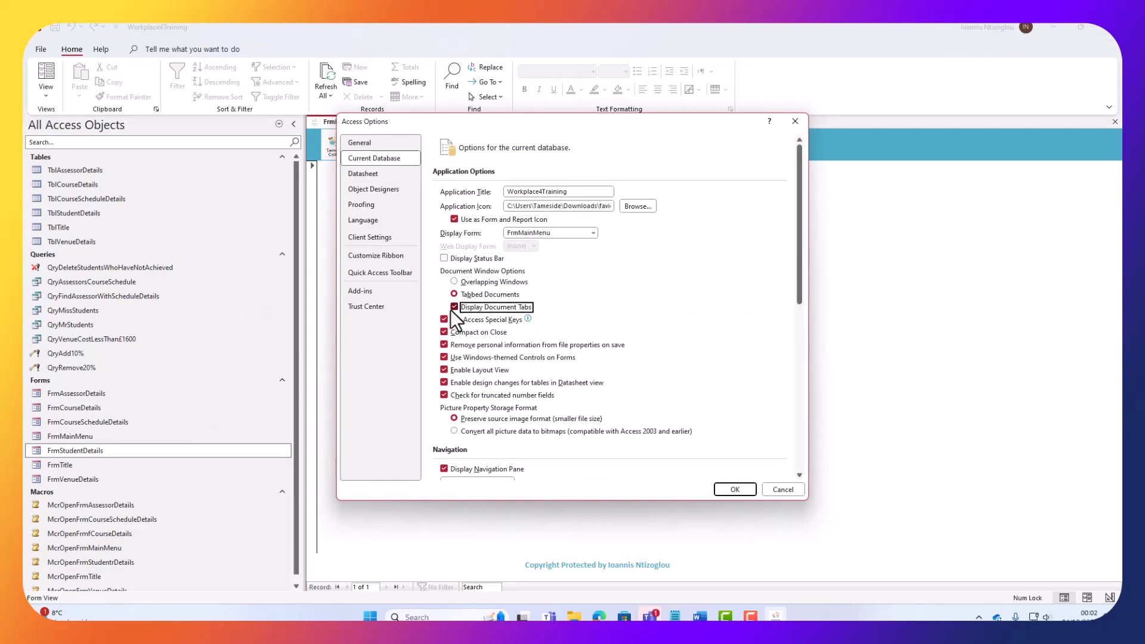
pyautogui.click(444, 307)
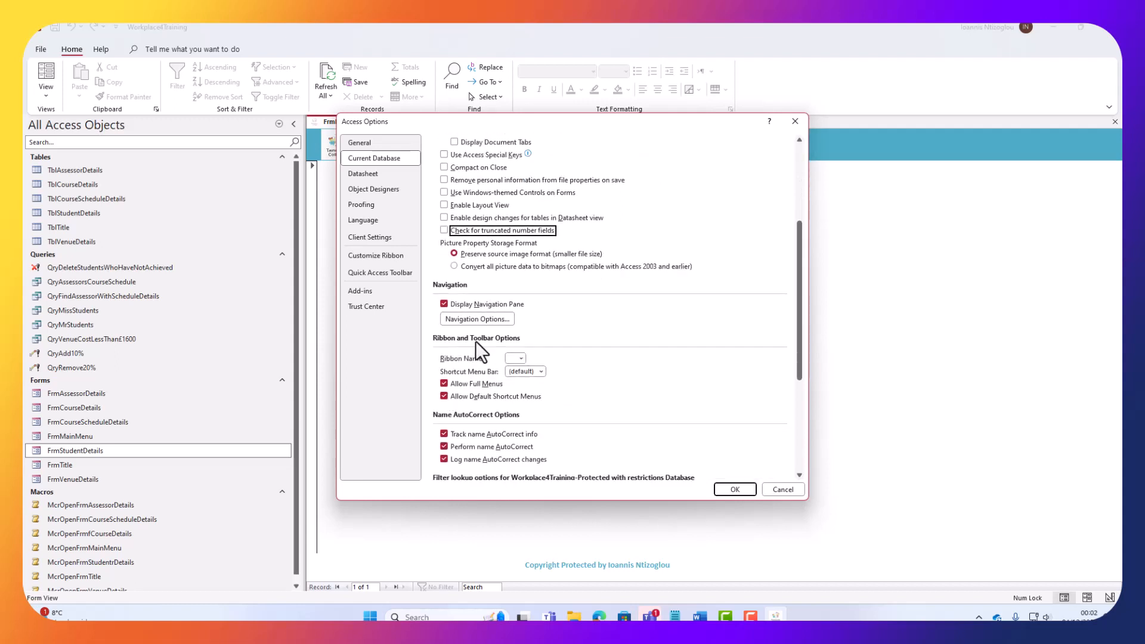
# In Navigation Options, hide the Tables and Macros groups by object type
pyautogui.click(475, 319)
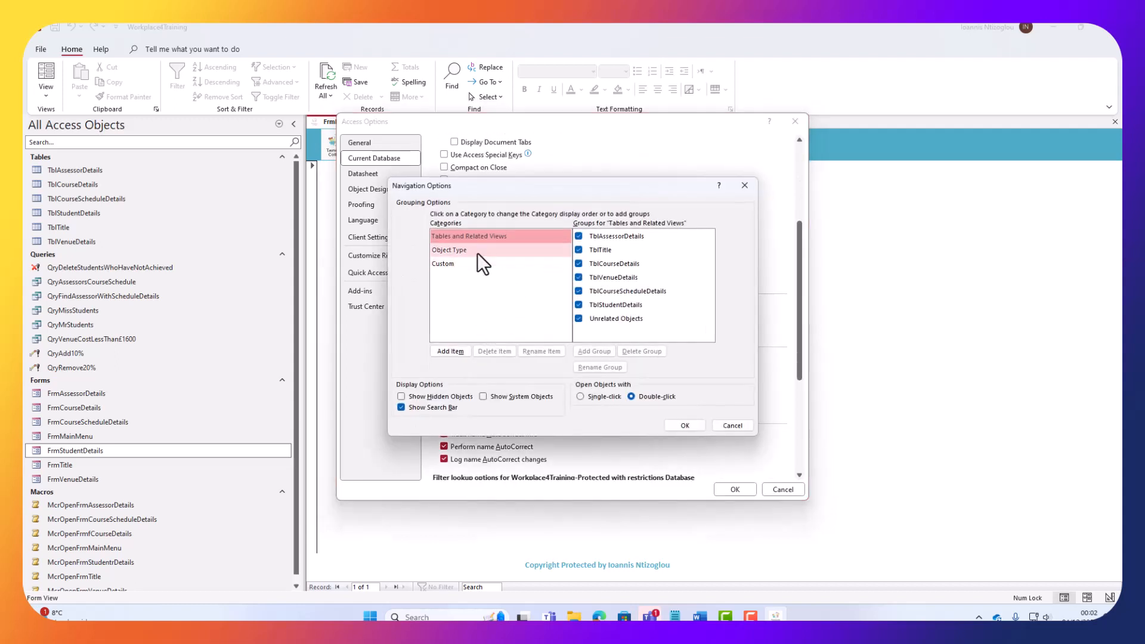
pyautogui.click(449, 250)
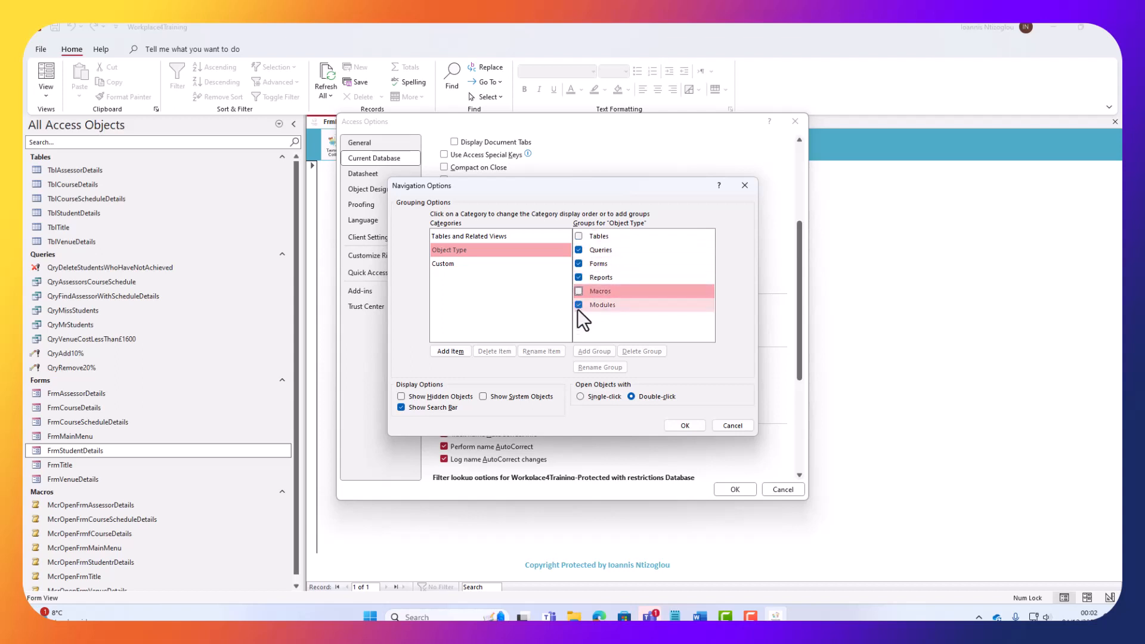
pyautogui.click(578, 305)
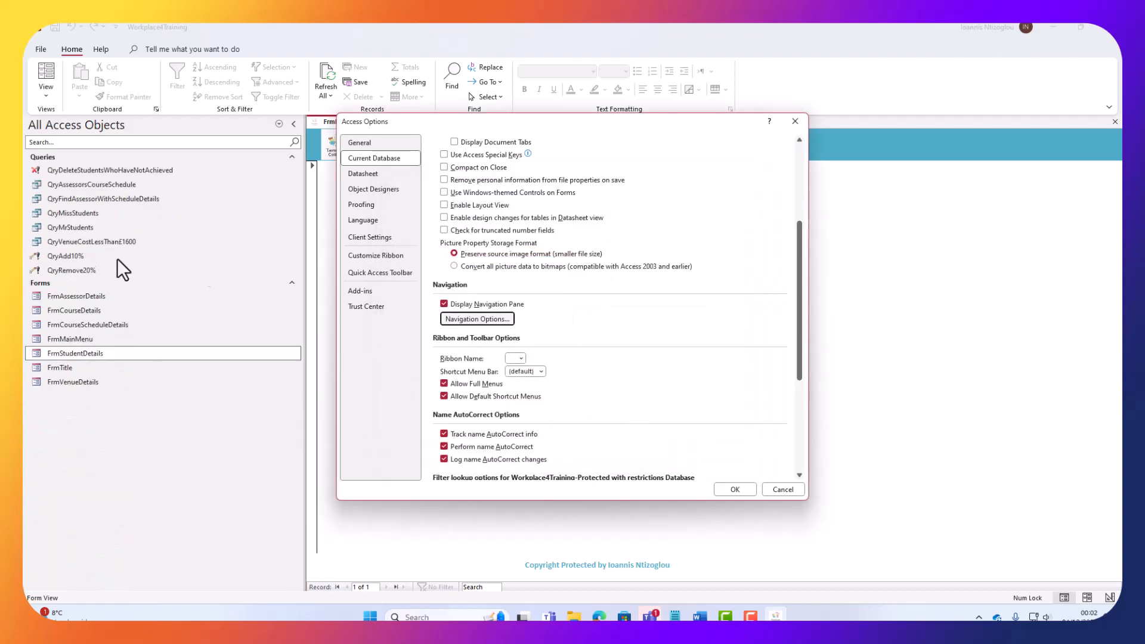
# Untick Allow Full Menus and Allow Default Shortcut Menus and apply the settings
pyautogui.scroll(-3)
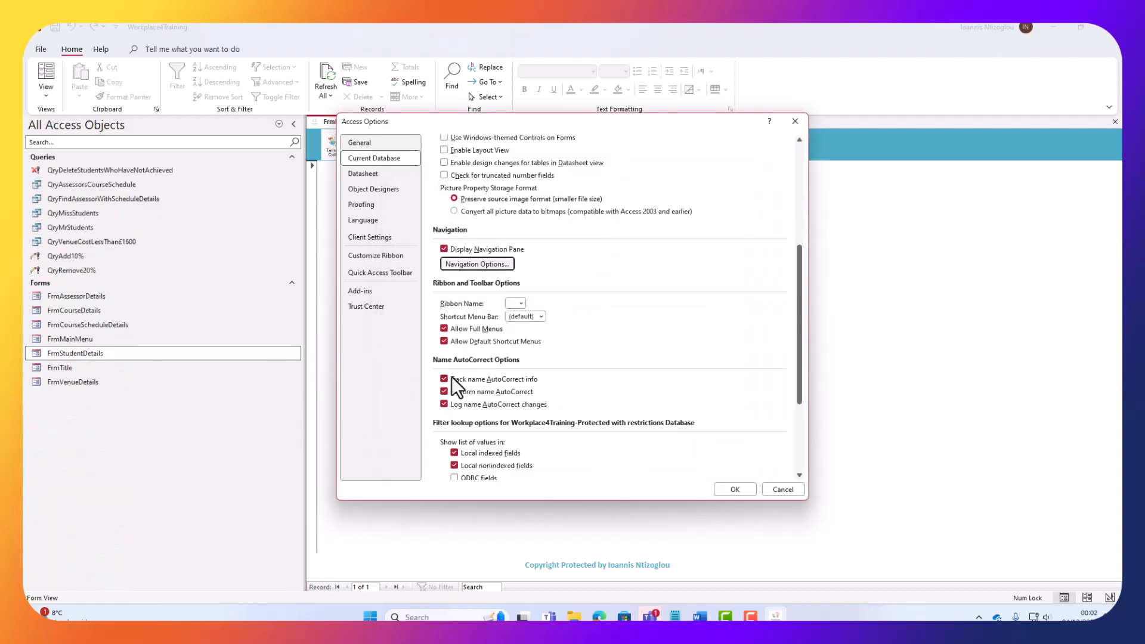
pyautogui.scroll(-3)
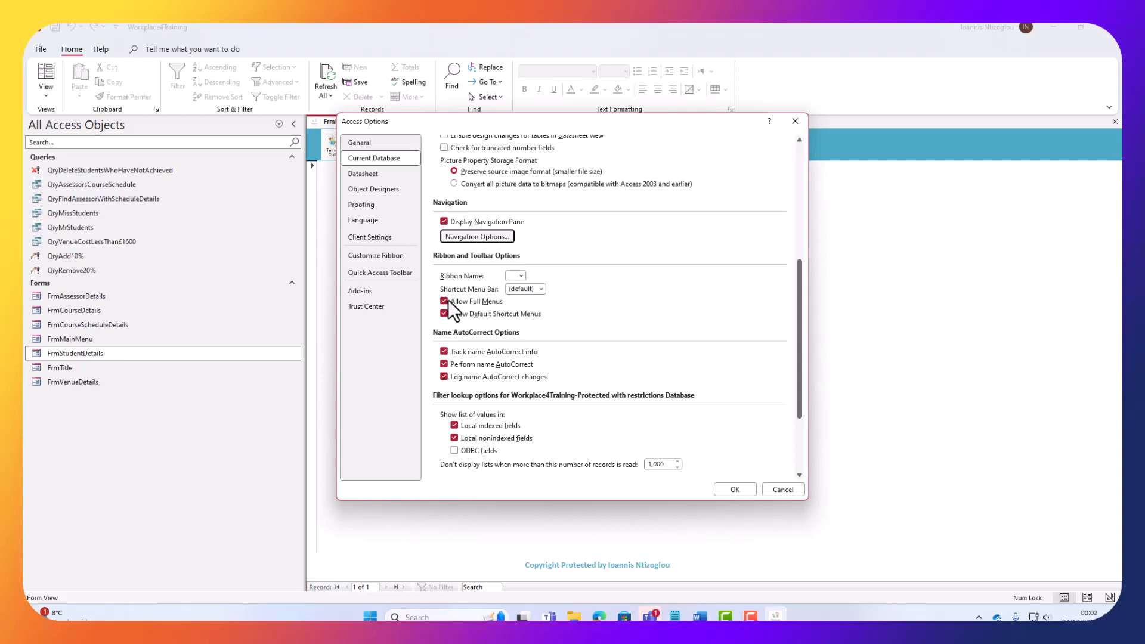
pyautogui.click(443, 301)
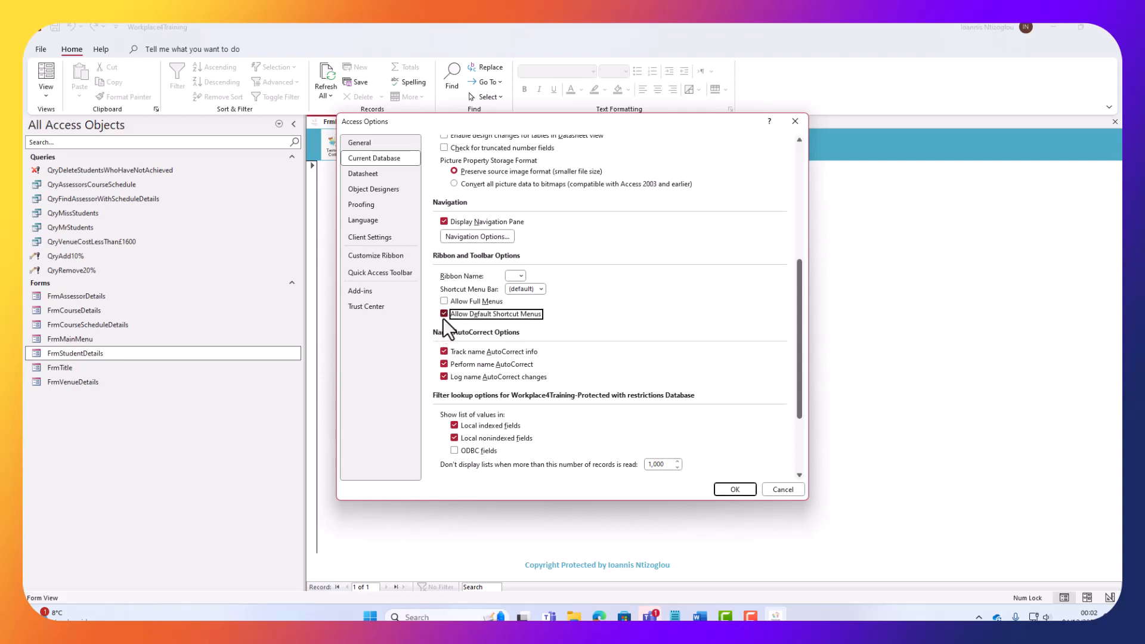
pyautogui.click(444, 313)
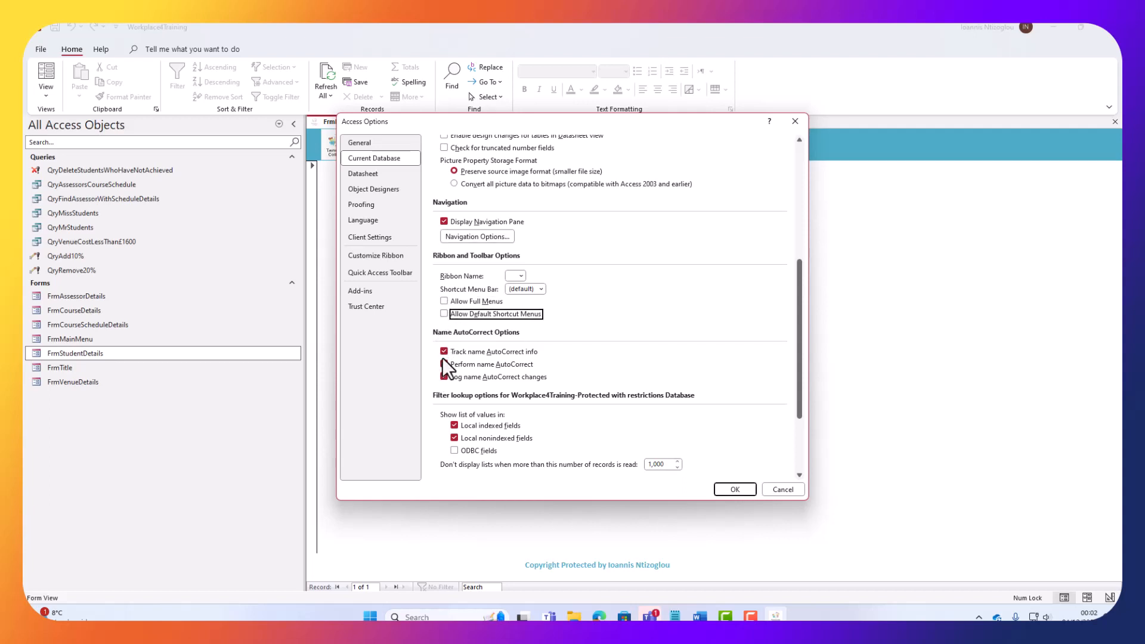
pyautogui.click(443, 363)
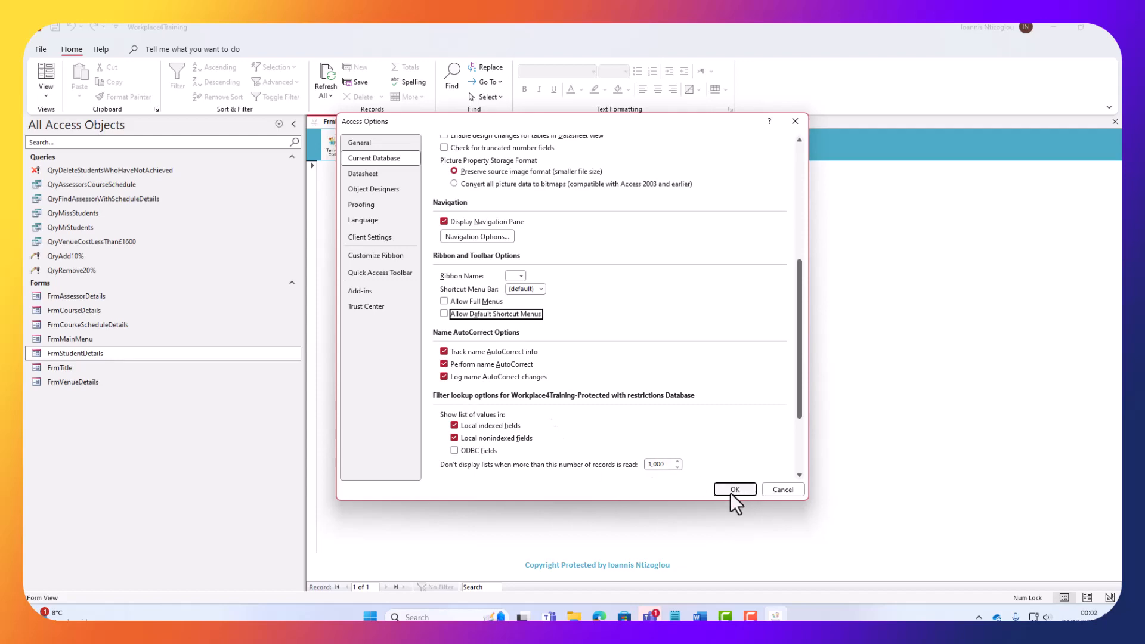
pyautogui.click(735, 489)
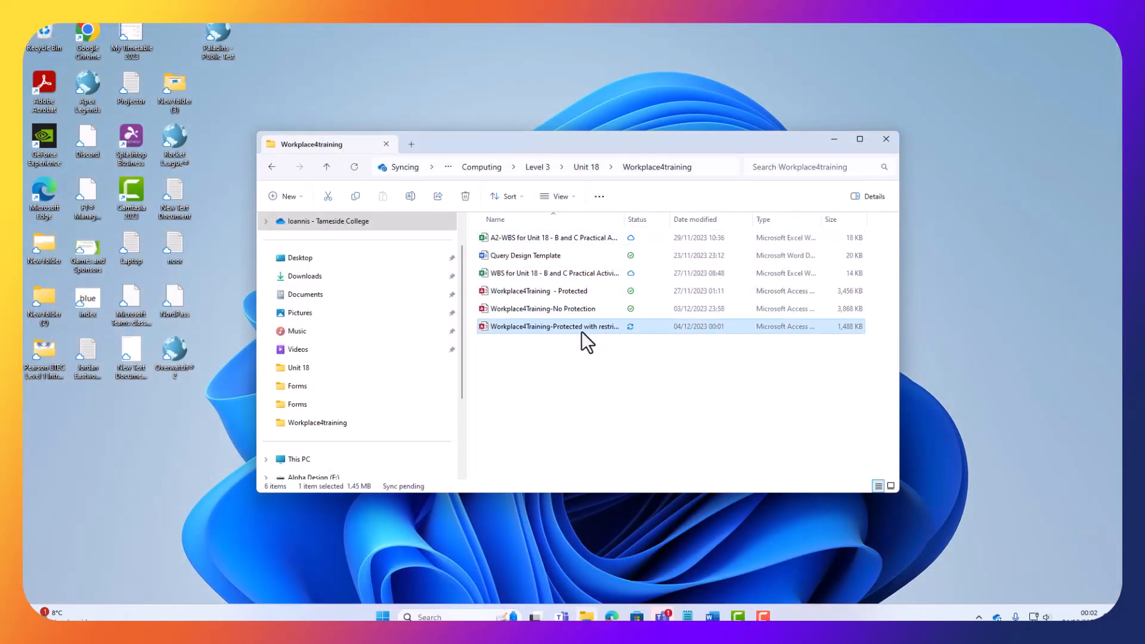
# Reopen the encrypted database with its password and open the Course Schedule Details form
pyautogui.doubleClick(551, 325)
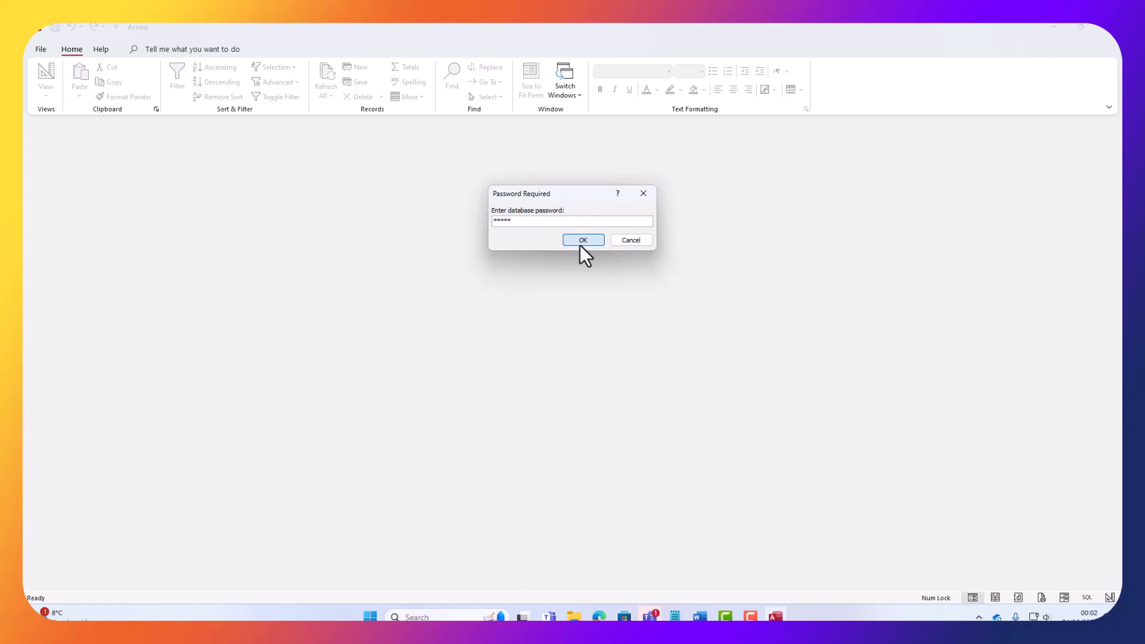
pyautogui.click(583, 240)
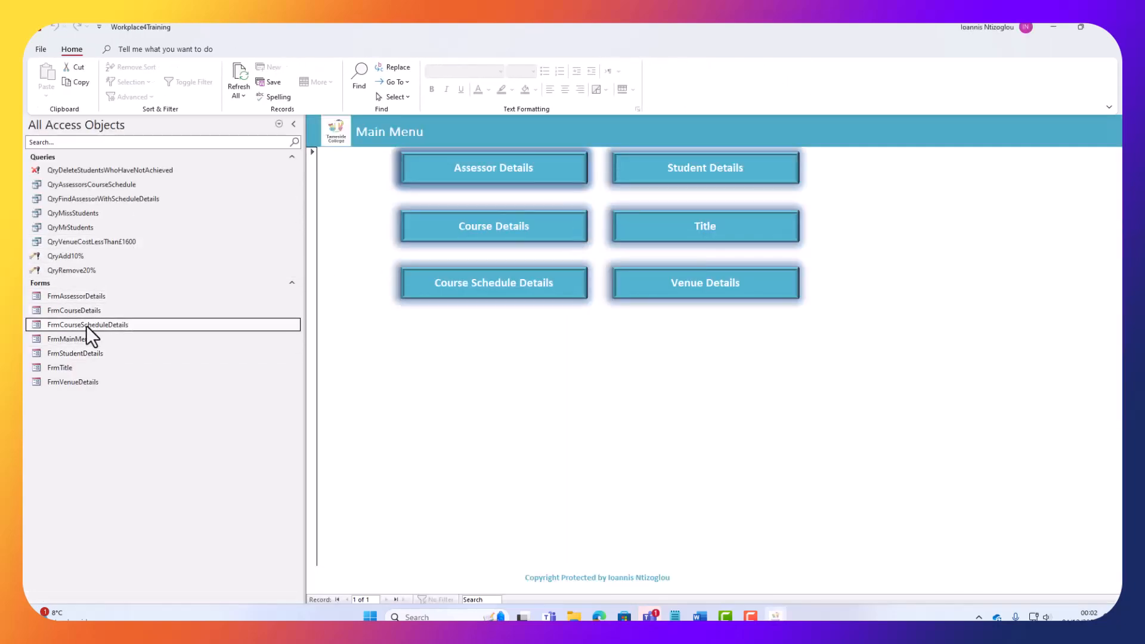
pyautogui.click(102, 199)
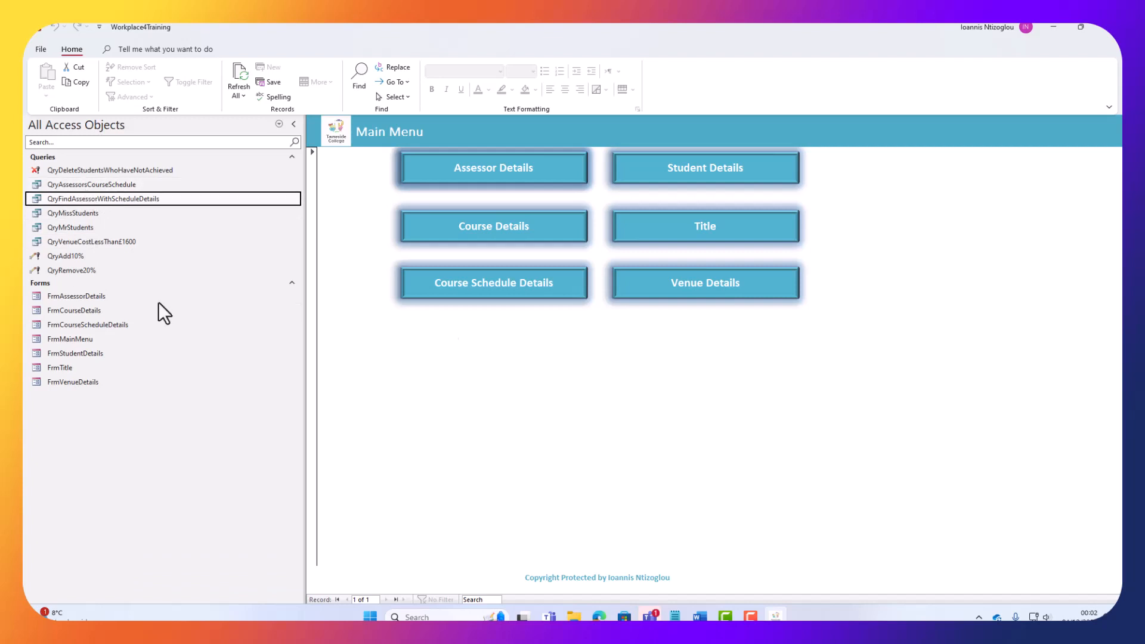
pyautogui.click(493, 167)
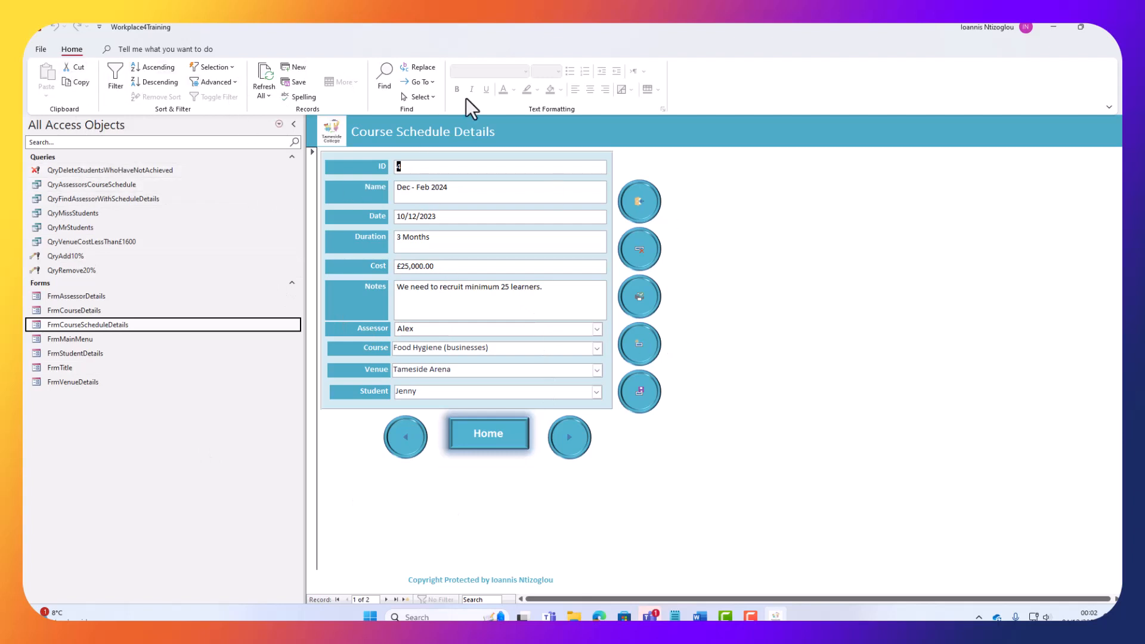
pyautogui.moveTo(177, 261)
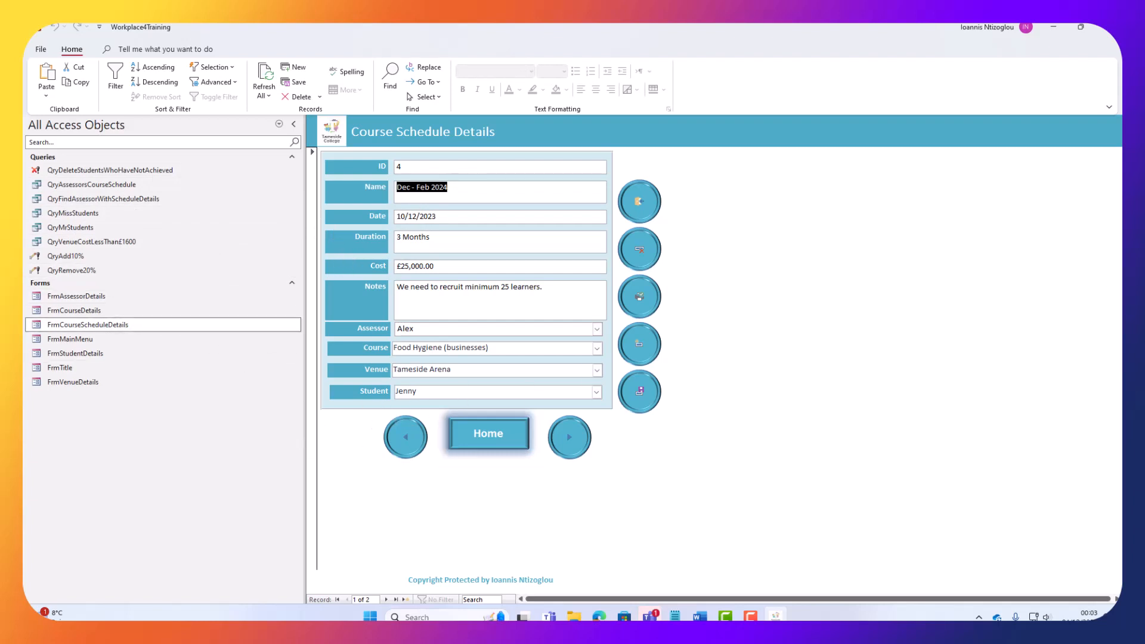
pyautogui.moveTo(698, 429)
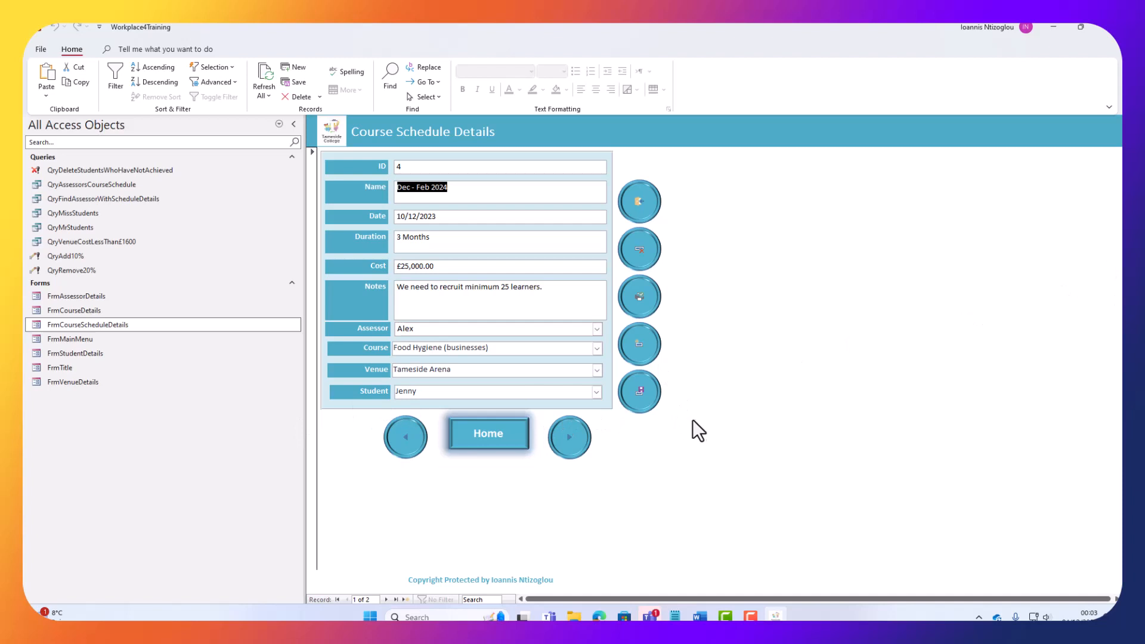